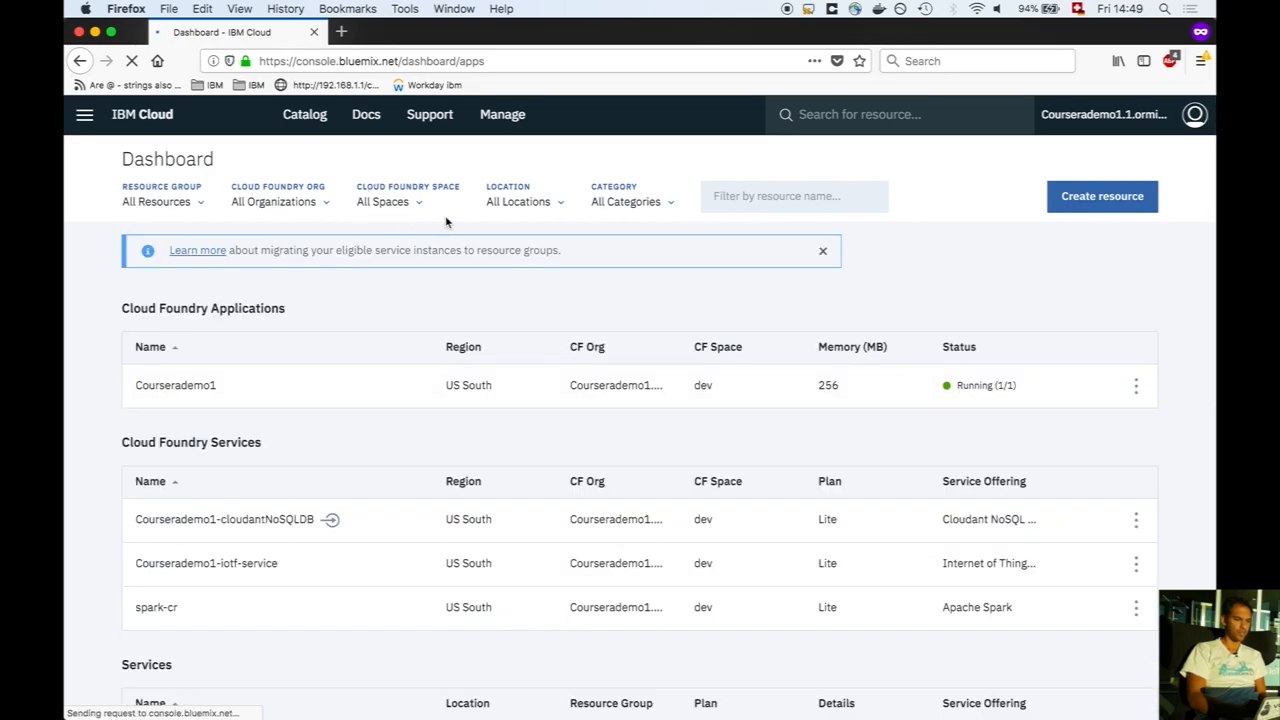
Browse the dashboard's app and service list down to the Courserademo1 app.
{"action": "left_click", "coordinate": [520, 200]}
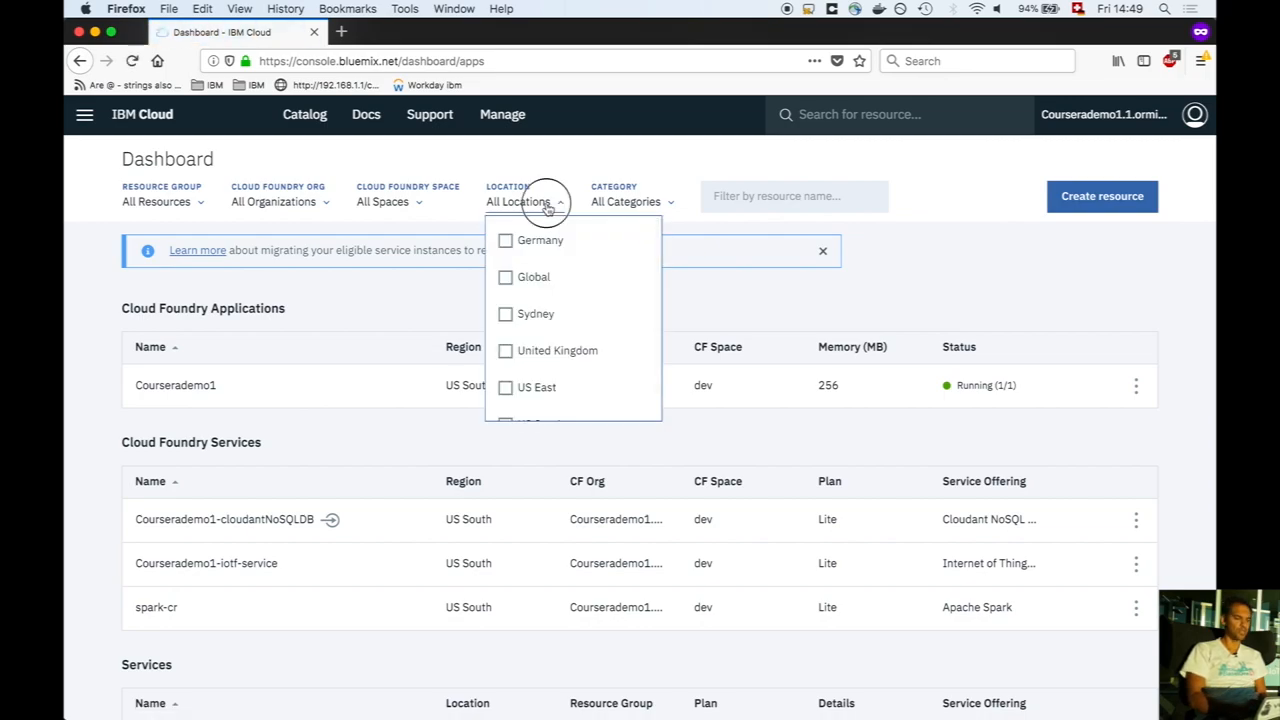
{"action": "left_click", "coordinate": [624, 200]}
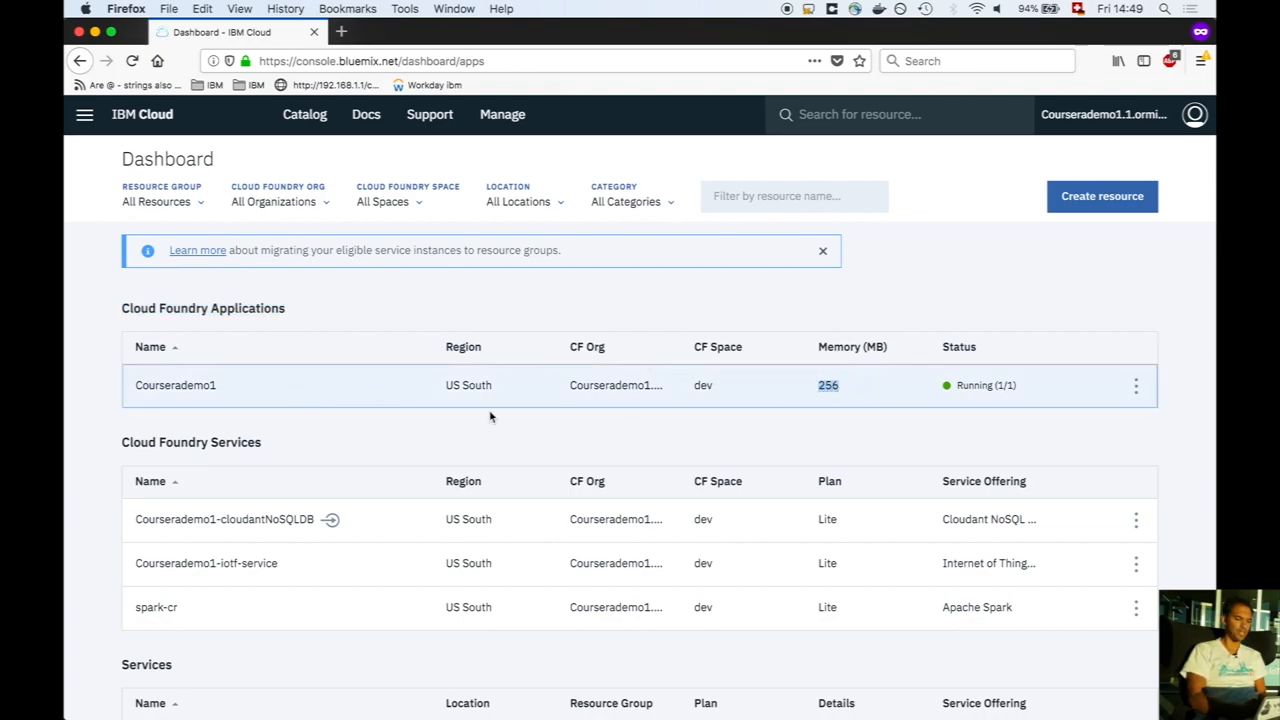
{"action": "scroll", "scroll_direction": "down", "scroll_amount": 3}
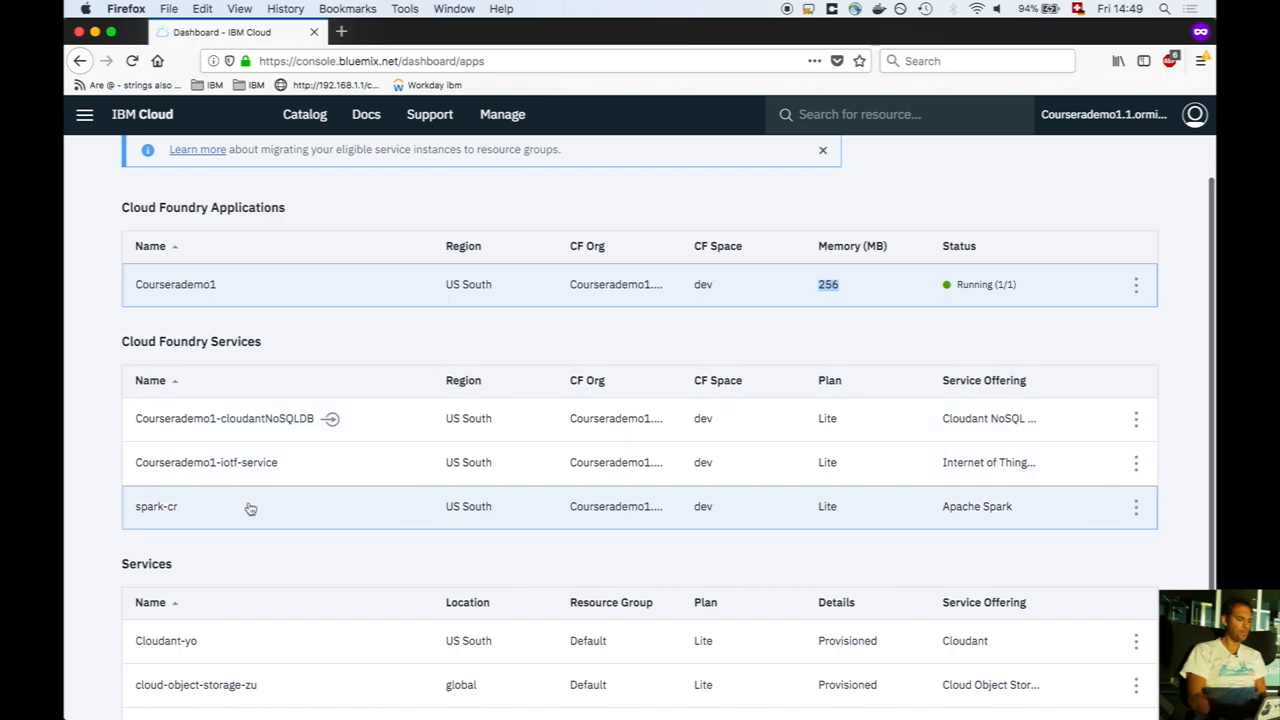
{"action": "mouse_move", "coordinate": [136, 512]}
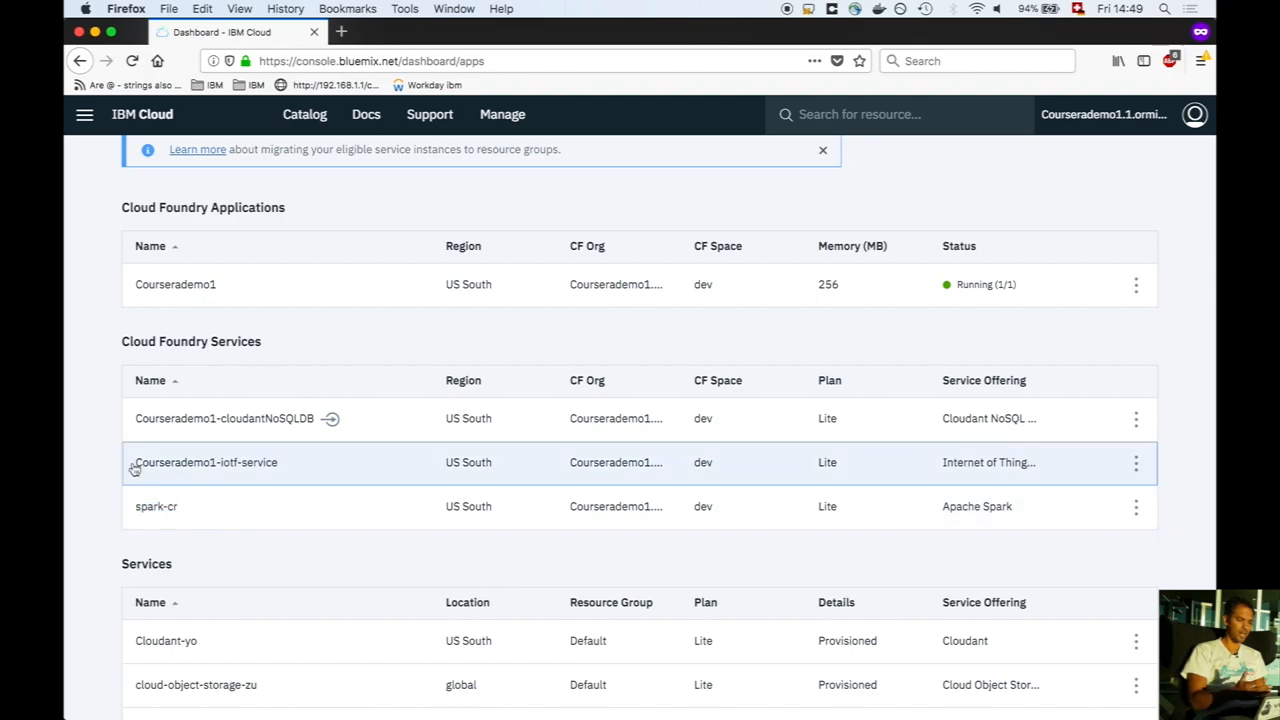
{"action": "left_click", "coordinate": [206, 462]}
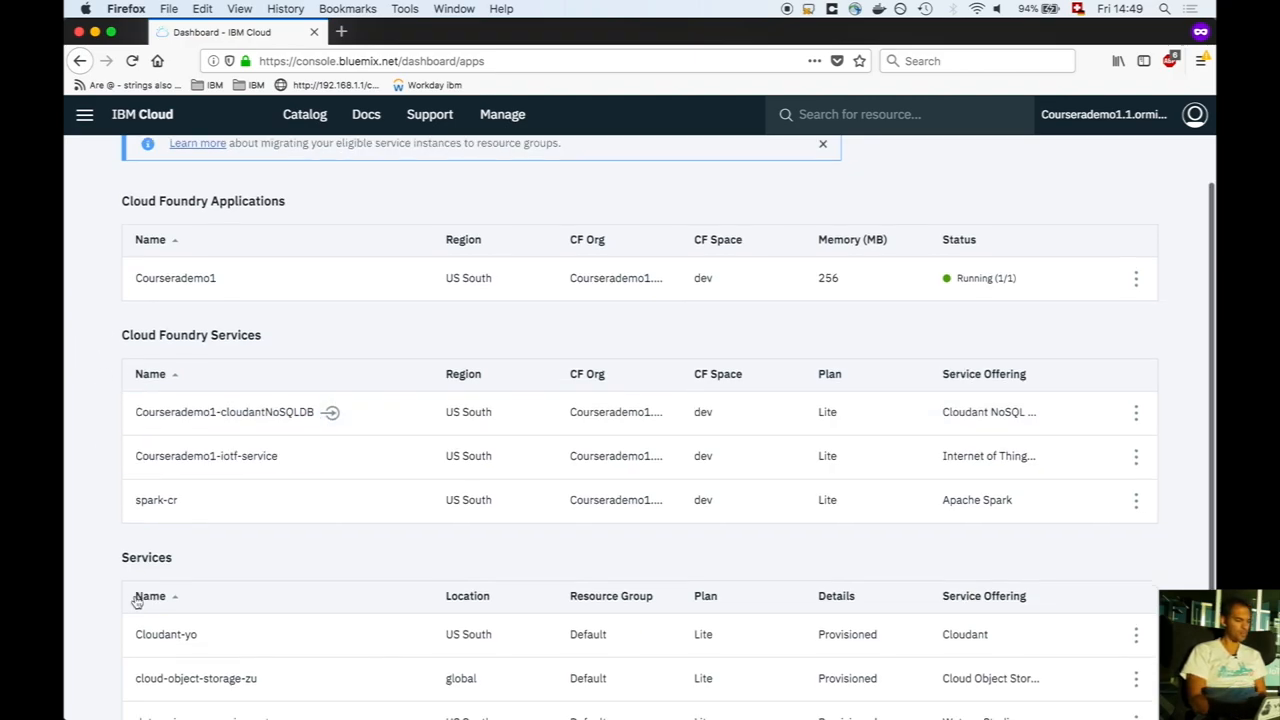
{"action": "scroll", "scroll_direction": "down", "scroll_amount": 3}
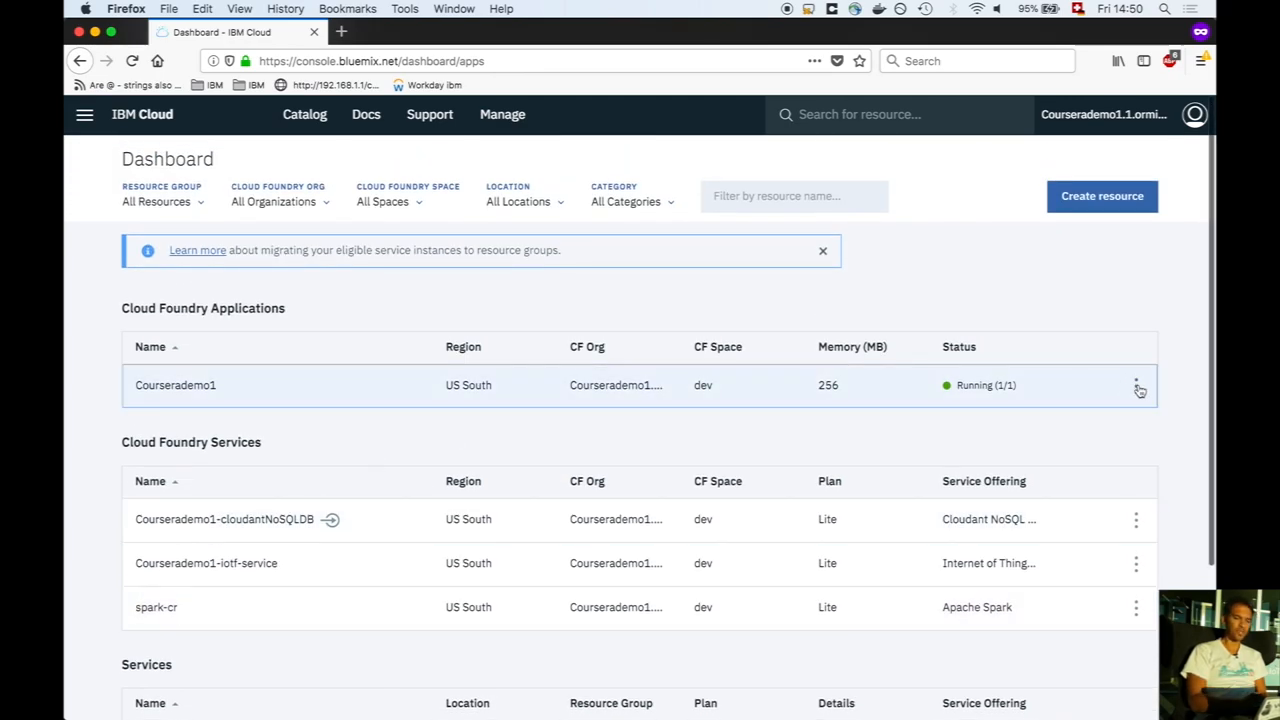
Delete Courserademo1 with its bound Cloudant and IoT services and its route marked for removal.
{"action": "left_click", "coordinate": [1136, 384]}
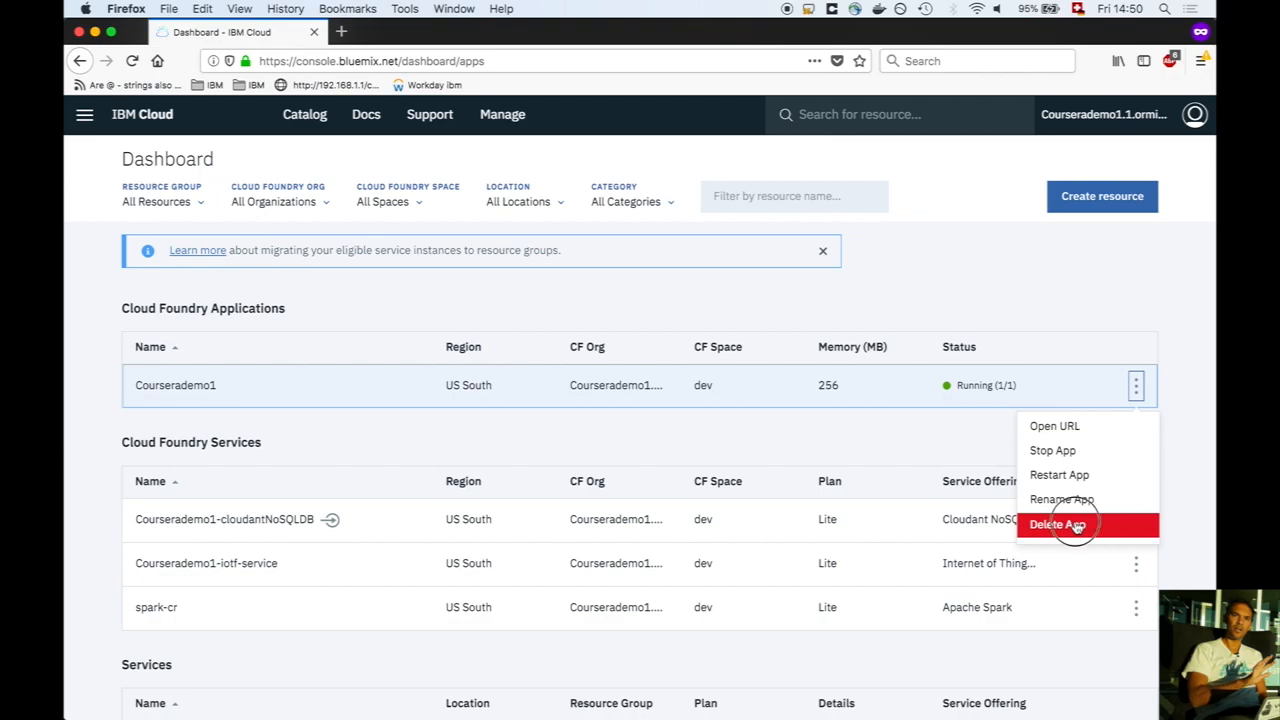
{"action": "left_click", "coordinate": [1058, 524]}
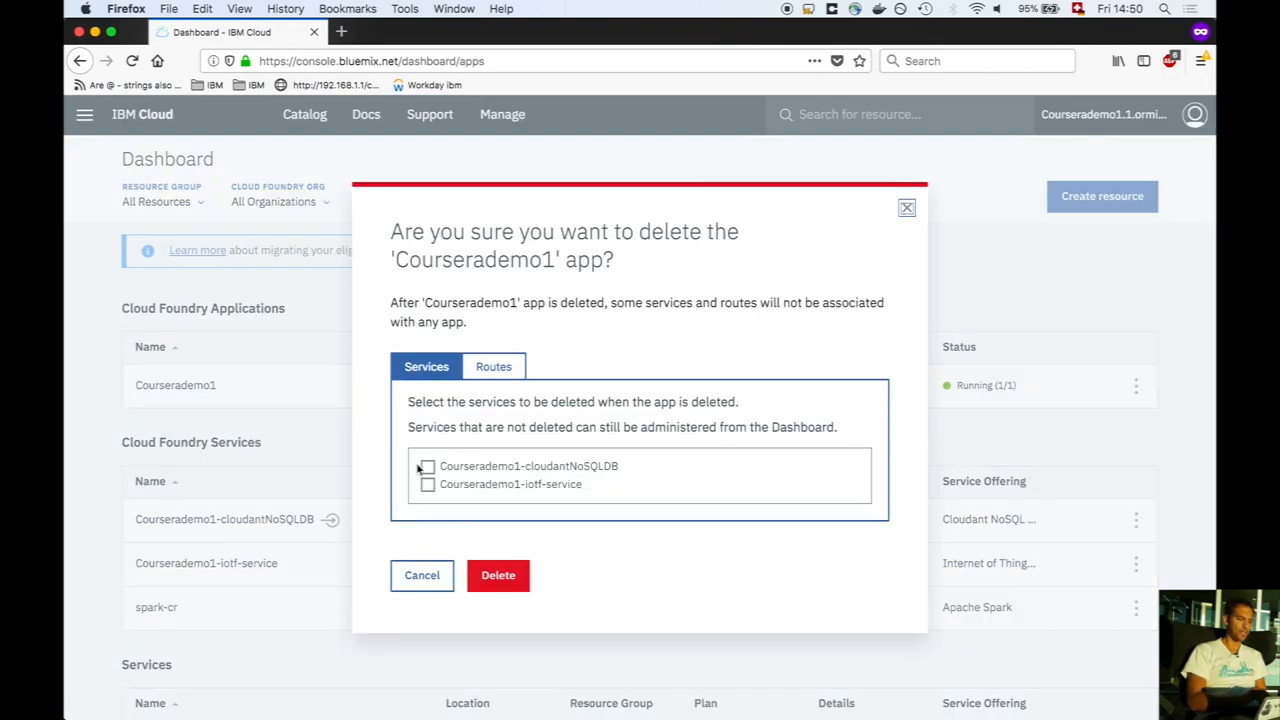
{"action": "left_click", "coordinate": [428, 484]}
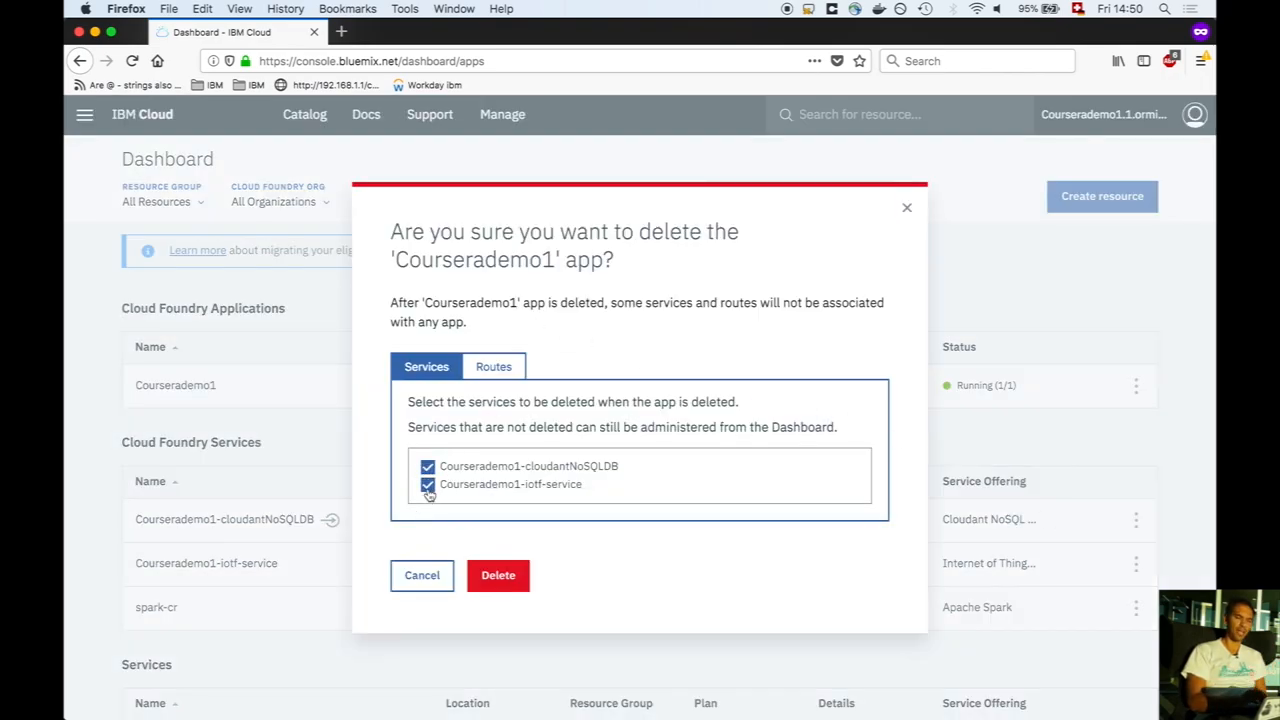
{"action": "left_click", "coordinate": [492, 366]}
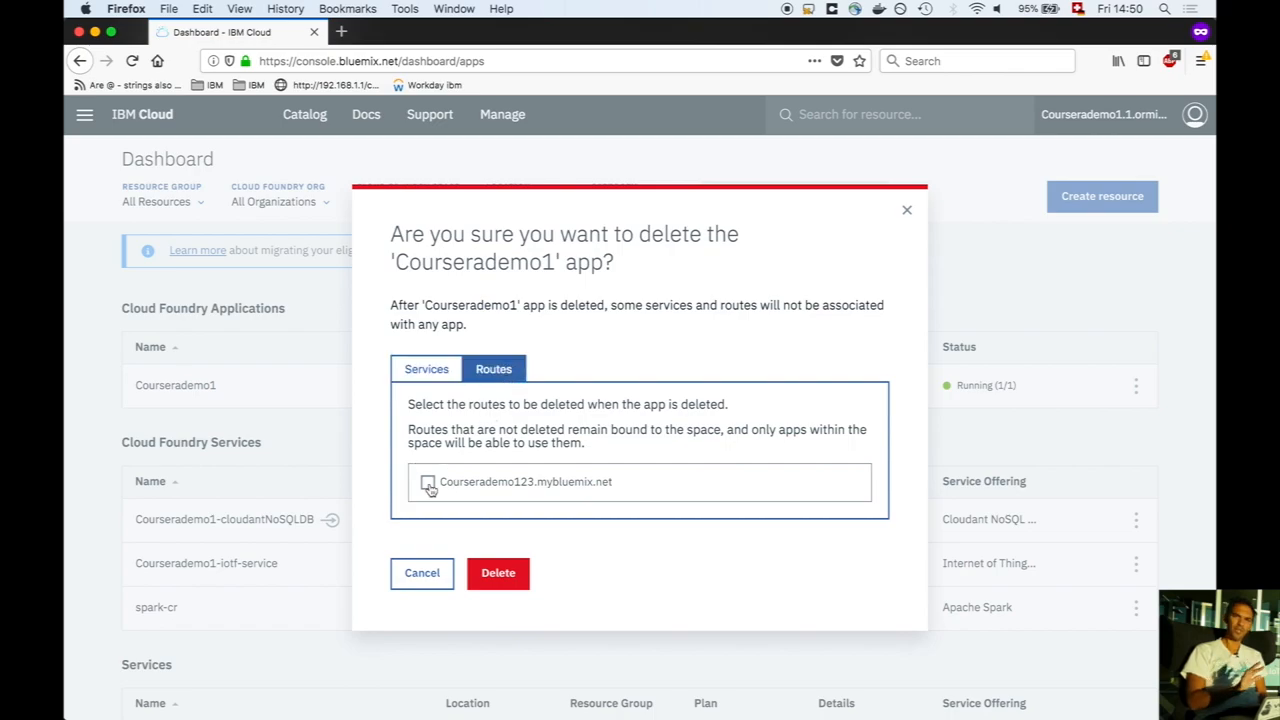
{"action": "left_click", "coordinate": [498, 572]}
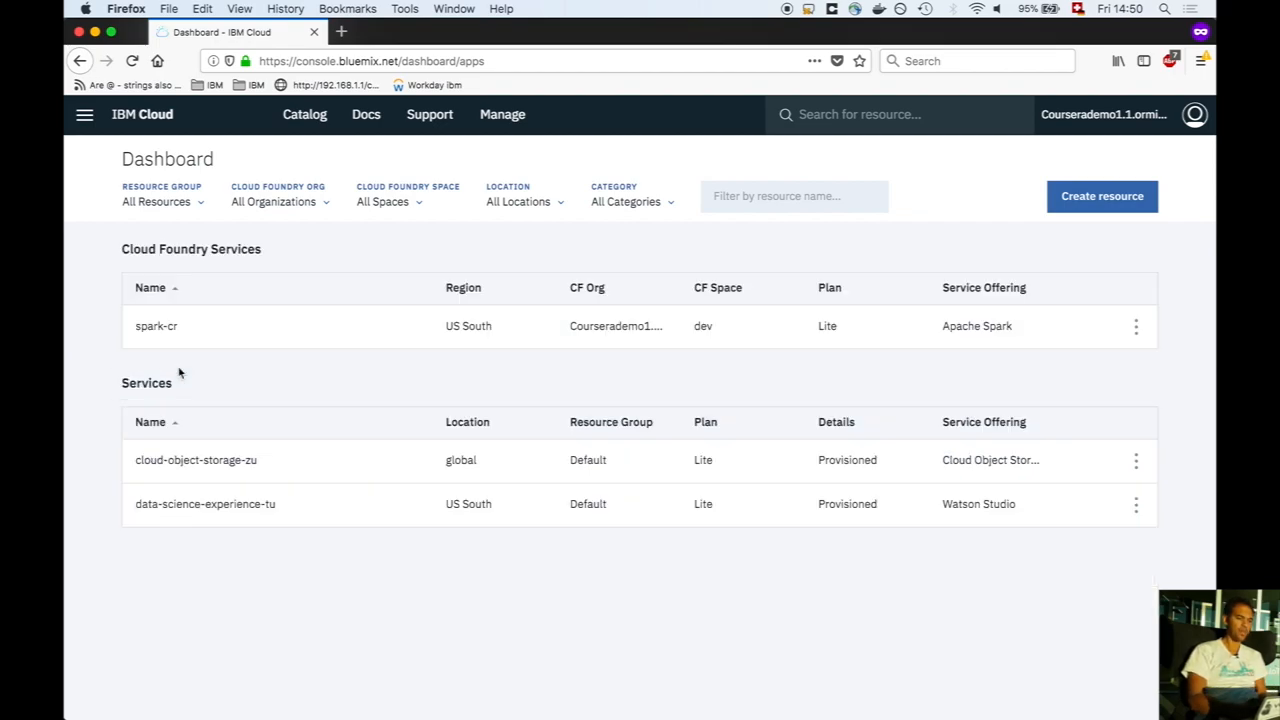
{"action": "mouse_move", "coordinate": [716, 248]}
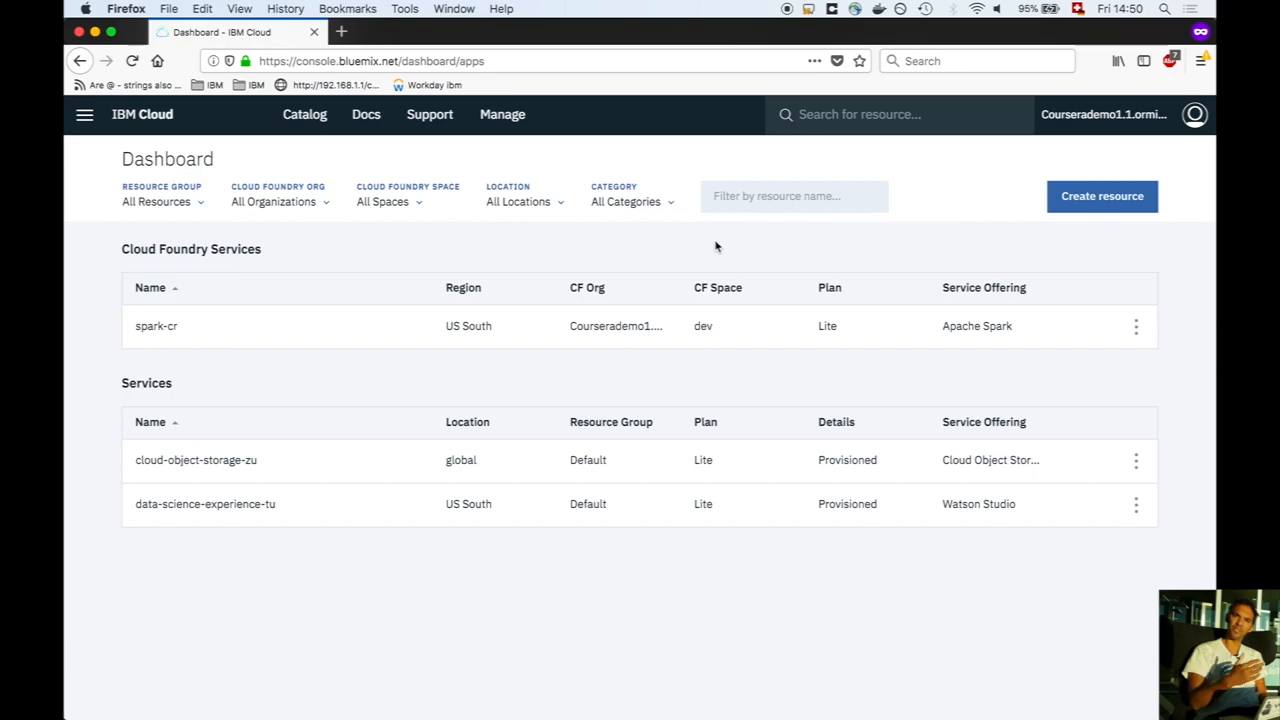
{"action": "mouse_move", "coordinate": [368, 28]}
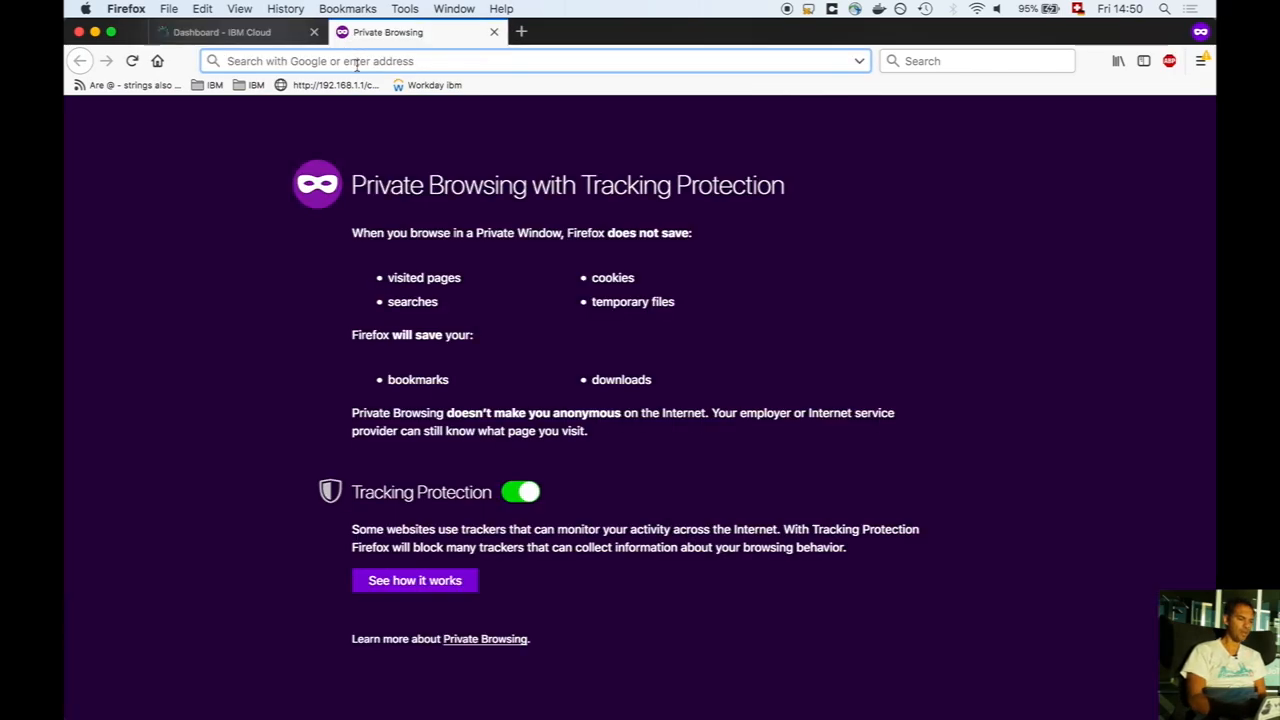
Go to github.com and open the discover-iot-sample repository from the author's repositories list.
{"action": "type", "text": "github.com/romeokienzler/"}
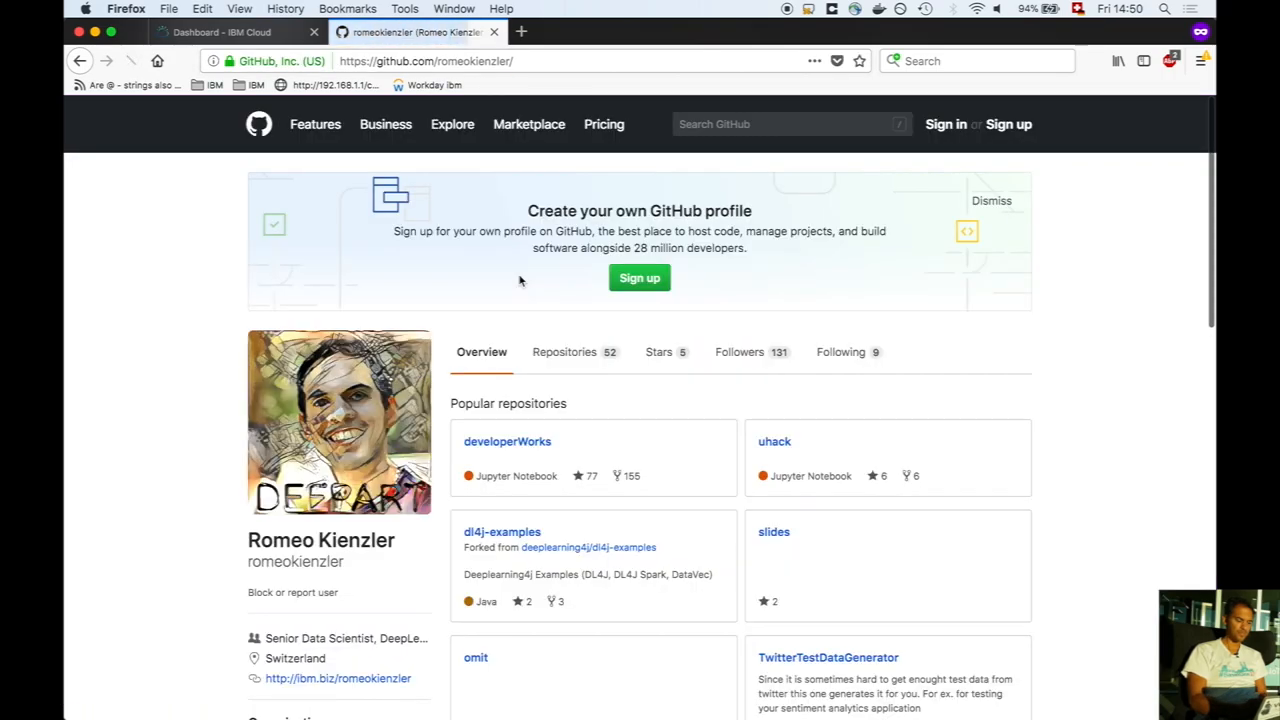
{"action": "left_click", "coordinate": [564, 352]}
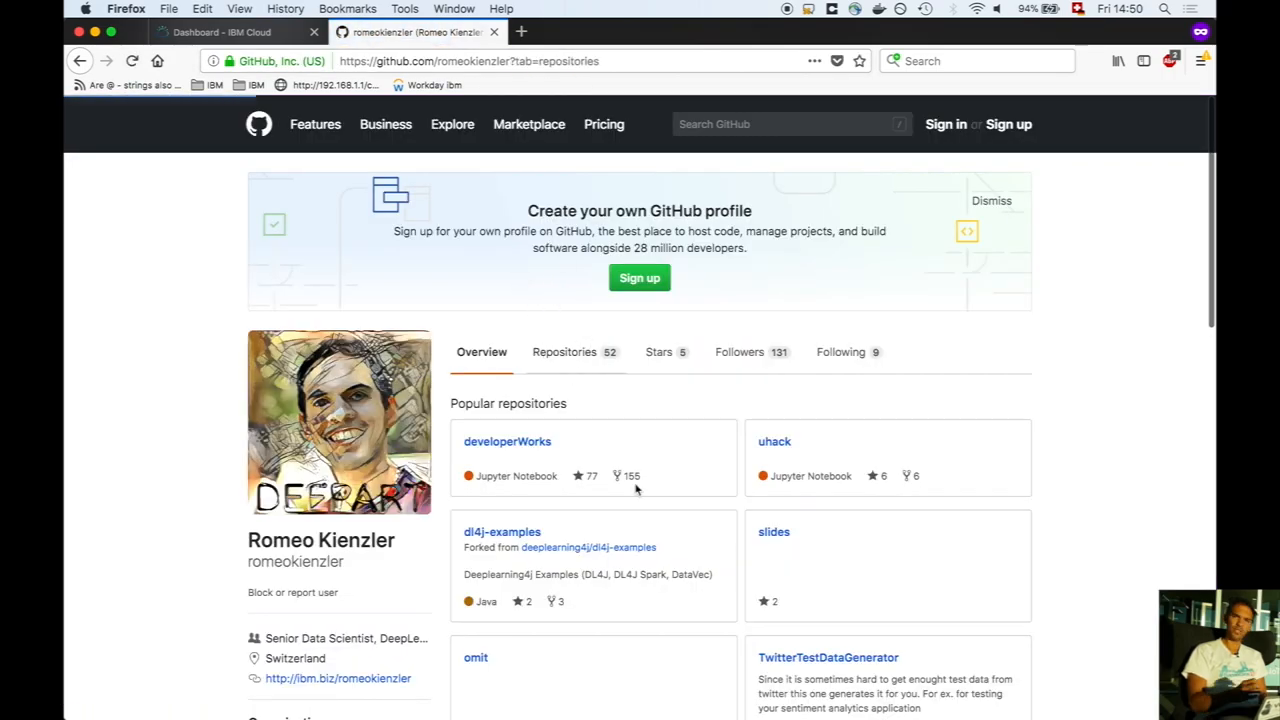
{"action": "left_click", "coordinate": [564, 352]}
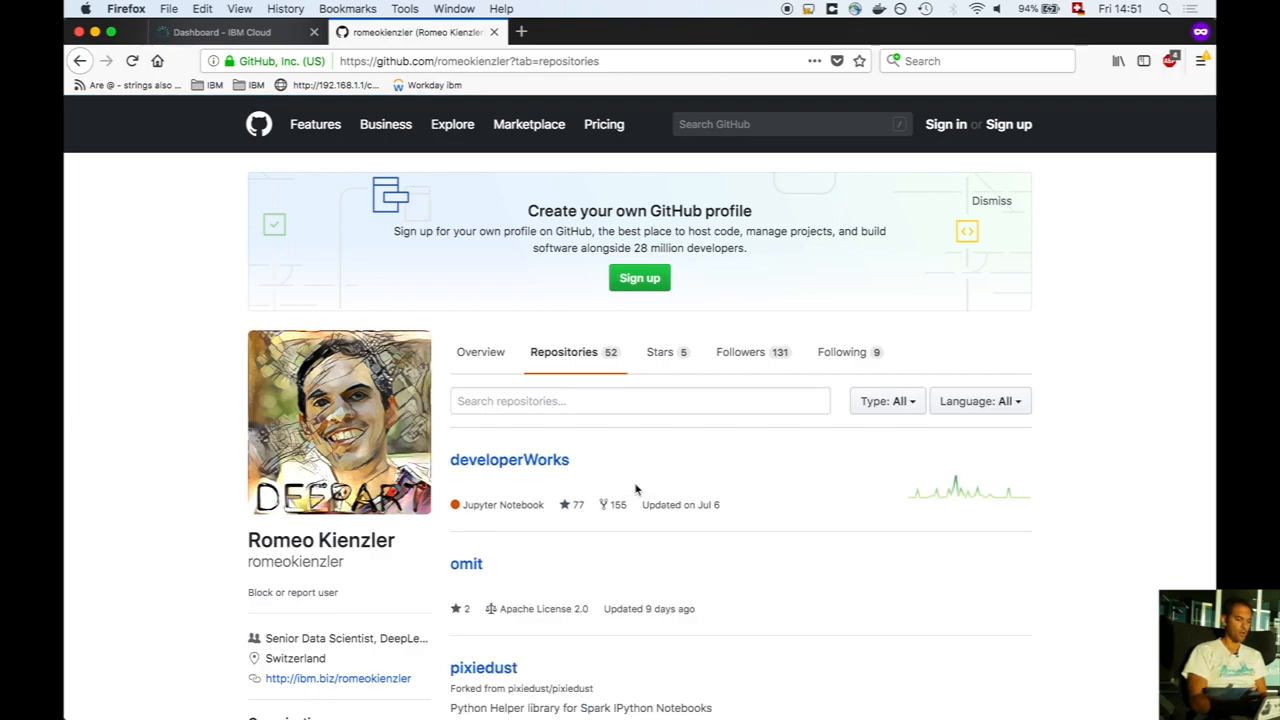
{"action": "scroll", "scroll_direction": "down", "scroll_amount": 3}
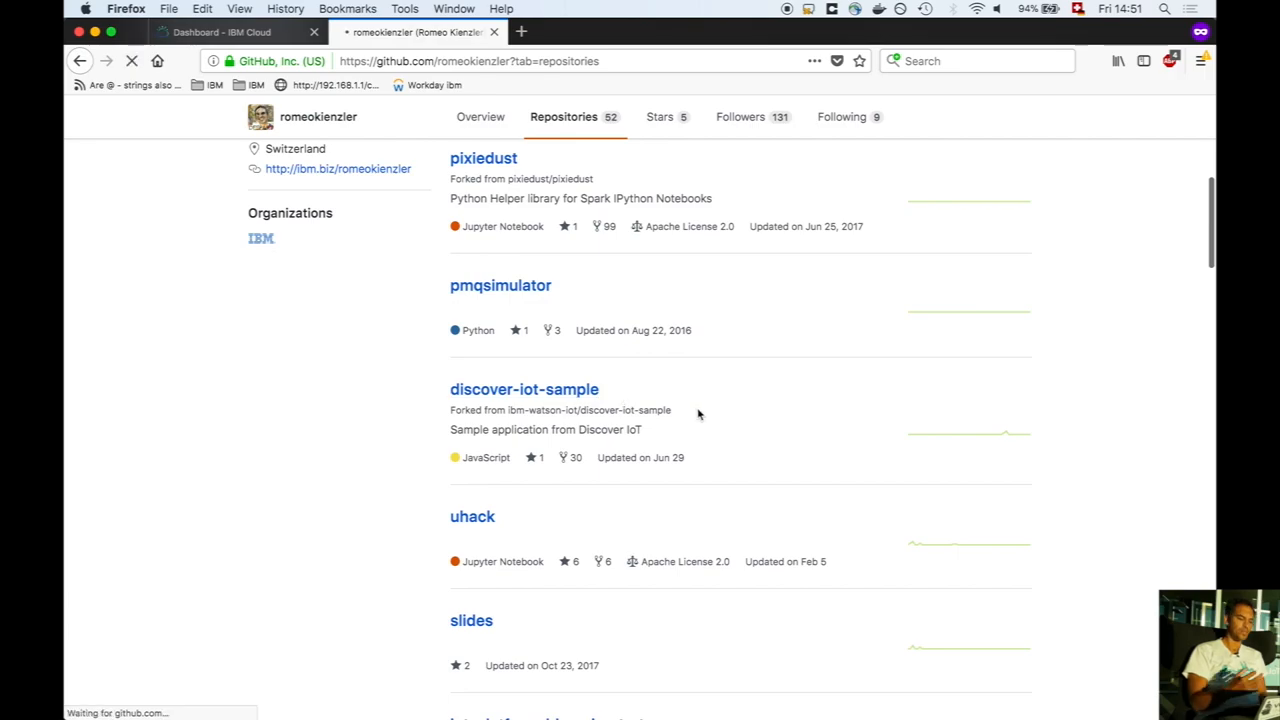
{"action": "left_click", "coordinate": [524, 388]}
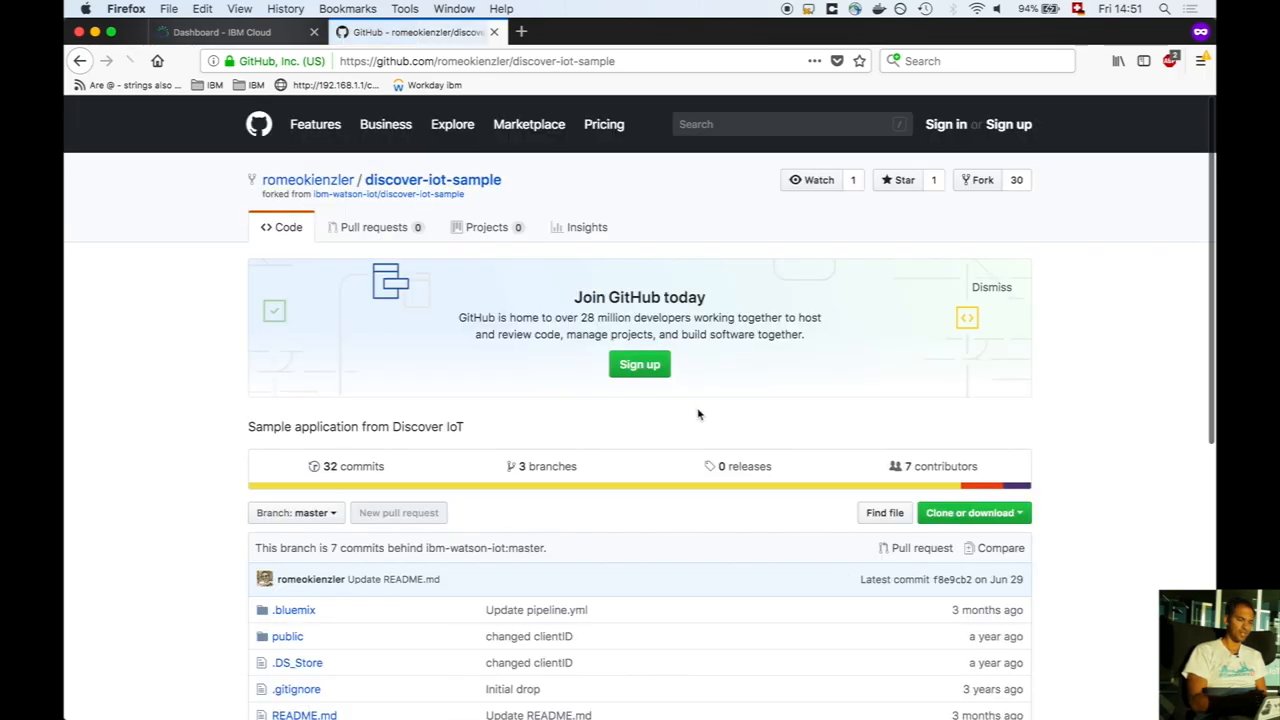
Trigger the README's Deploy to IBM Cloud link for discover-iot-sample.
{"action": "scroll", "scroll_direction": "down", "scroll_amount": 3}
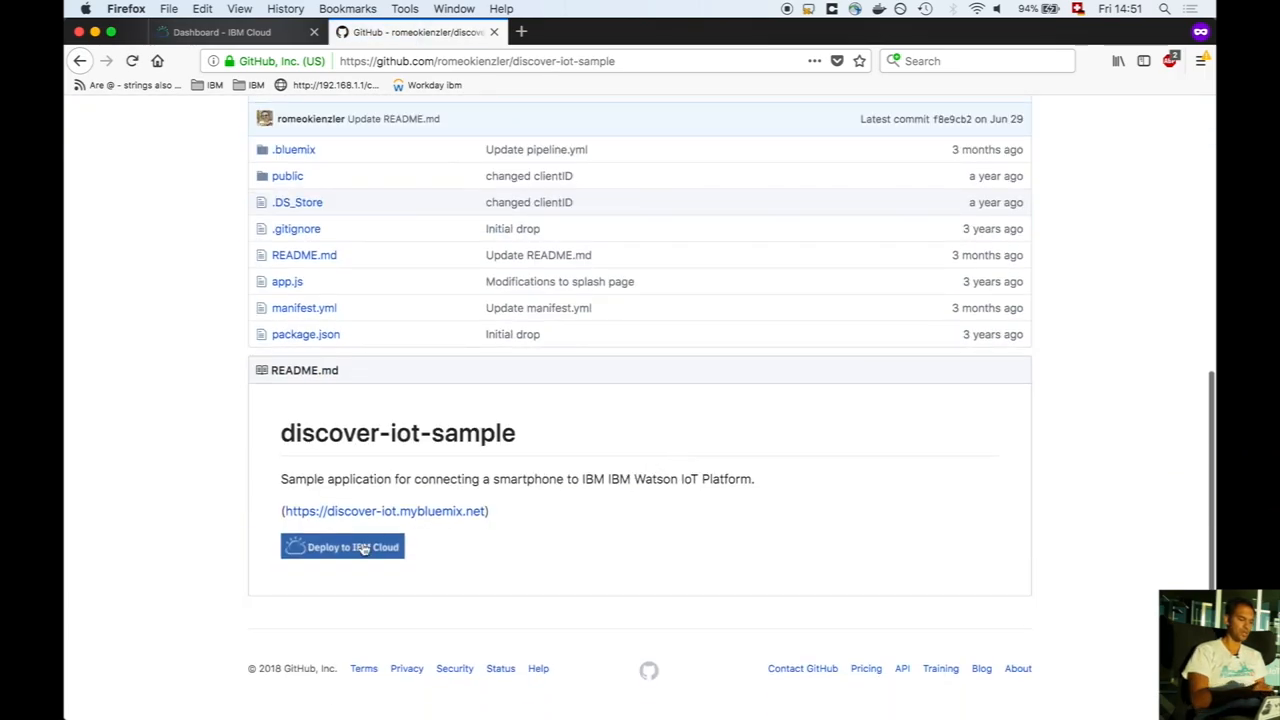
{"action": "left_click", "coordinate": [342, 548]}
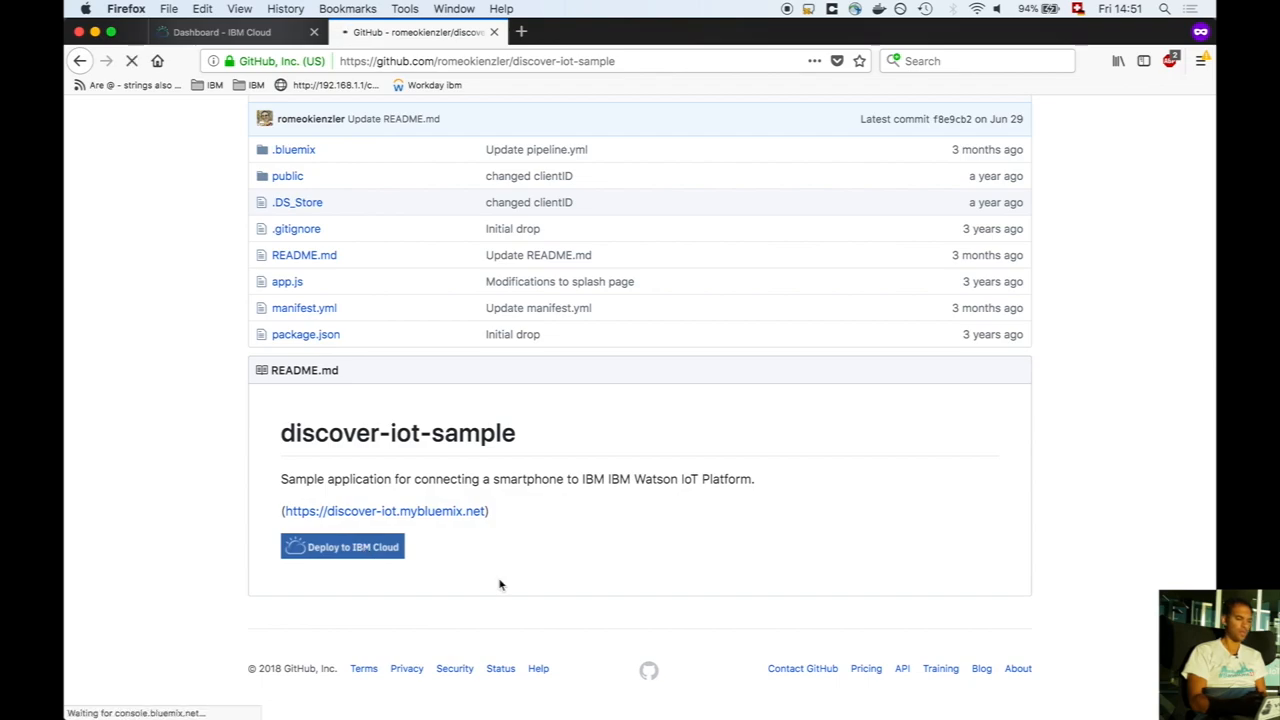
{"action": "left_click", "coordinate": [342, 546]}
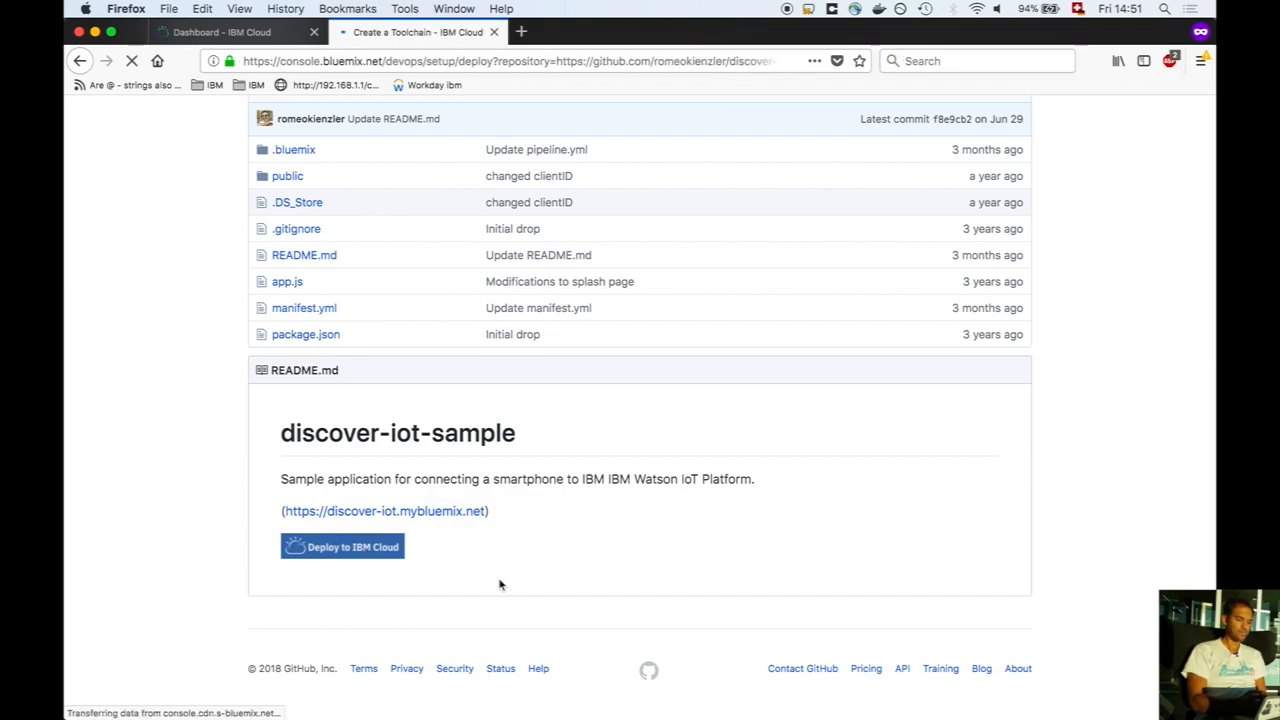
Deploy the discover-iot-sample toolchain to US South with an API key, organization and space filled in.
{"action": "left_click", "coordinate": [342, 546]}
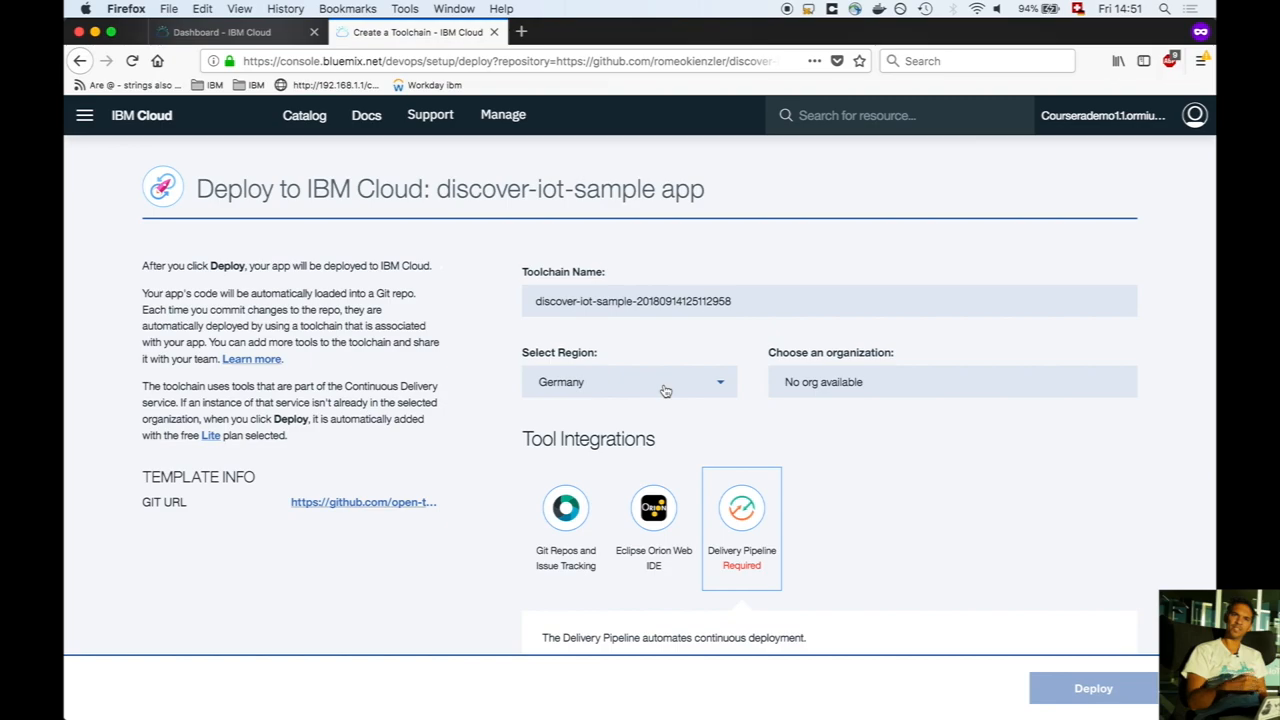
{"action": "left_click", "coordinate": [628, 380]}
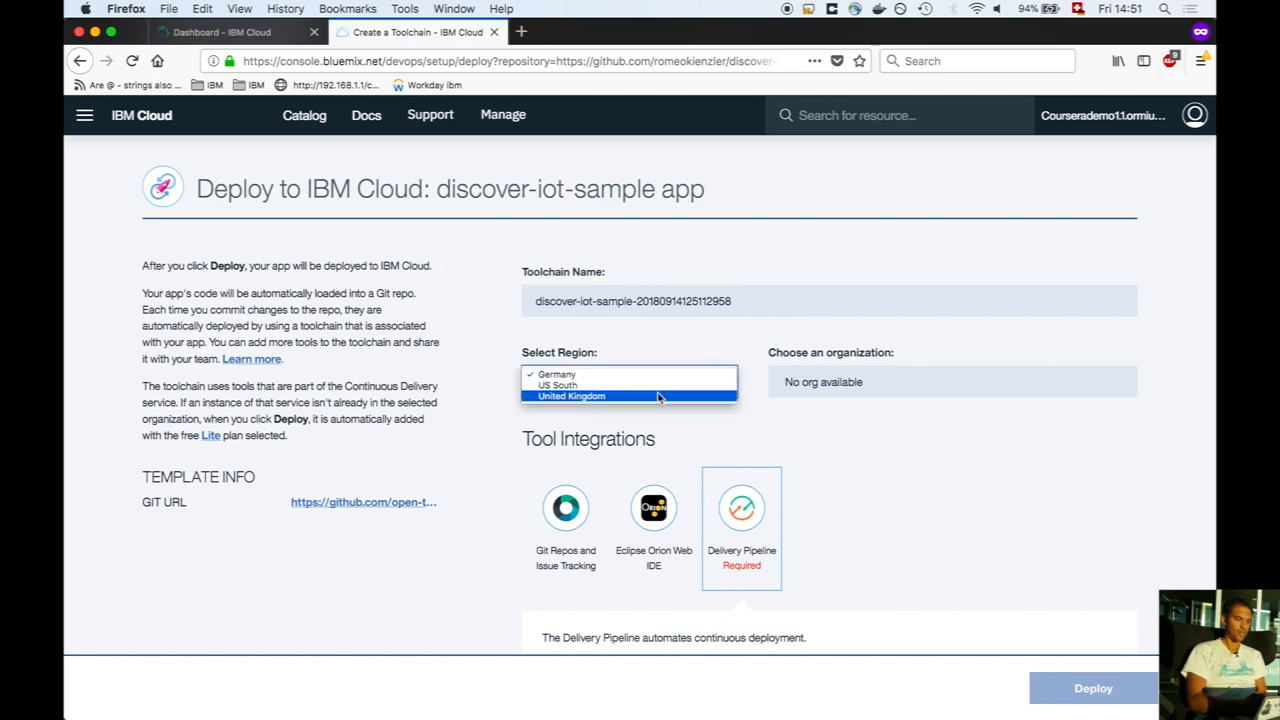
{"action": "left_click", "coordinate": [558, 384]}
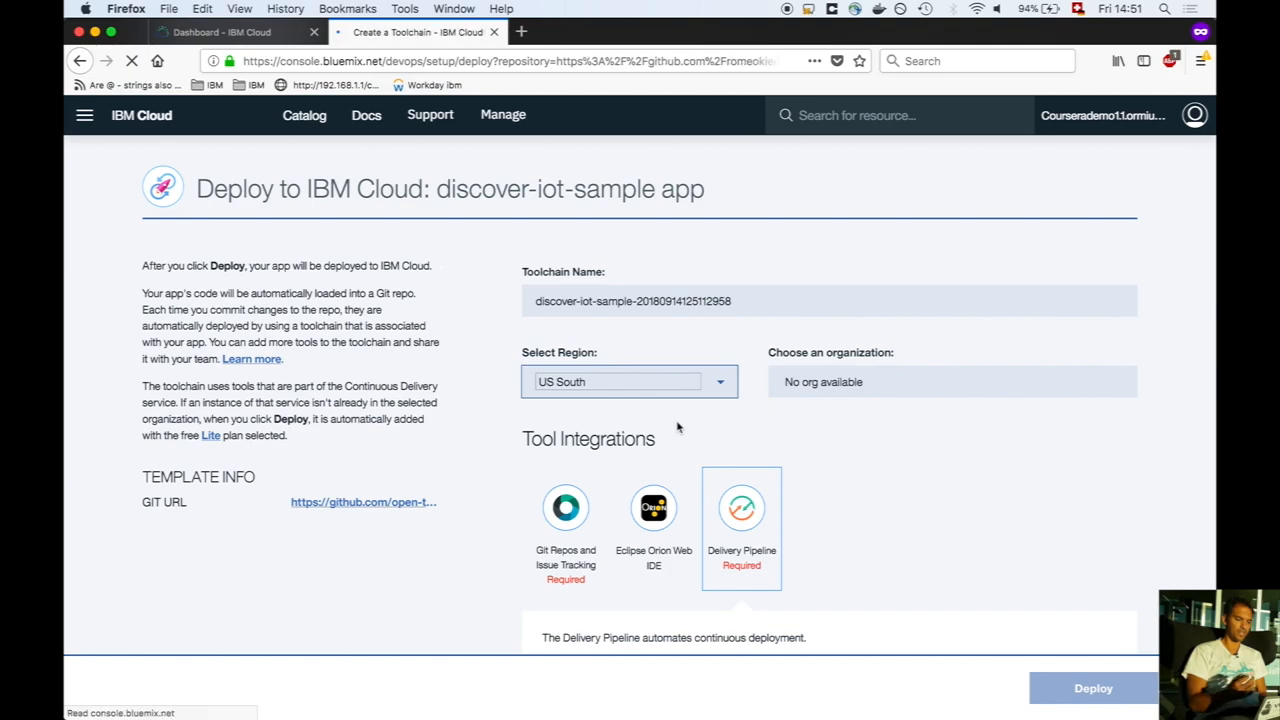
{"action": "left_click", "coordinate": [1092, 688]}
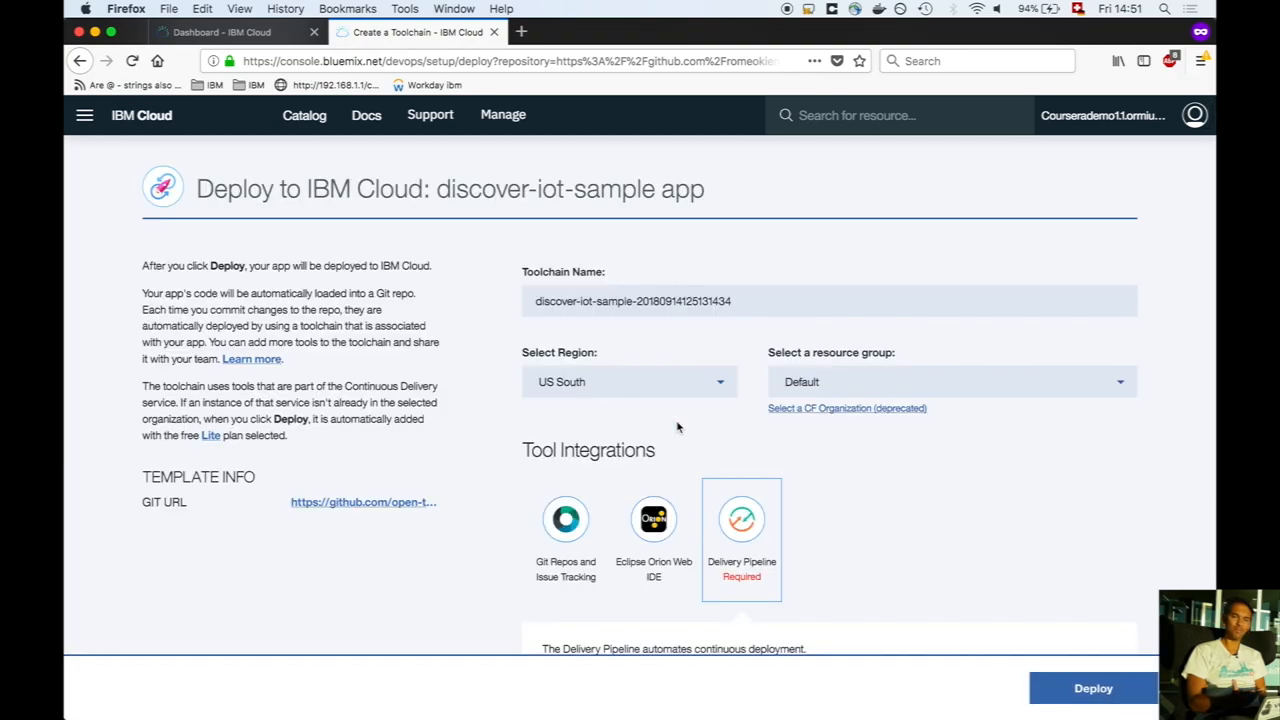
{"action": "mouse_move", "coordinate": [784, 480]}
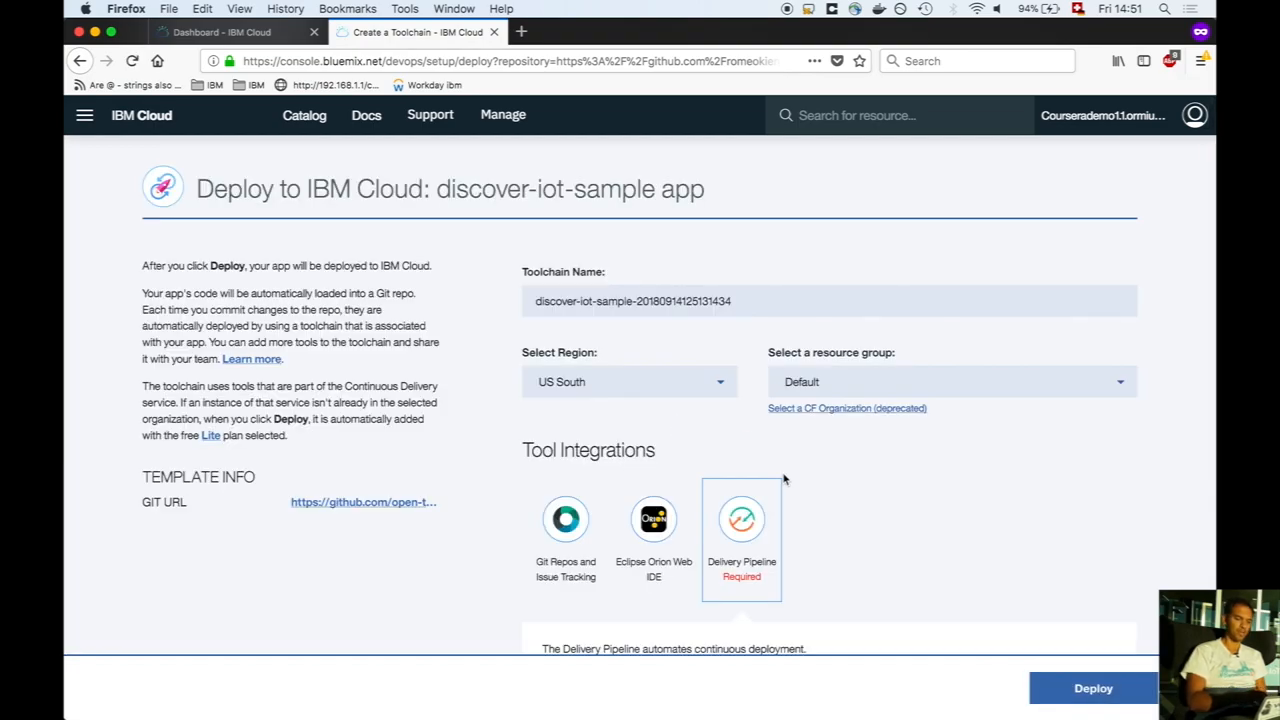
{"action": "scroll", "scroll_direction": "down", "scroll_amount": 3}
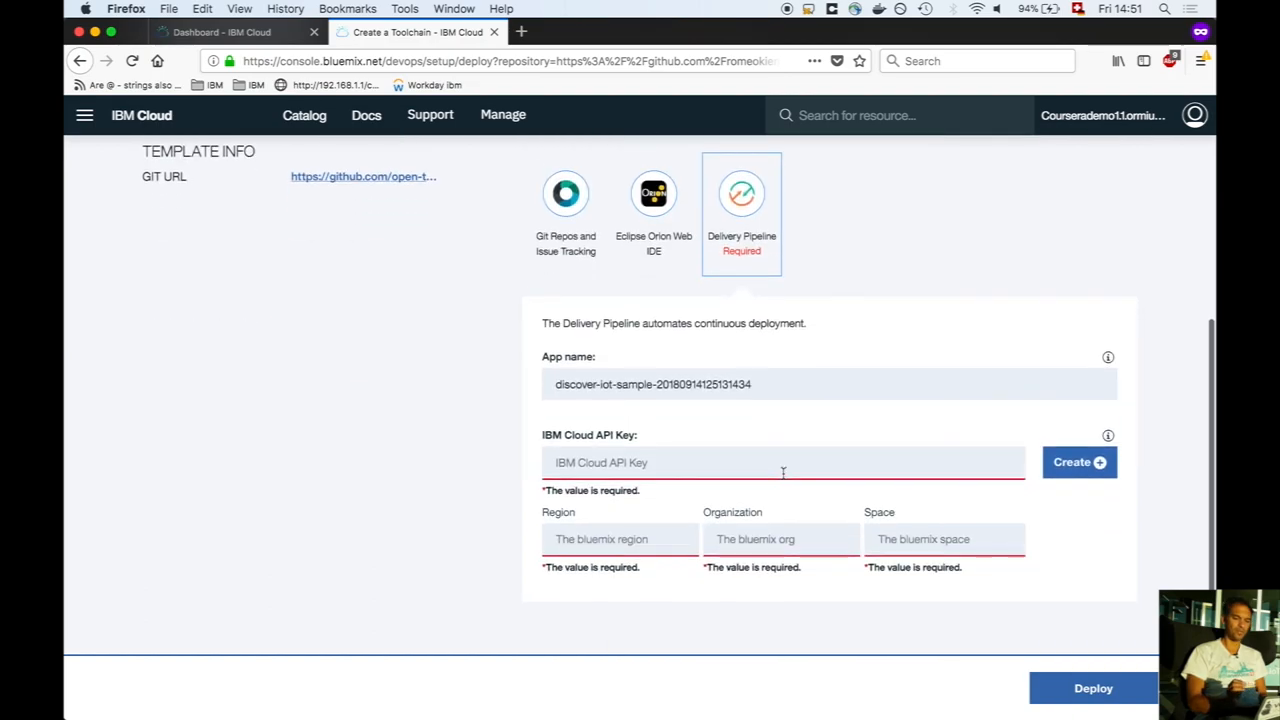
{"action": "left_click", "coordinate": [1080, 462]}
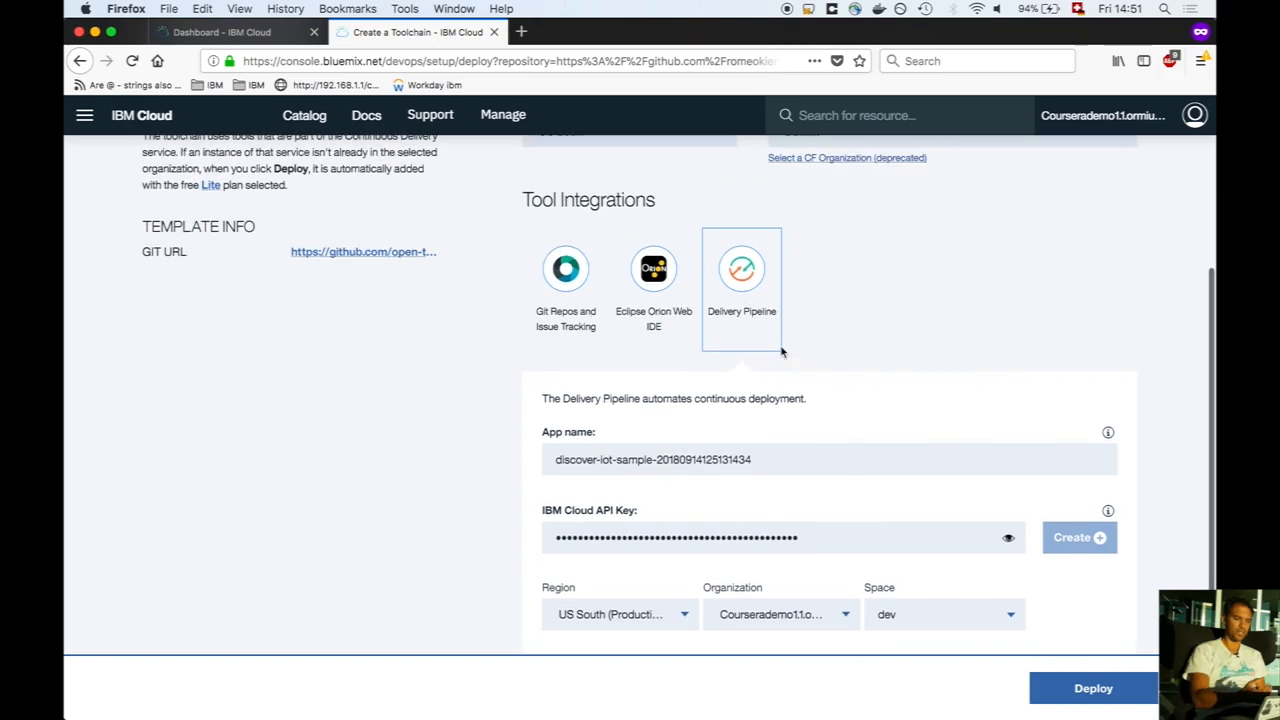
{"action": "mouse_move", "coordinate": [800, 312]}
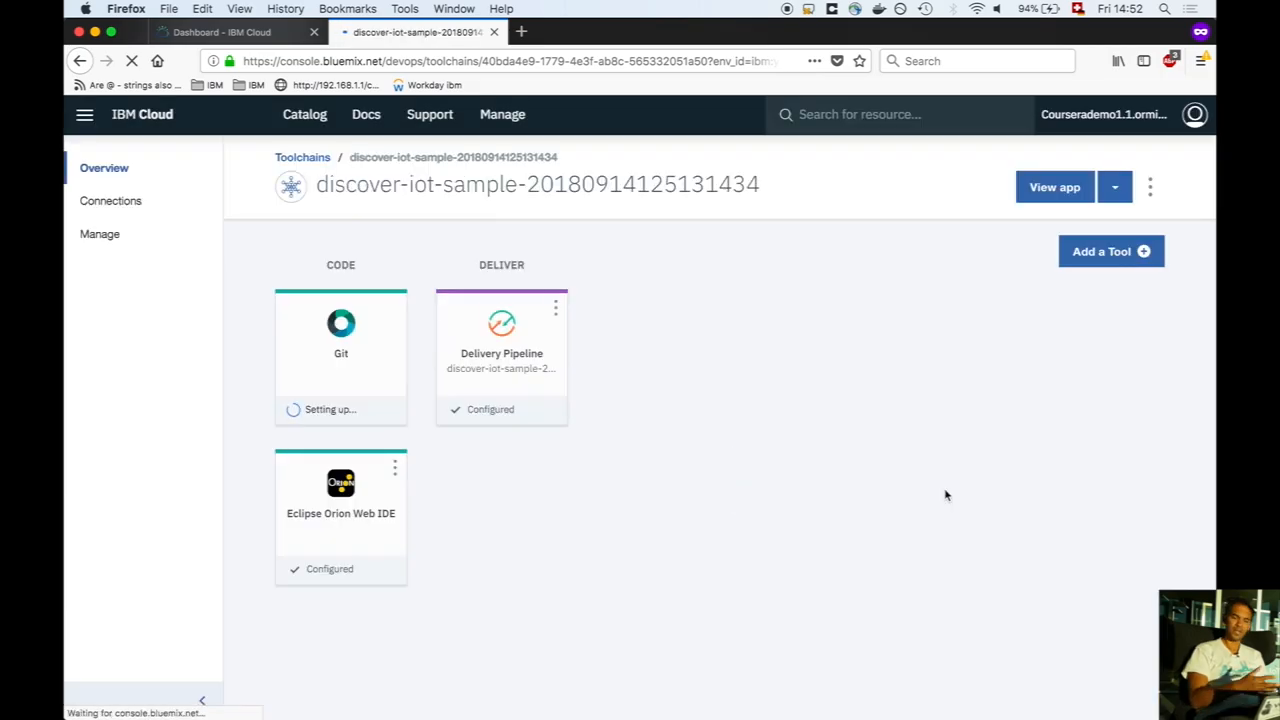
{"action": "mouse_move", "coordinate": [530, 336]}
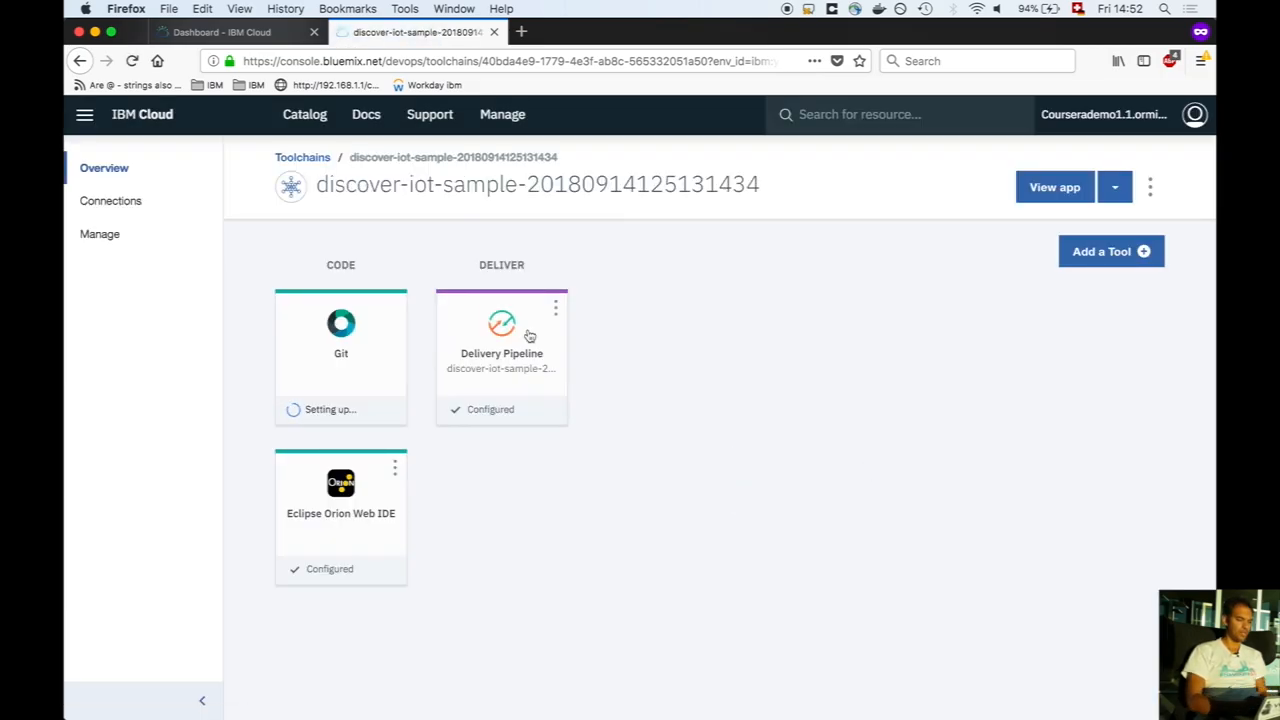
Show the toolchain's delivery pipeline with build passed and deployment to dev running.
{"action": "left_click", "coordinate": [500, 340]}
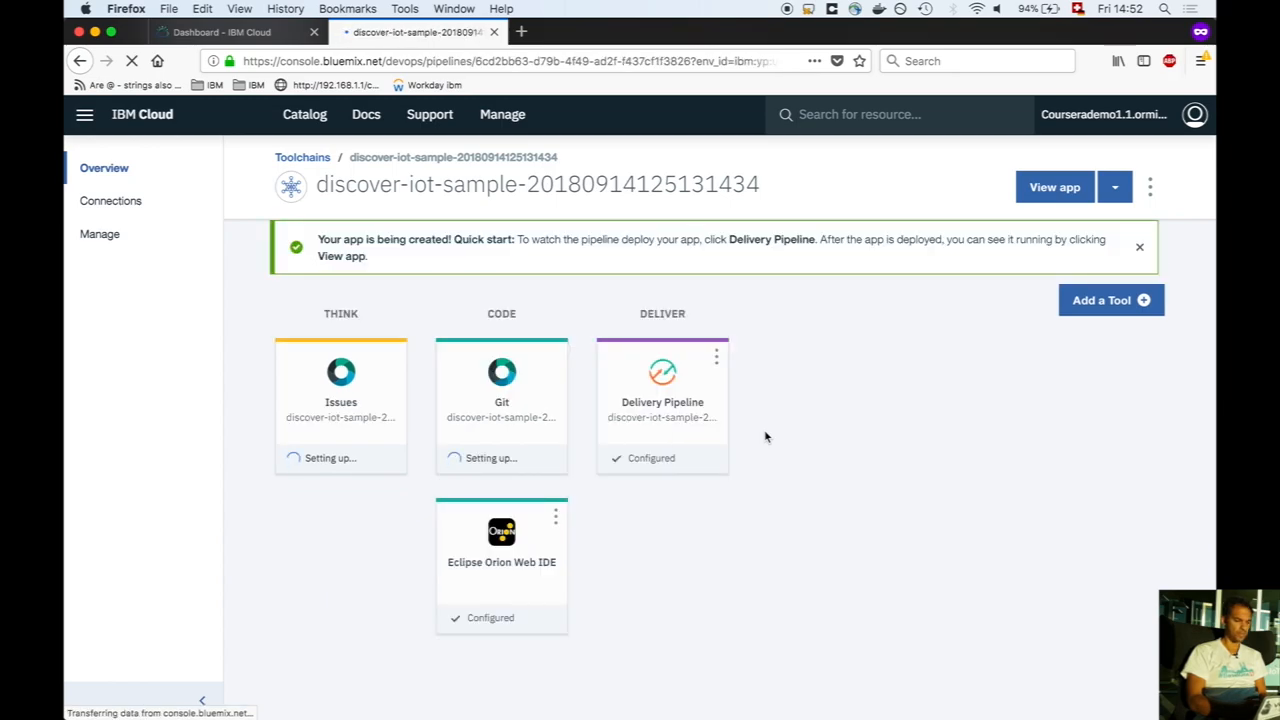
{"action": "left_click", "coordinate": [662, 380]}
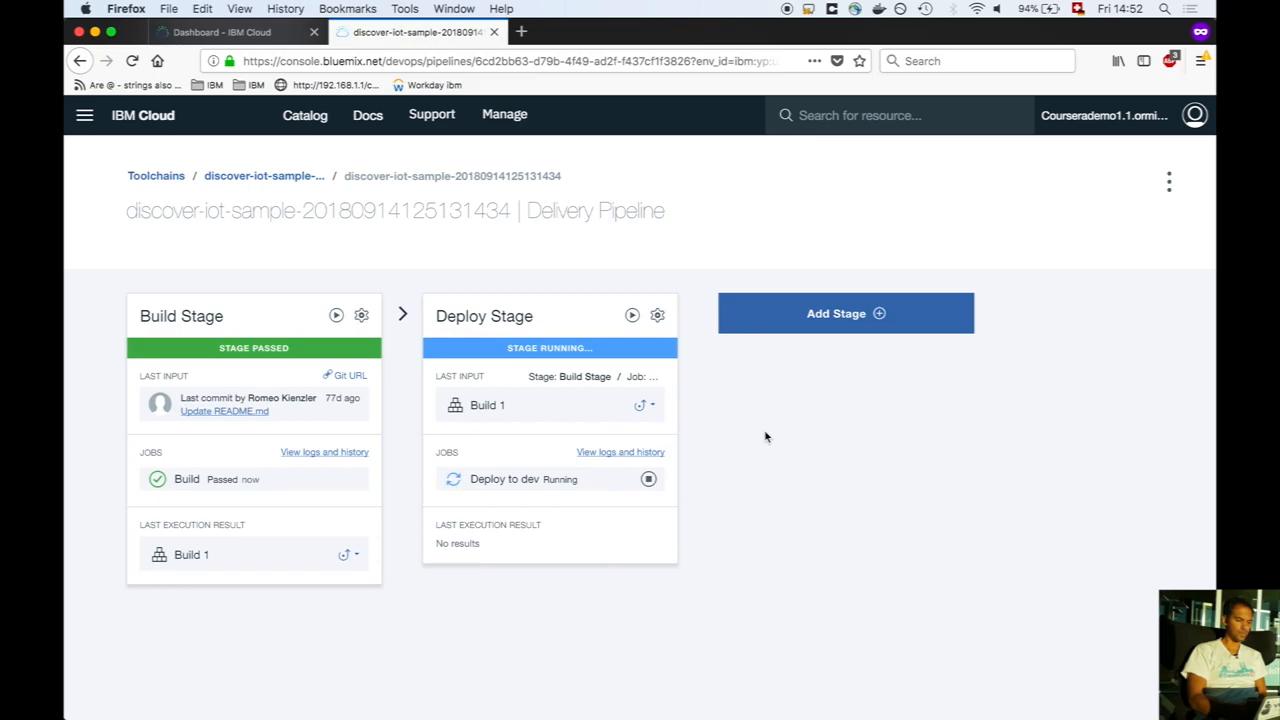
{"action": "mouse_move", "coordinate": [612, 360]}
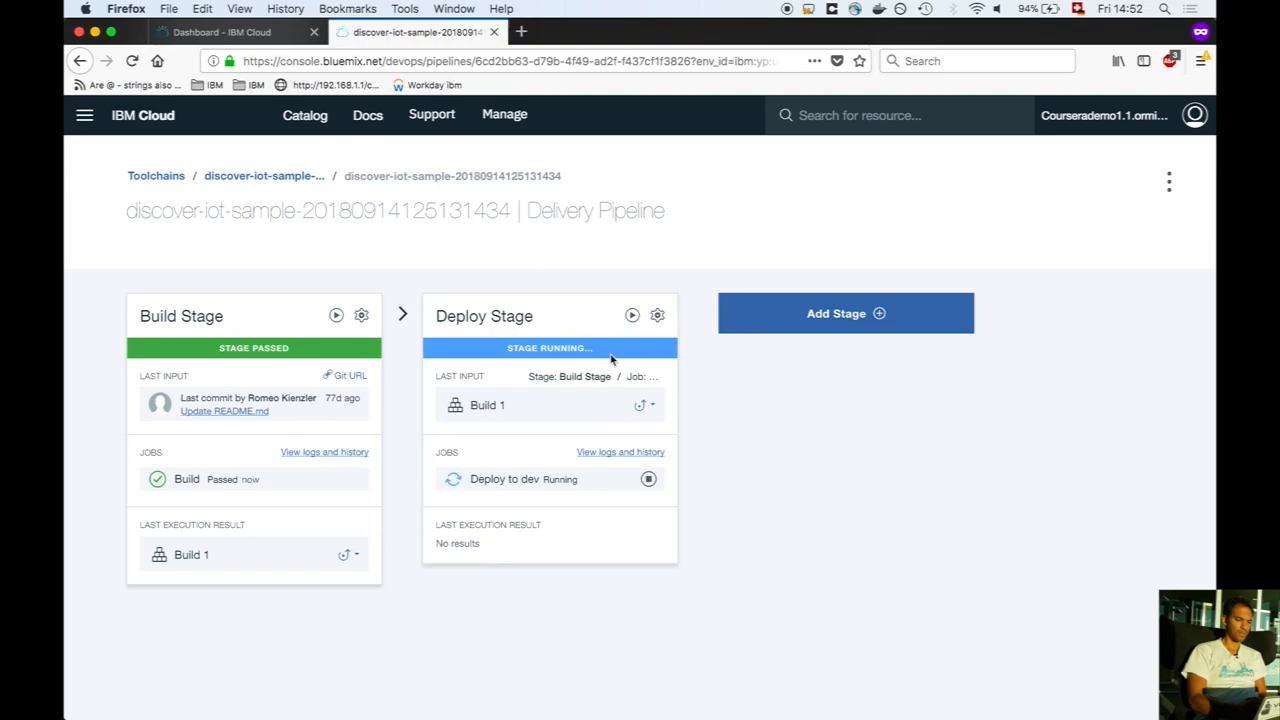
{"action": "mouse_move", "coordinate": [256, 364]}
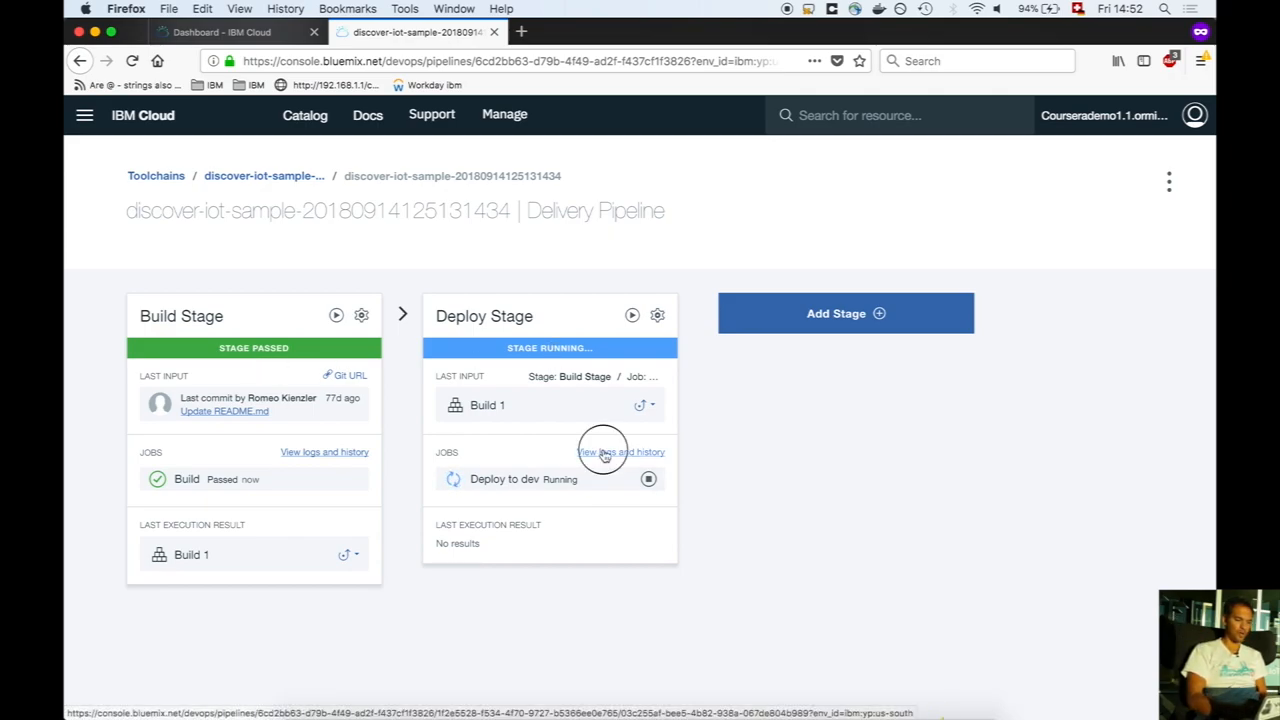
Follow the Deploy to dev job's log in the deploy stage's logs and history.
{"action": "left_click", "coordinate": [620, 452]}
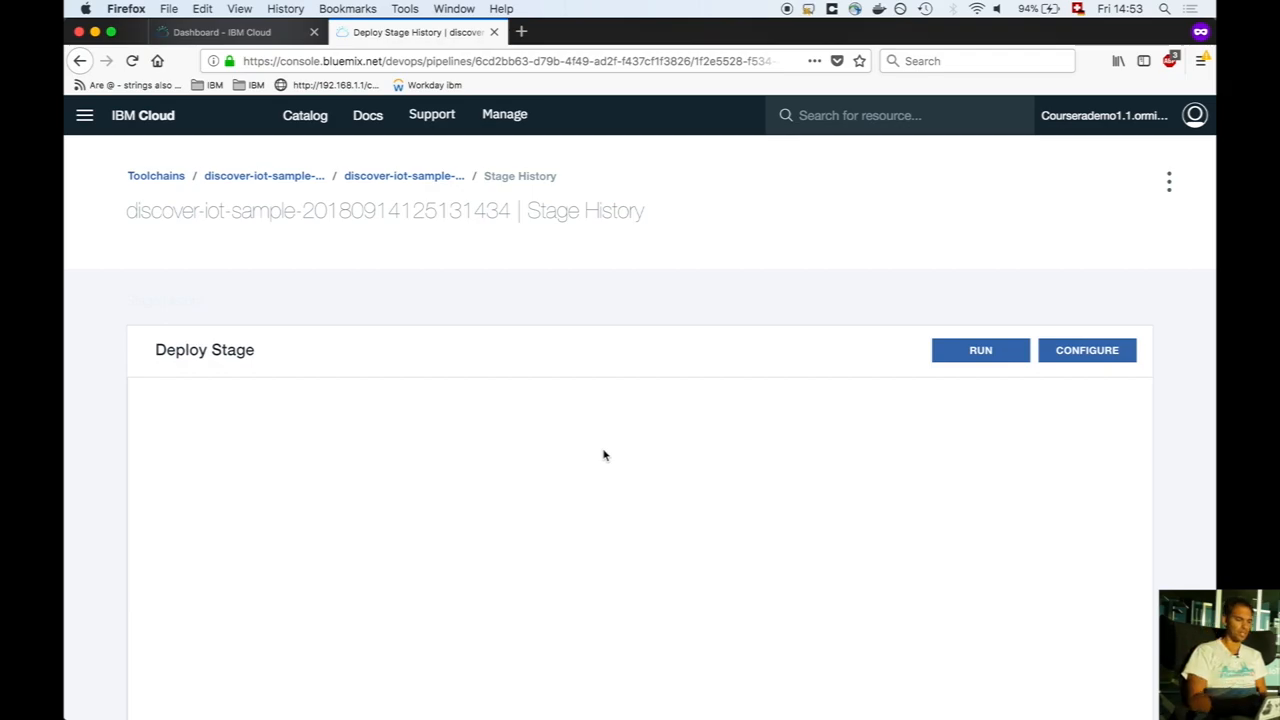
{"action": "left_click", "coordinate": [980, 350]}
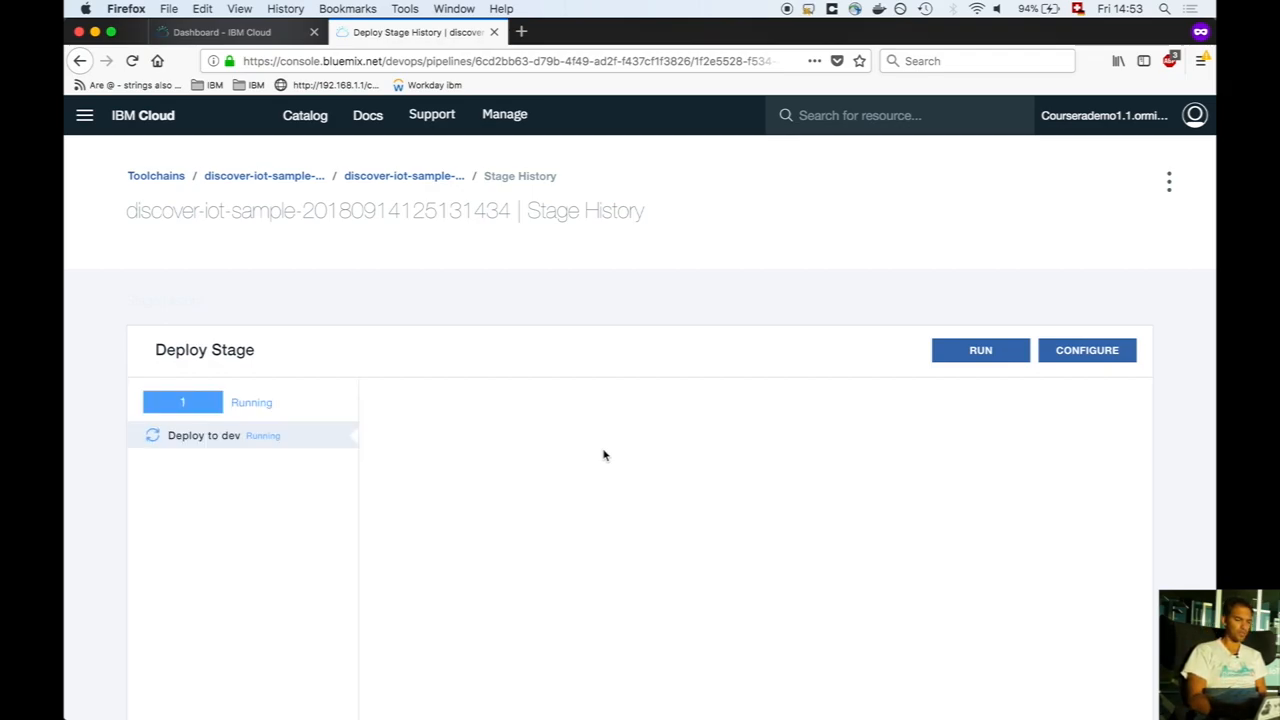
{"action": "left_click", "coordinate": [204, 436]}
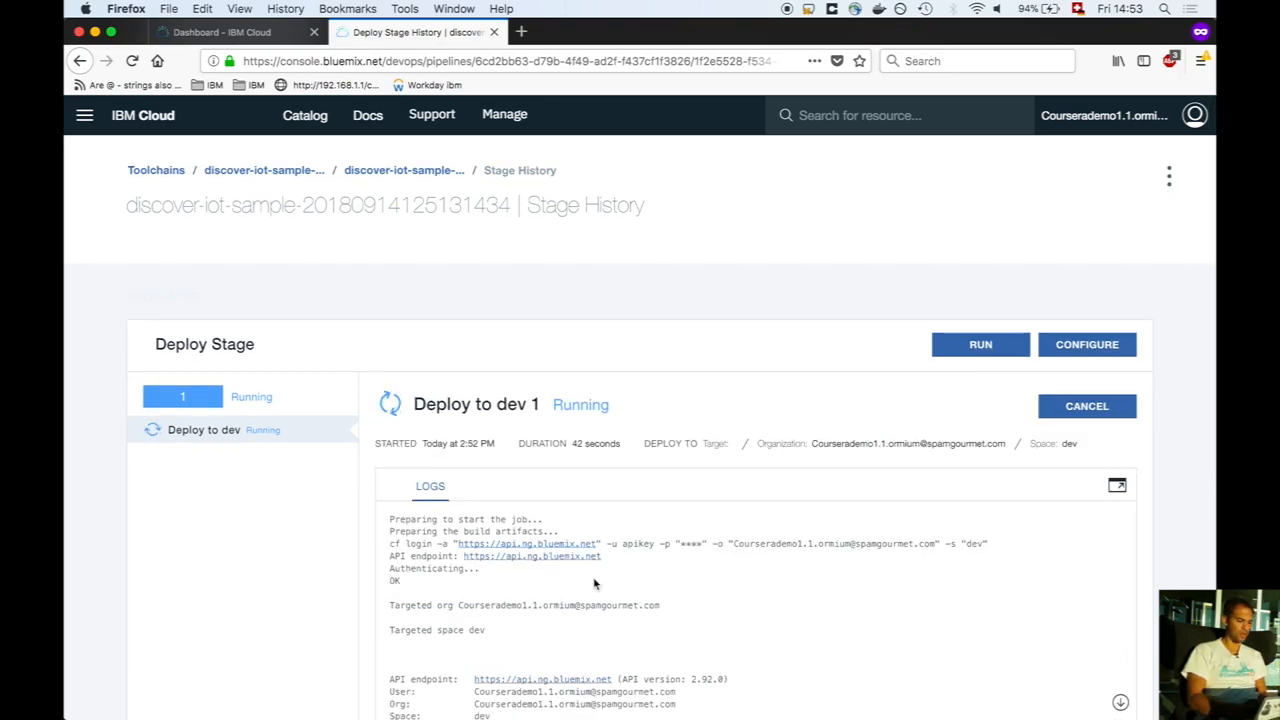
{"action": "scroll", "scroll_direction": "down", "scroll_amount": 3}
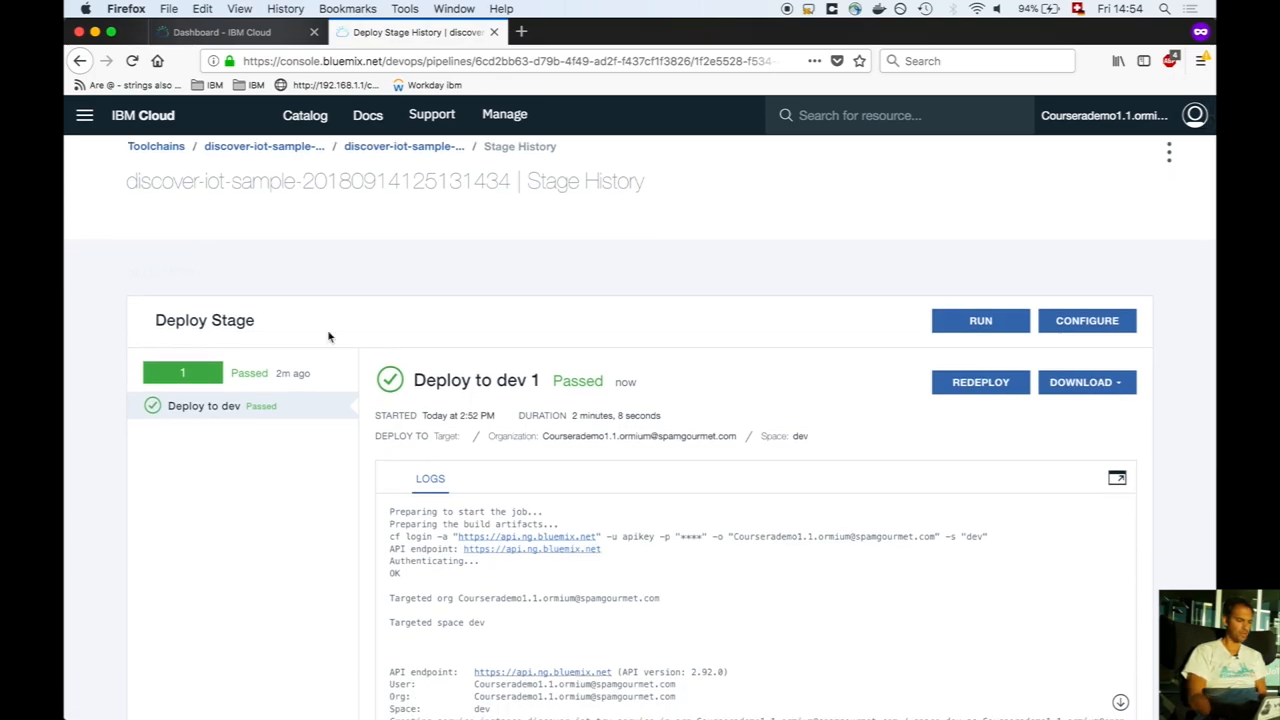
{"action": "mouse_move", "coordinate": [232, 352]}
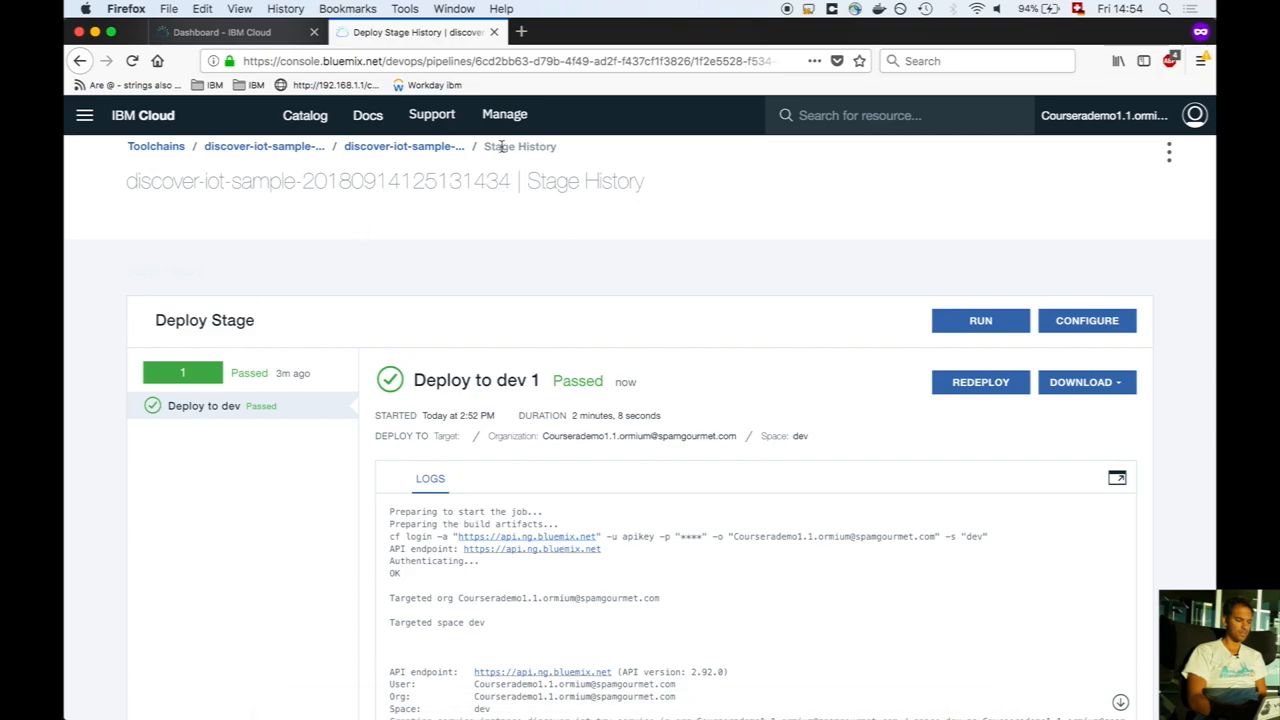
Return to the delivery pipeline showing both stages passed.
{"action": "left_click", "coordinate": [404, 146]}
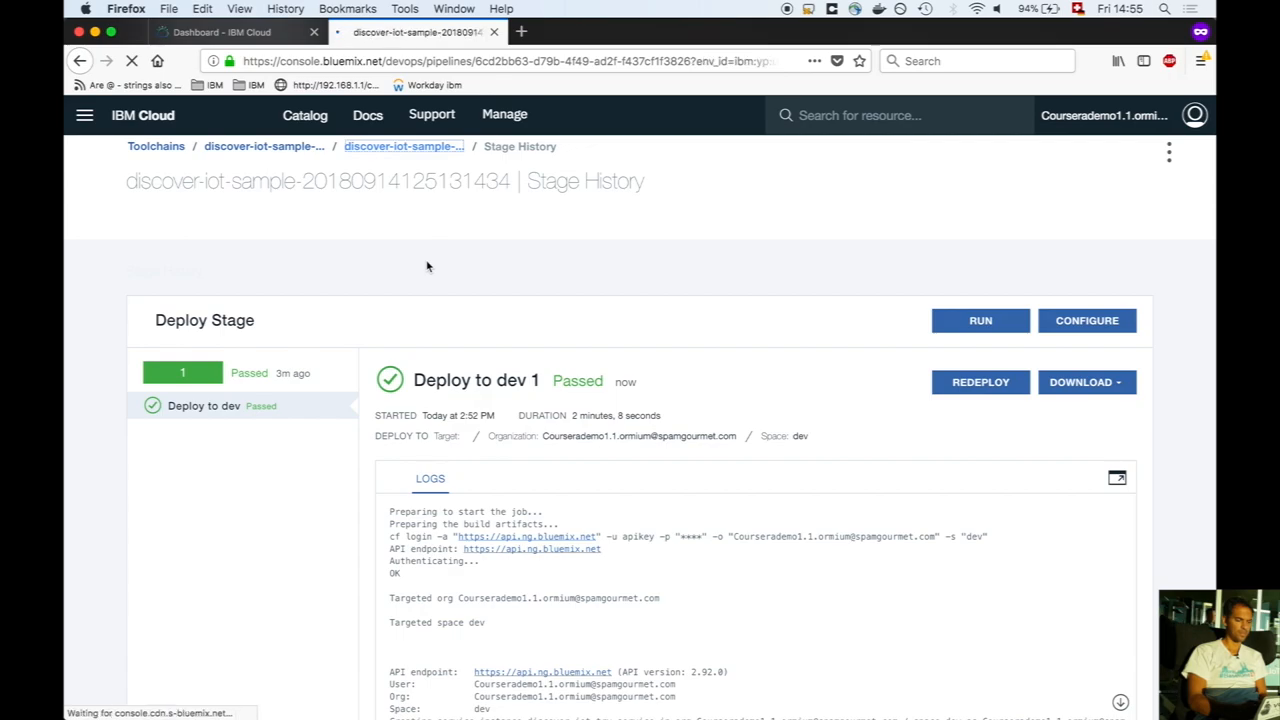
{"action": "left_click", "coordinate": [404, 146]}
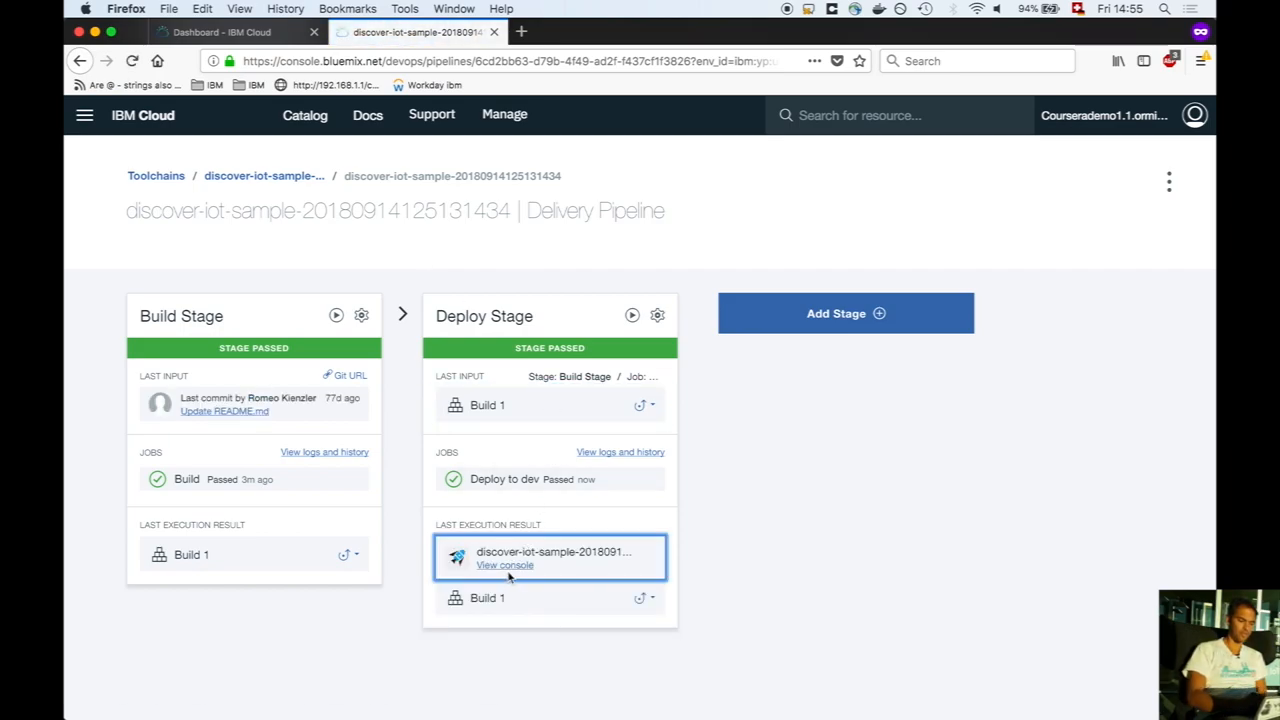
View the deployed app's details and the resource dashboard showing it running, then go back to the pipeline.
{"action": "left_click", "coordinate": [504, 564]}
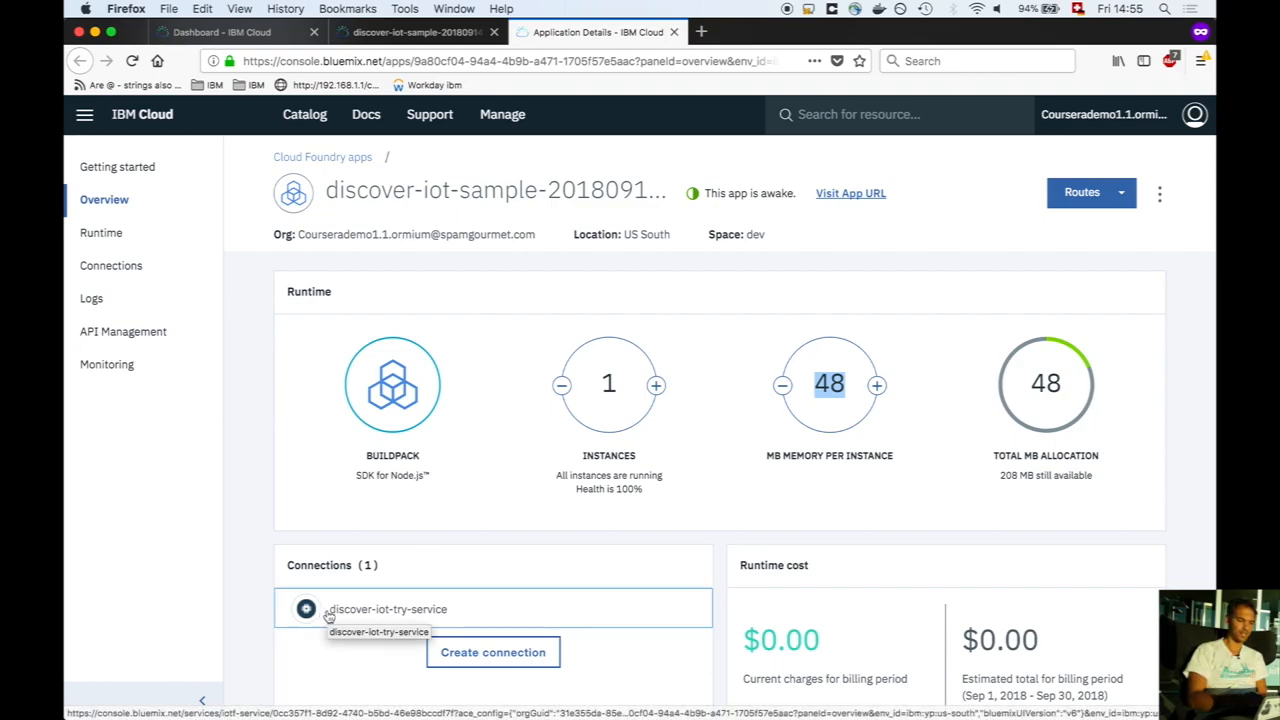
{"action": "left_click", "coordinate": [236, 32]}
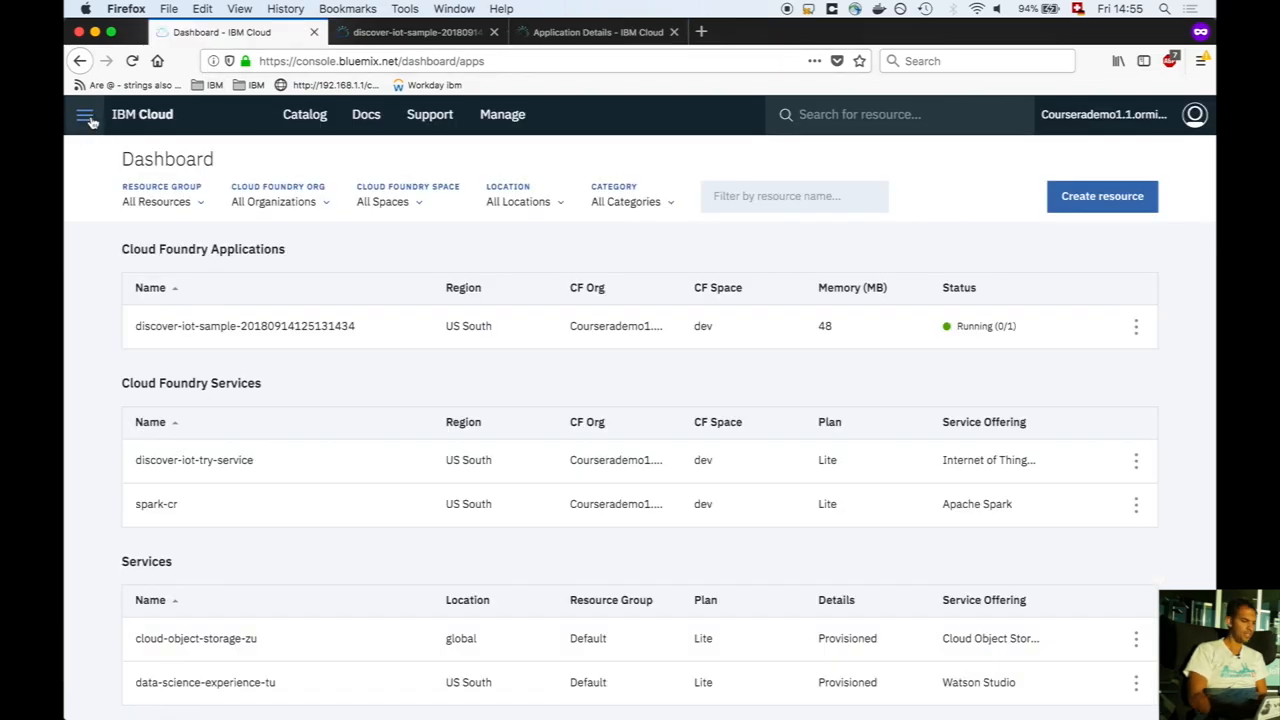
{"action": "left_click", "coordinate": [86, 114]}
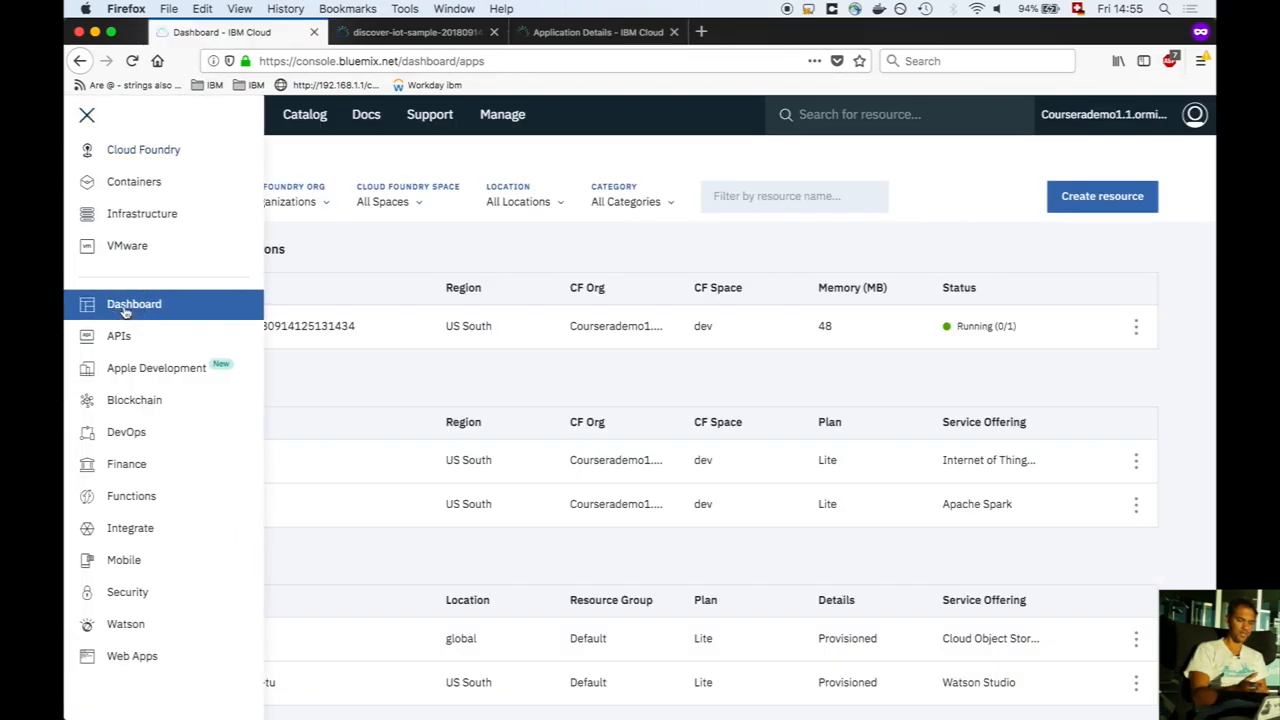
{"action": "left_click", "coordinate": [88, 114]}
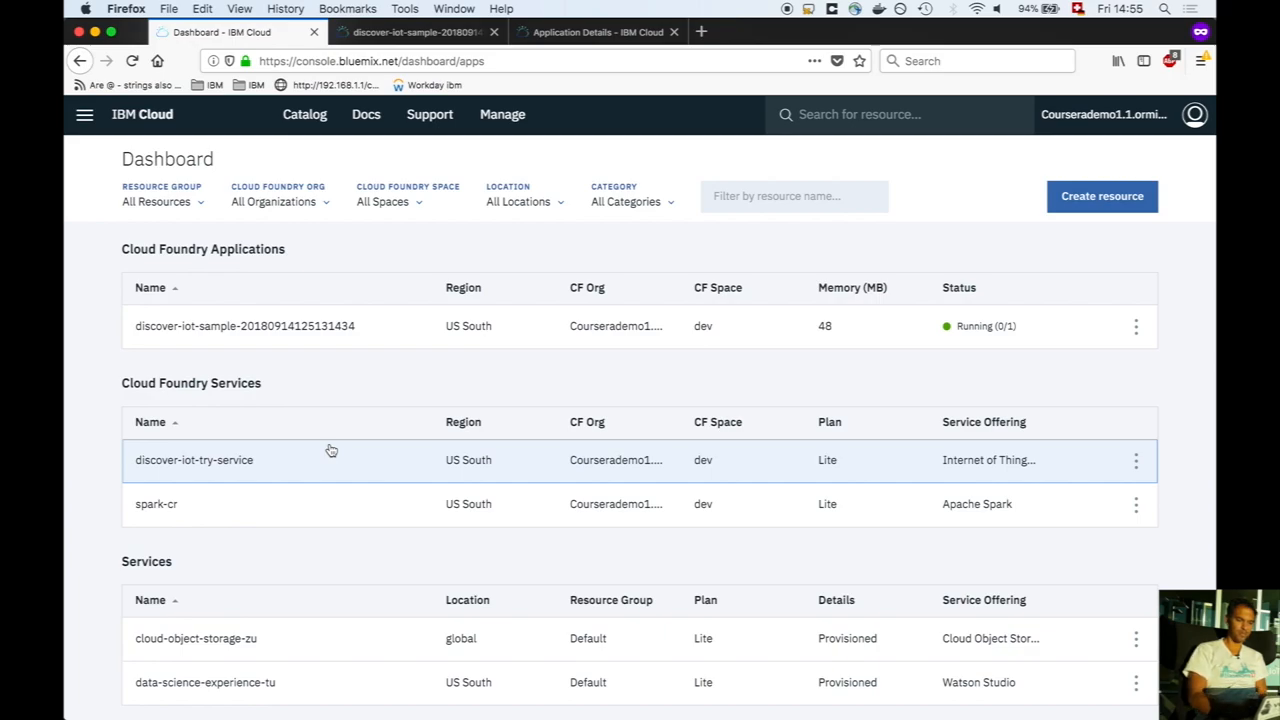
{"action": "mouse_move", "coordinate": [572, 384]}
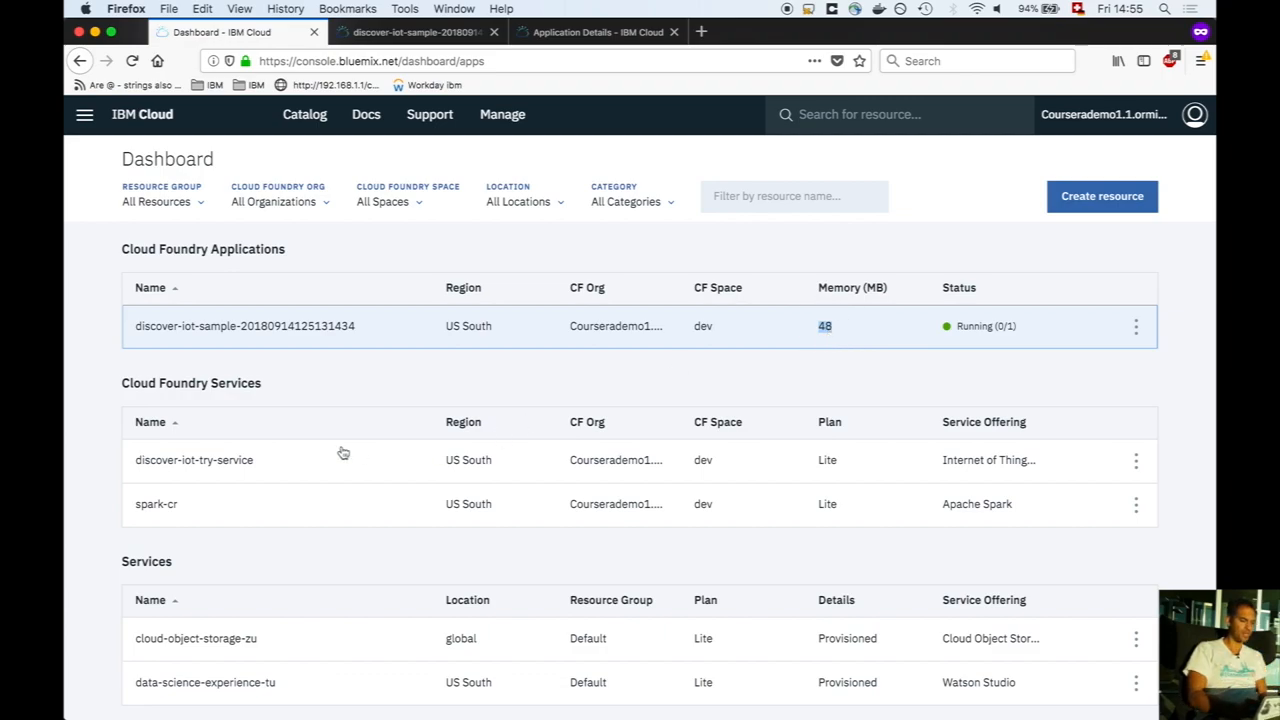
{"action": "mouse_move", "coordinate": [530, 424]}
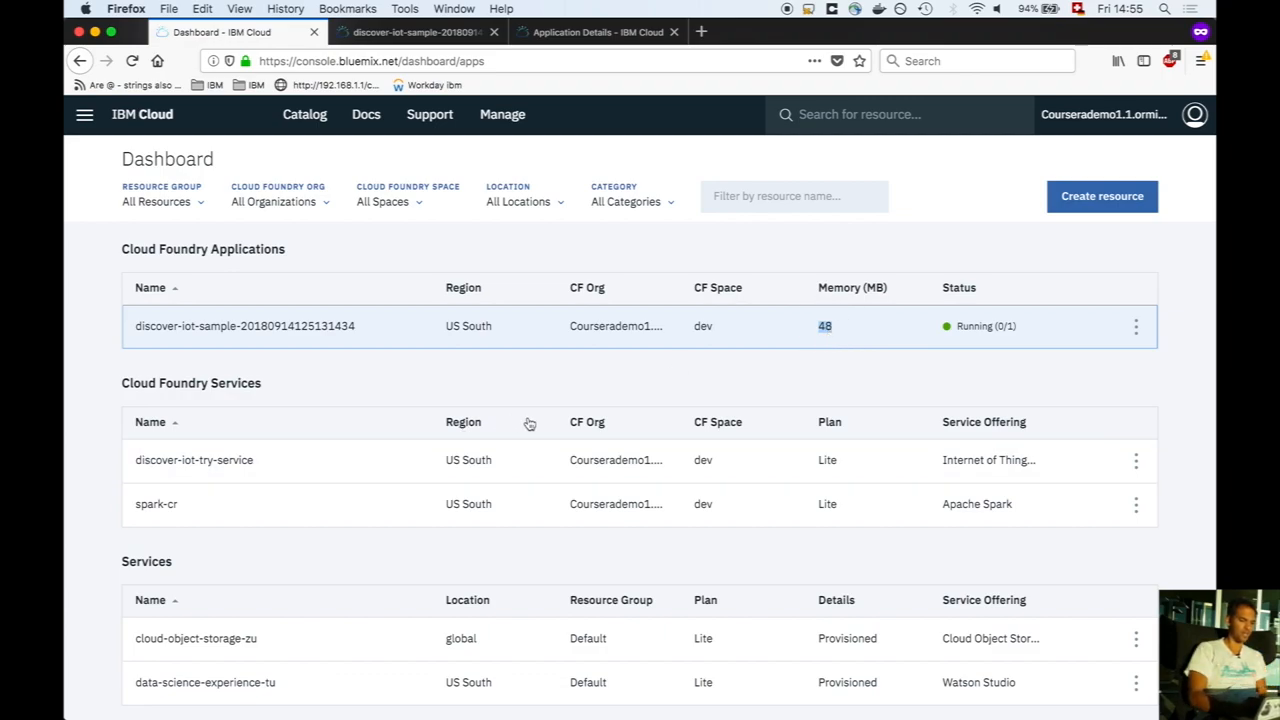
{"action": "mouse_move", "coordinate": [532, 414]}
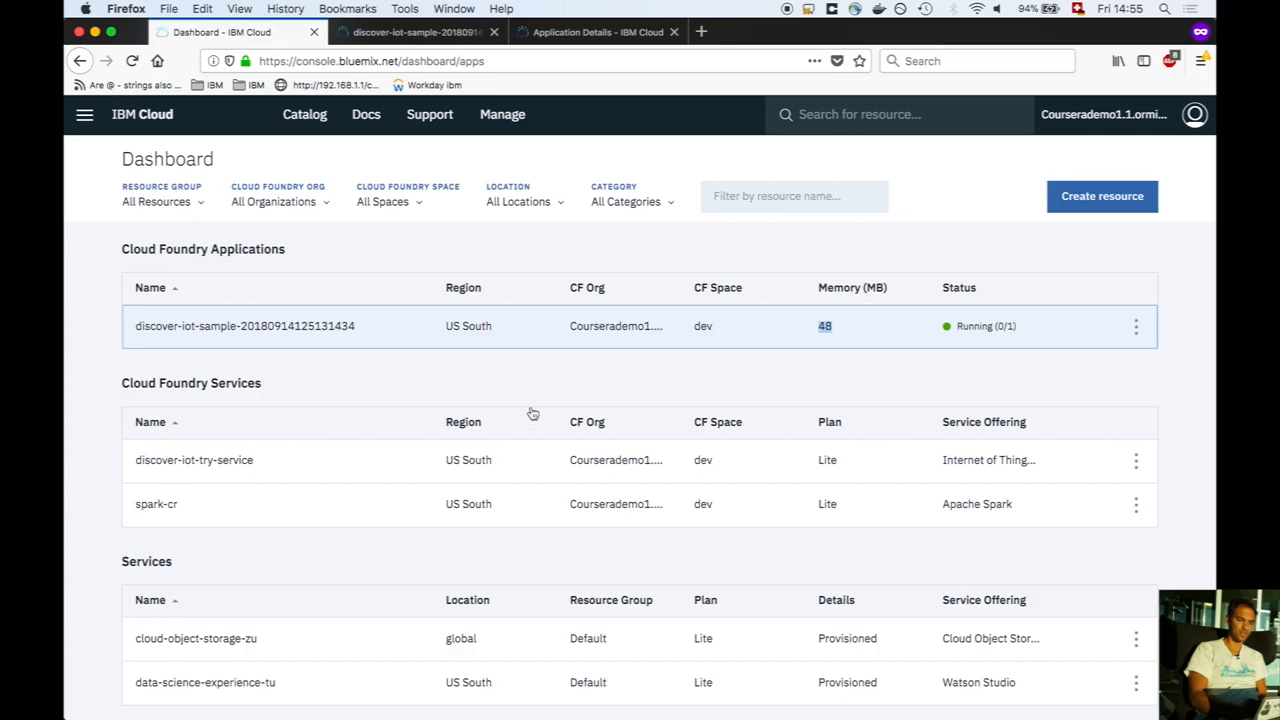
{"action": "left_click", "coordinate": [416, 32]}
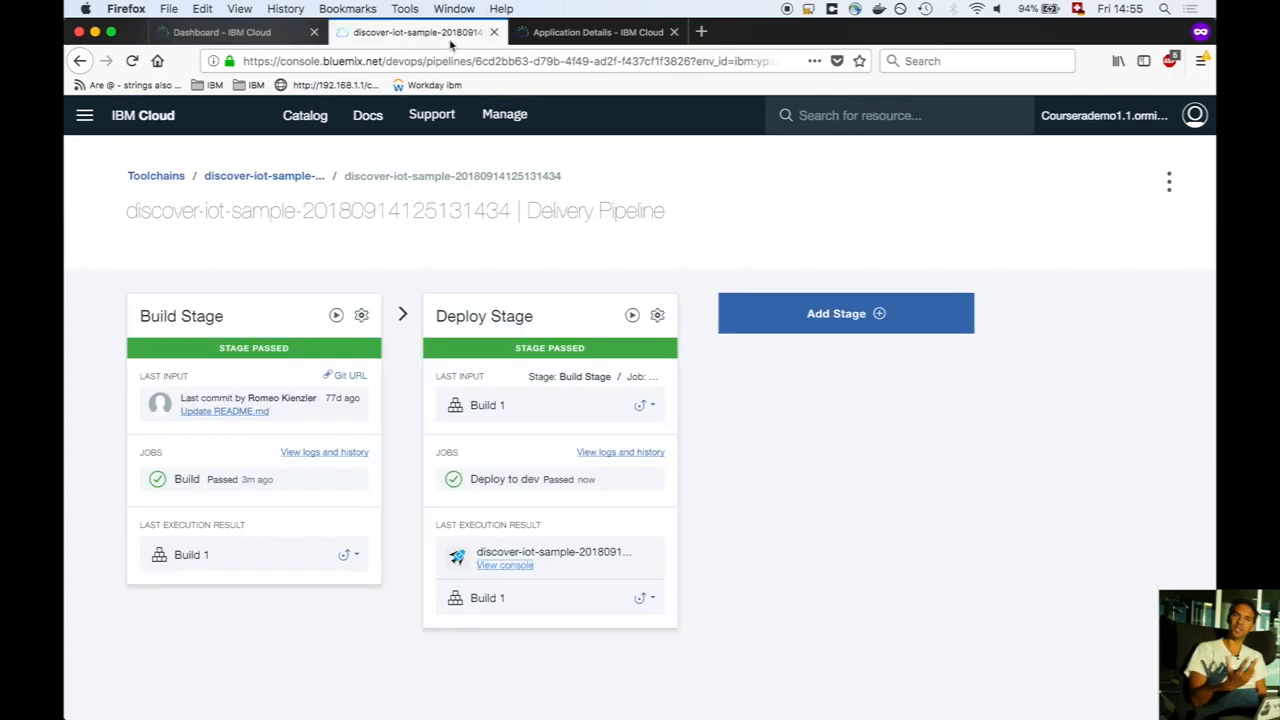
Go to github.com, open iot-platform-bluemix-starter and trigger its Deploy to IBM Cloud link.
{"action": "type", "text": "github.com/romeokienzler?tab=repositories"}
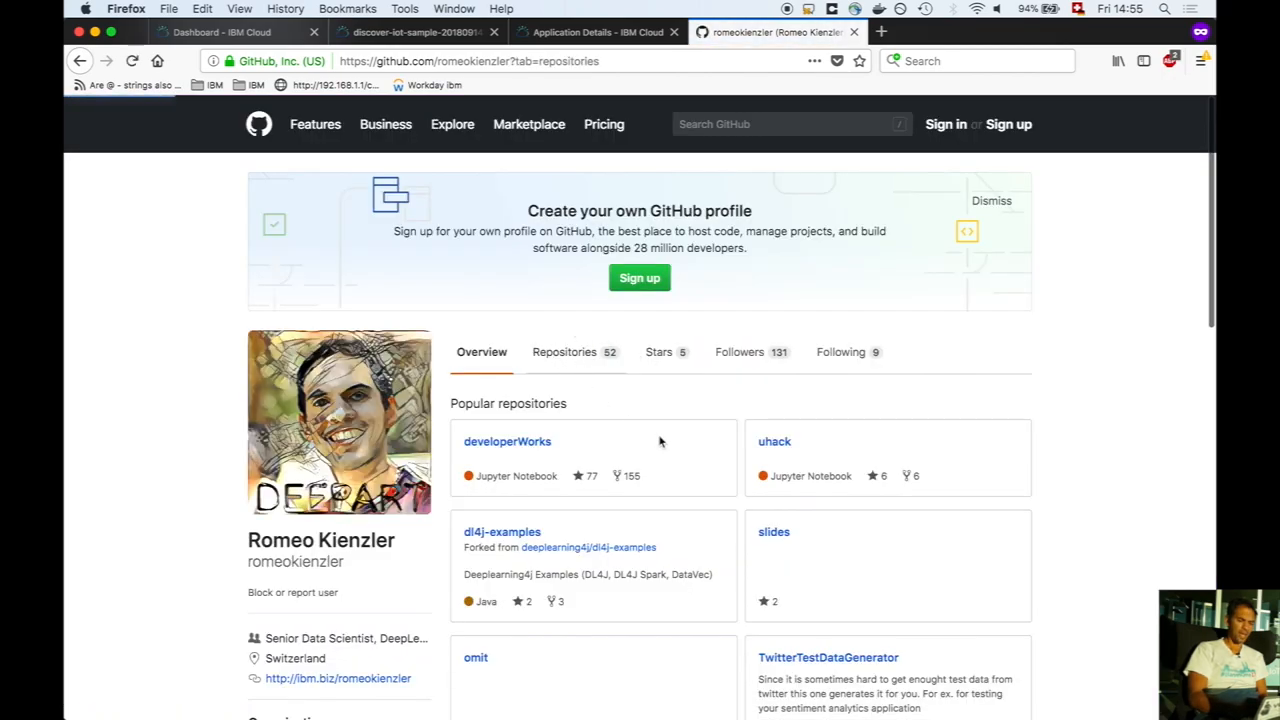
{"action": "left_click", "coordinate": [564, 352]}
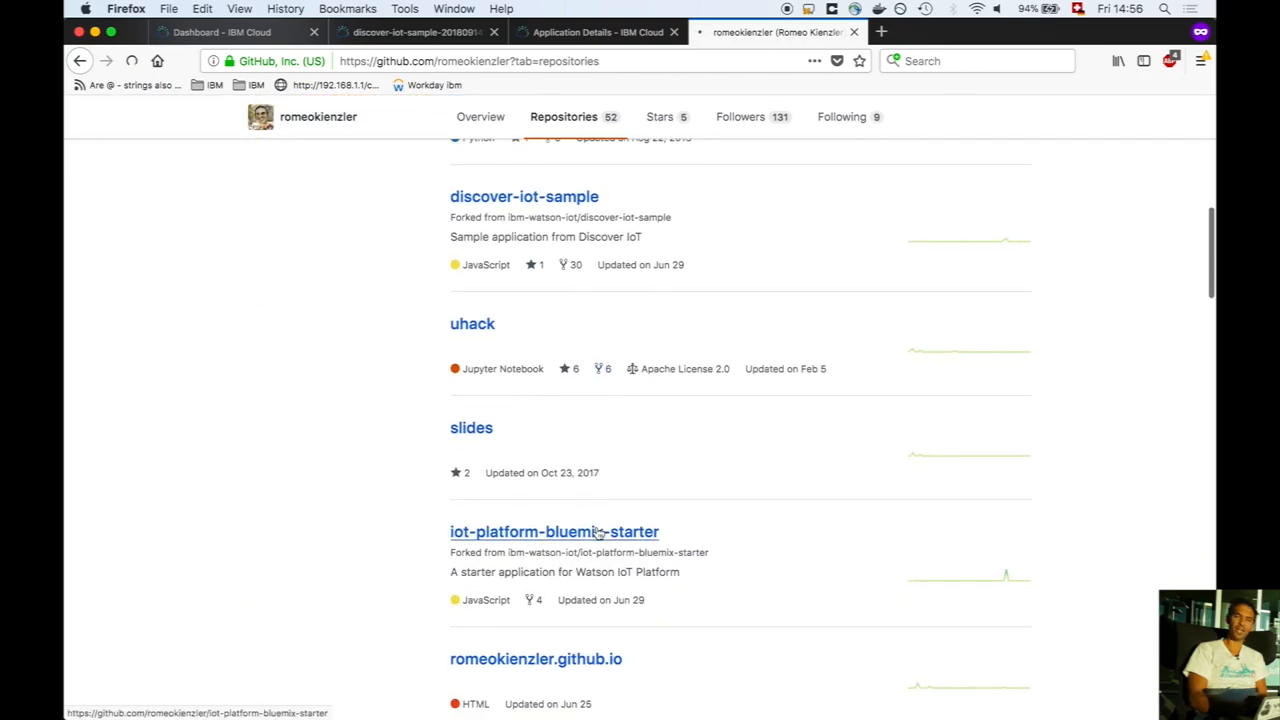
{"action": "left_click", "coordinate": [554, 532]}
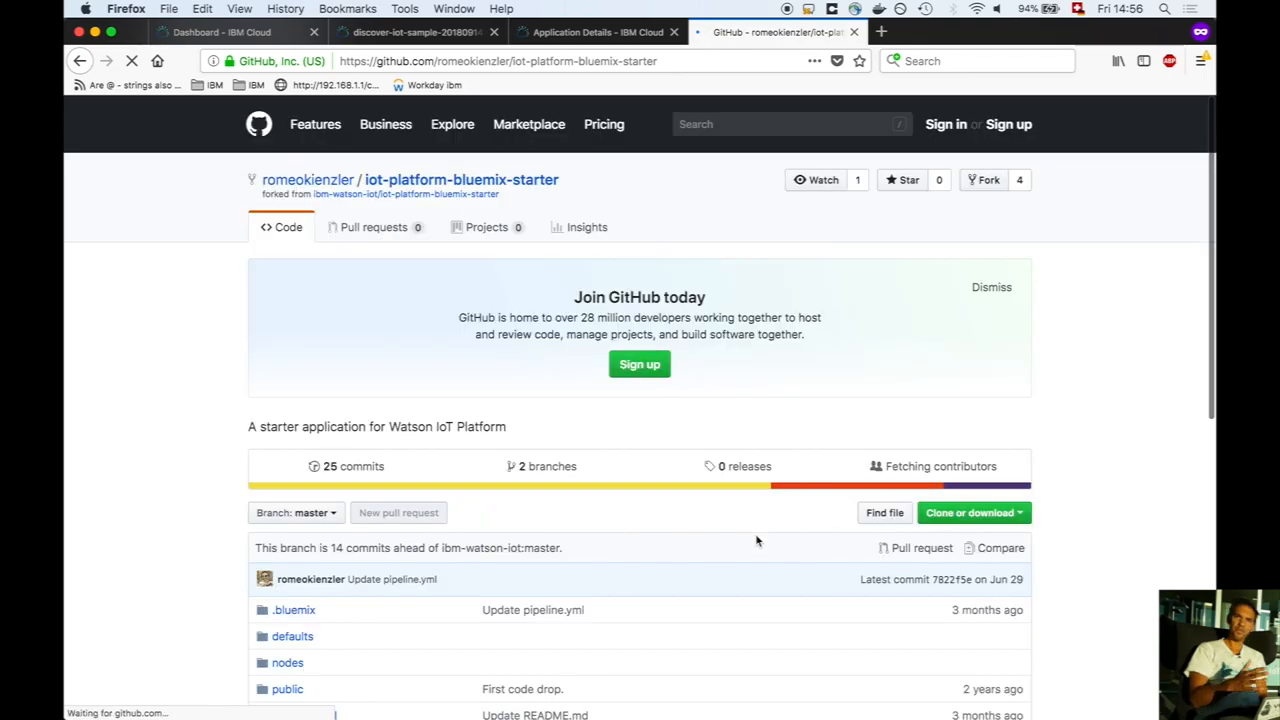
{"action": "scroll", "scroll_direction": "down", "scroll_amount": 3}
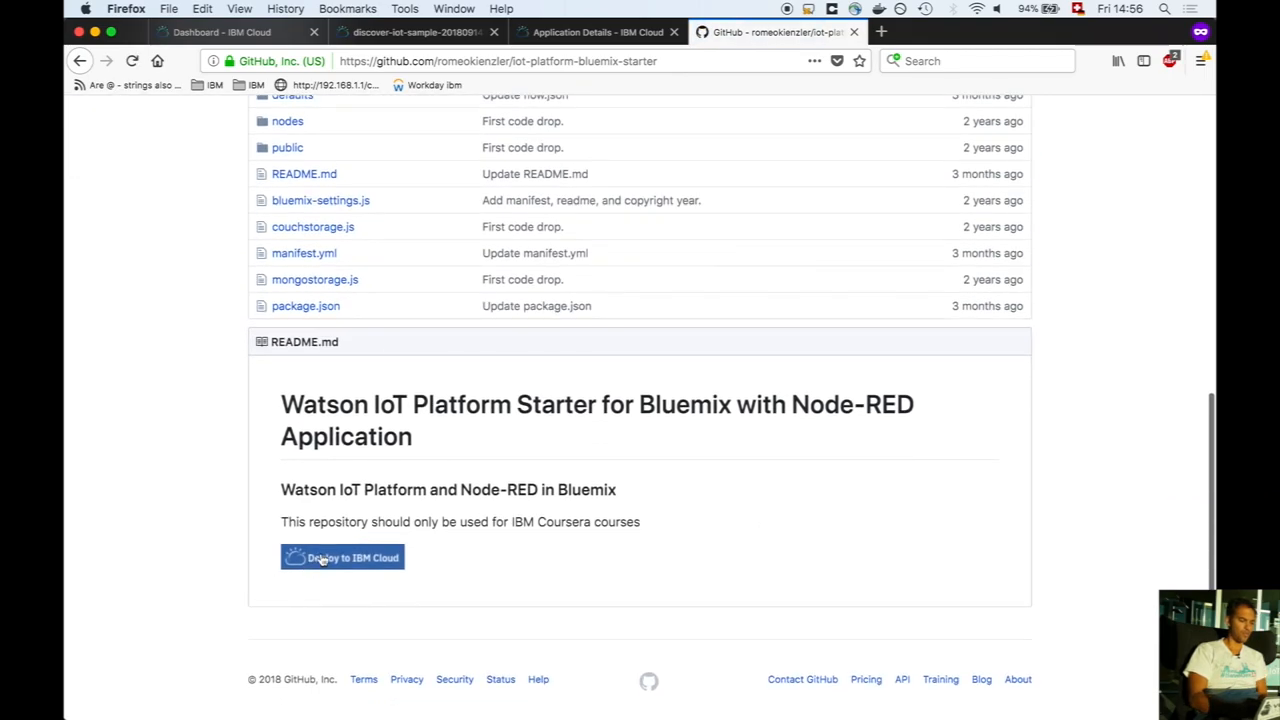
{"action": "left_click", "coordinate": [340, 556]}
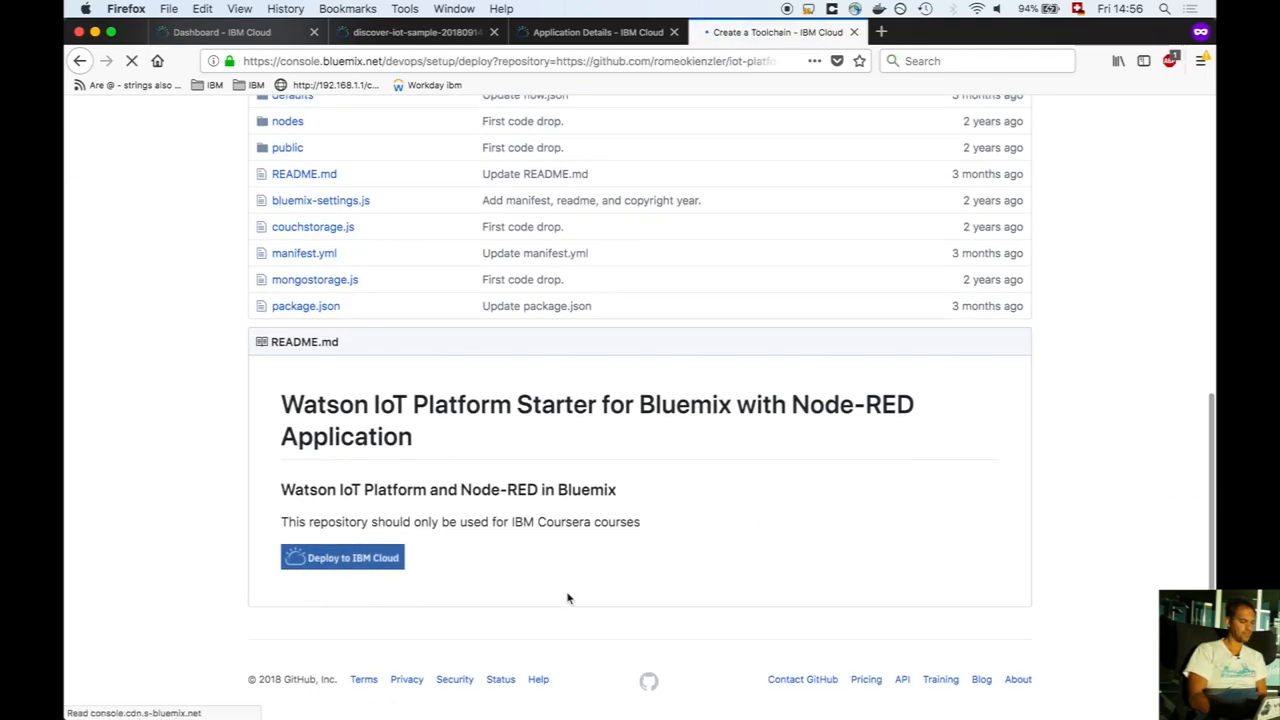
Deploy the iot-platform-bluemix-starter toolchain to US South with a newly created API key.
{"action": "left_click", "coordinate": [342, 556]}
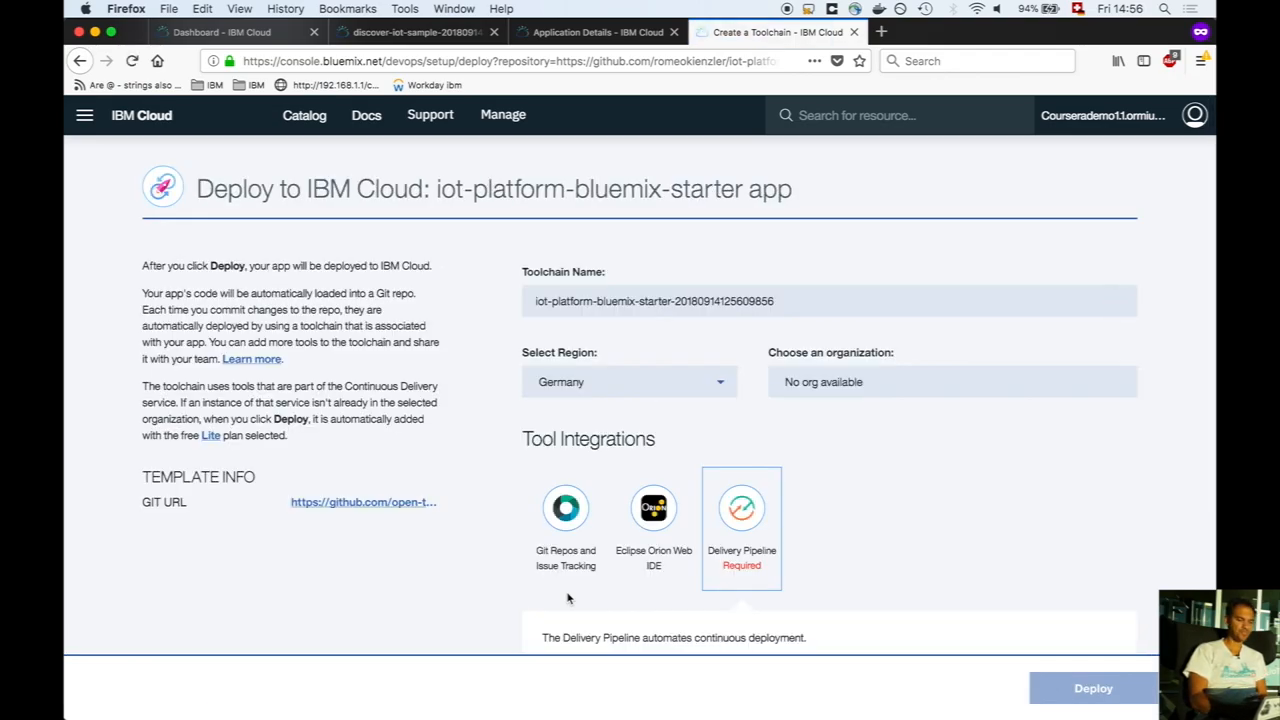
{"action": "left_click", "coordinate": [628, 380]}
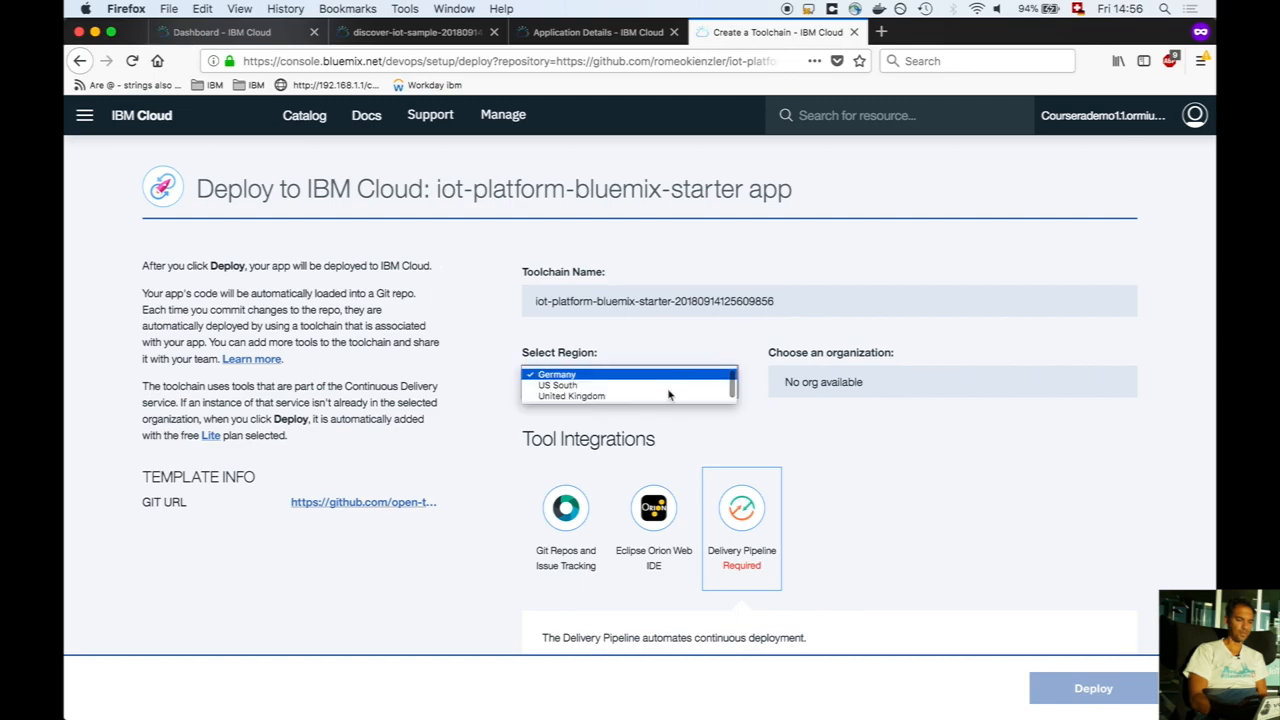
{"action": "left_click", "coordinate": [556, 384]}
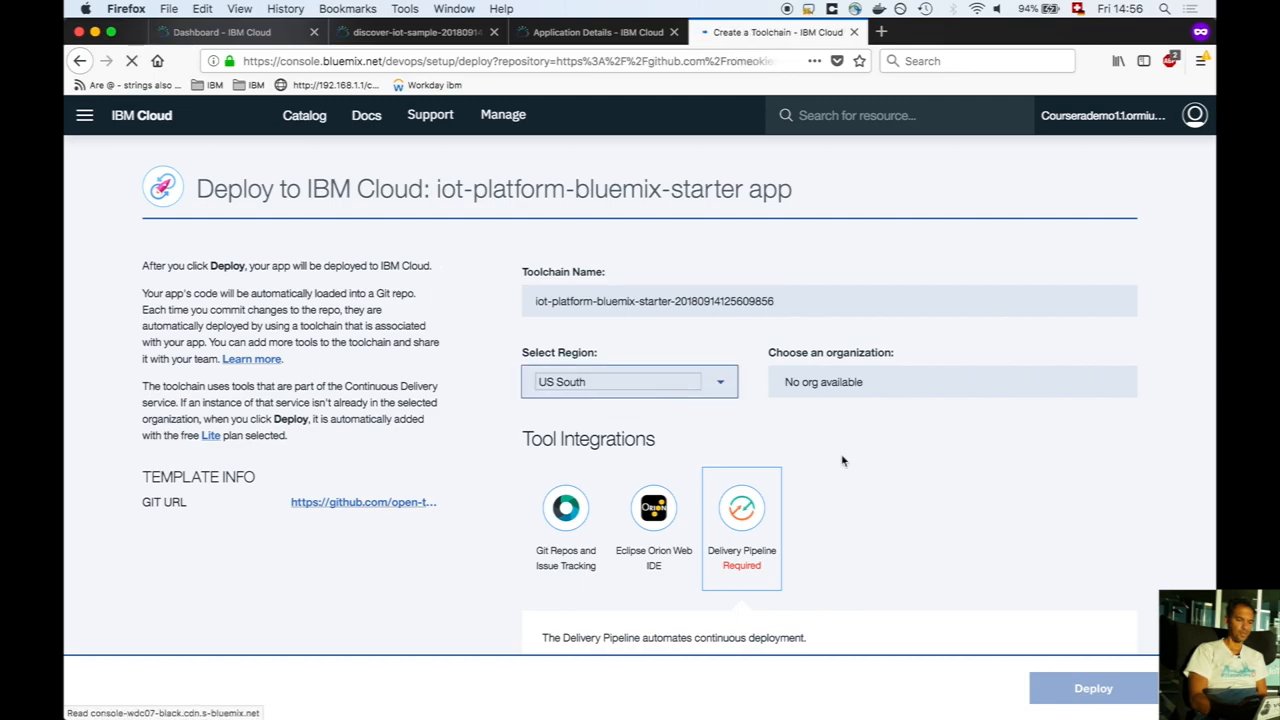
{"action": "left_click", "coordinate": [1092, 688]}
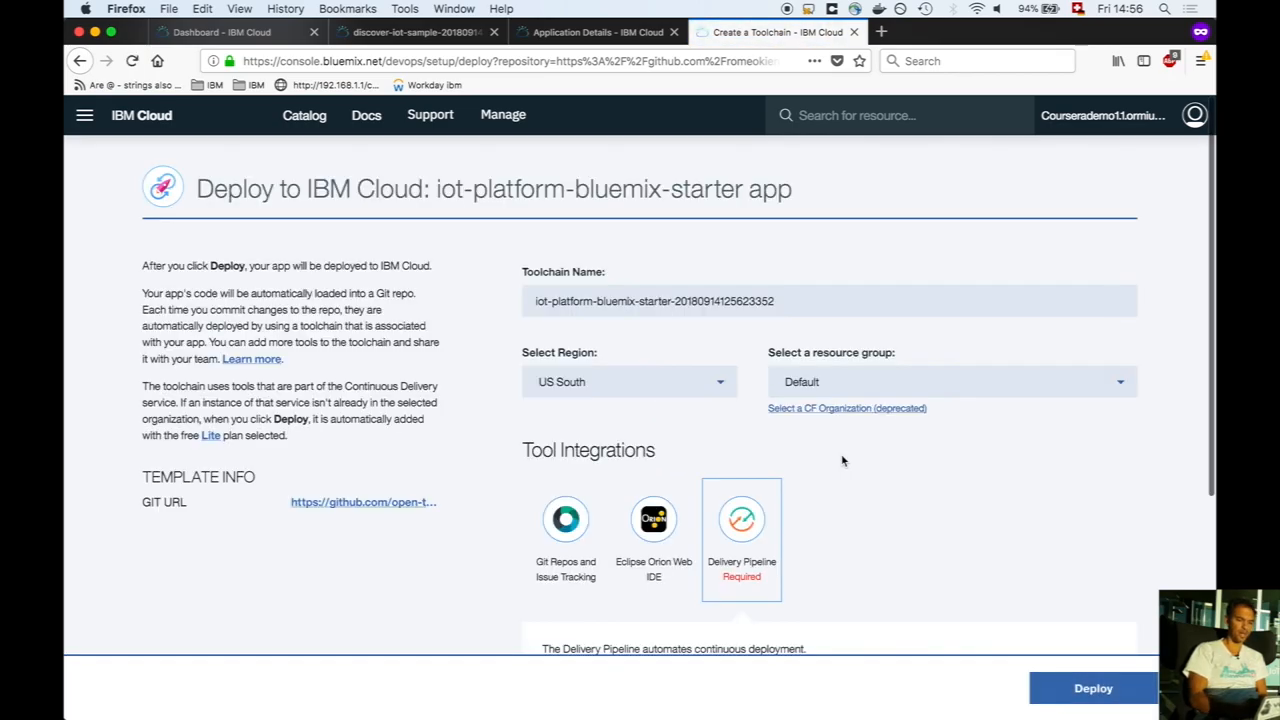
{"action": "scroll", "scroll_direction": "down", "scroll_amount": 3}
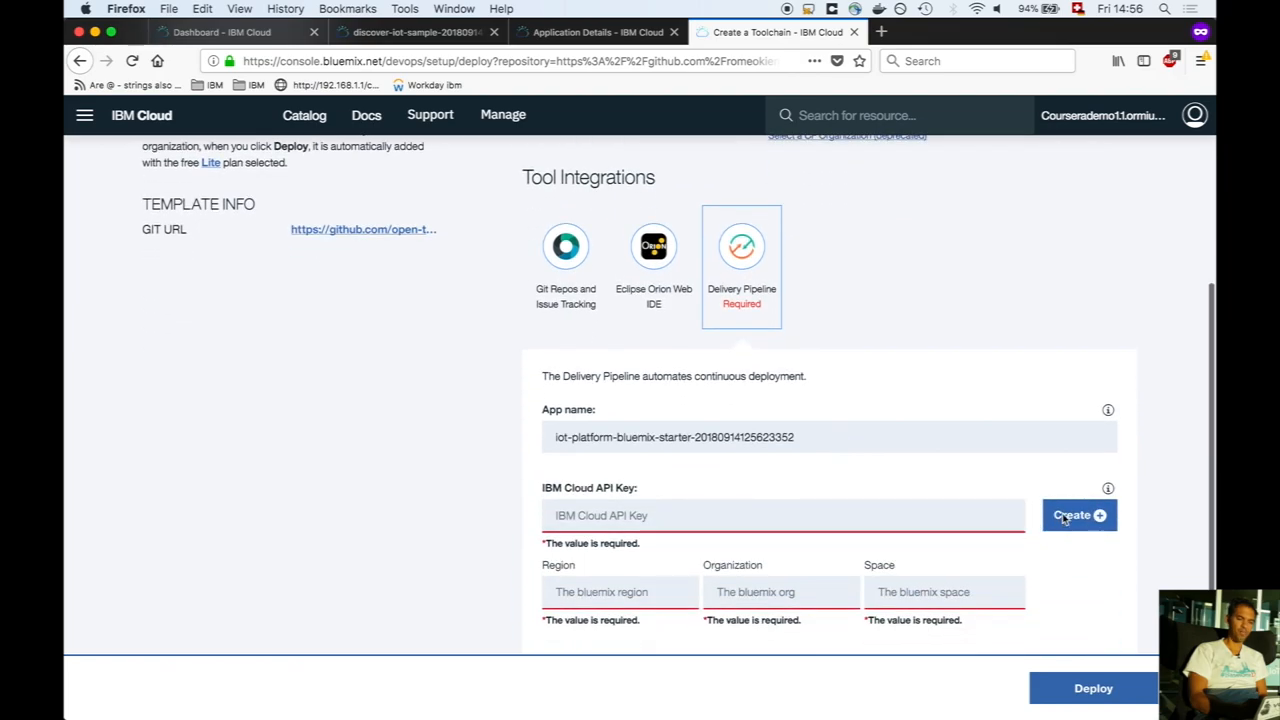
{"action": "mouse_move", "coordinate": [964, 444]}
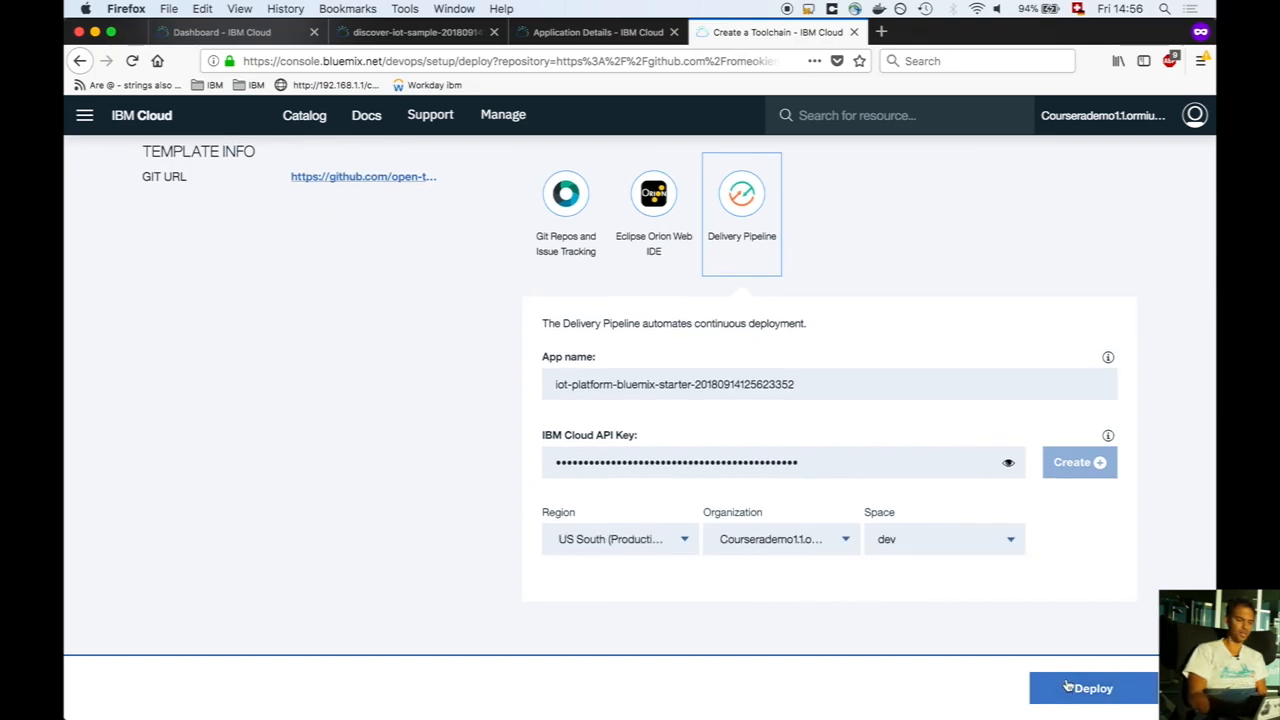
{"action": "left_click", "coordinate": [1092, 688]}
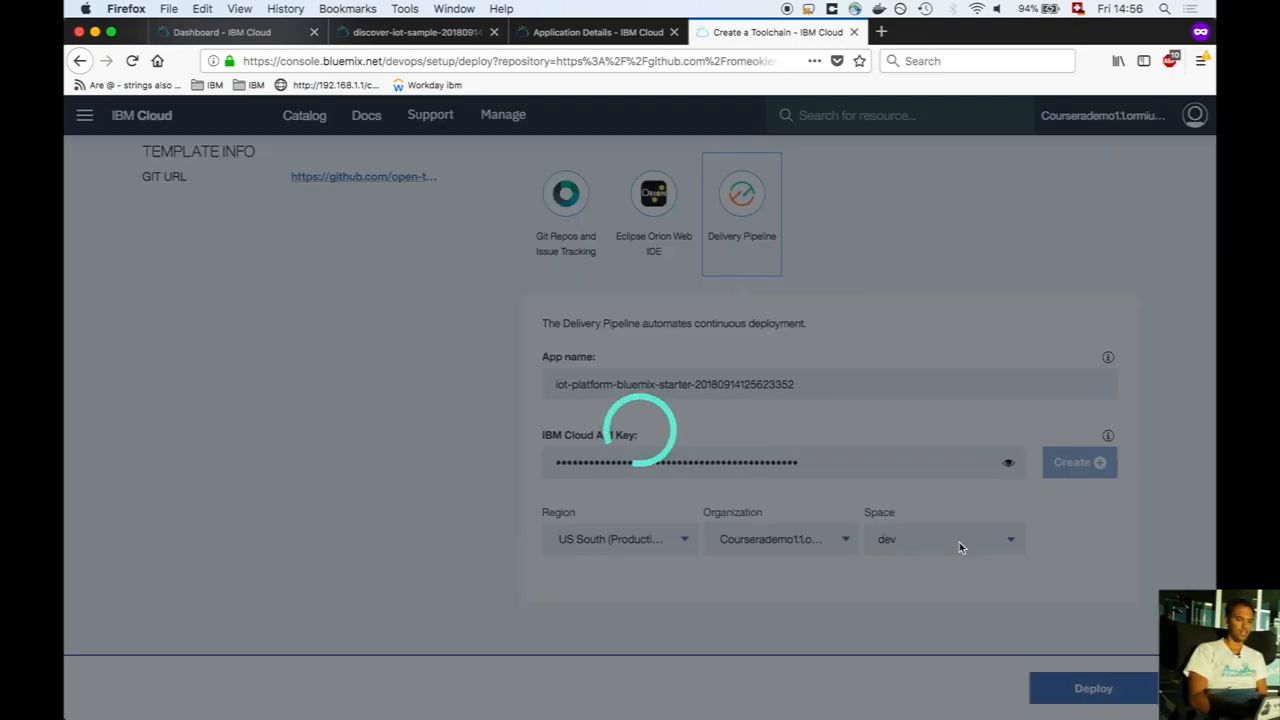
{"action": "left_click", "coordinate": [1092, 688]}
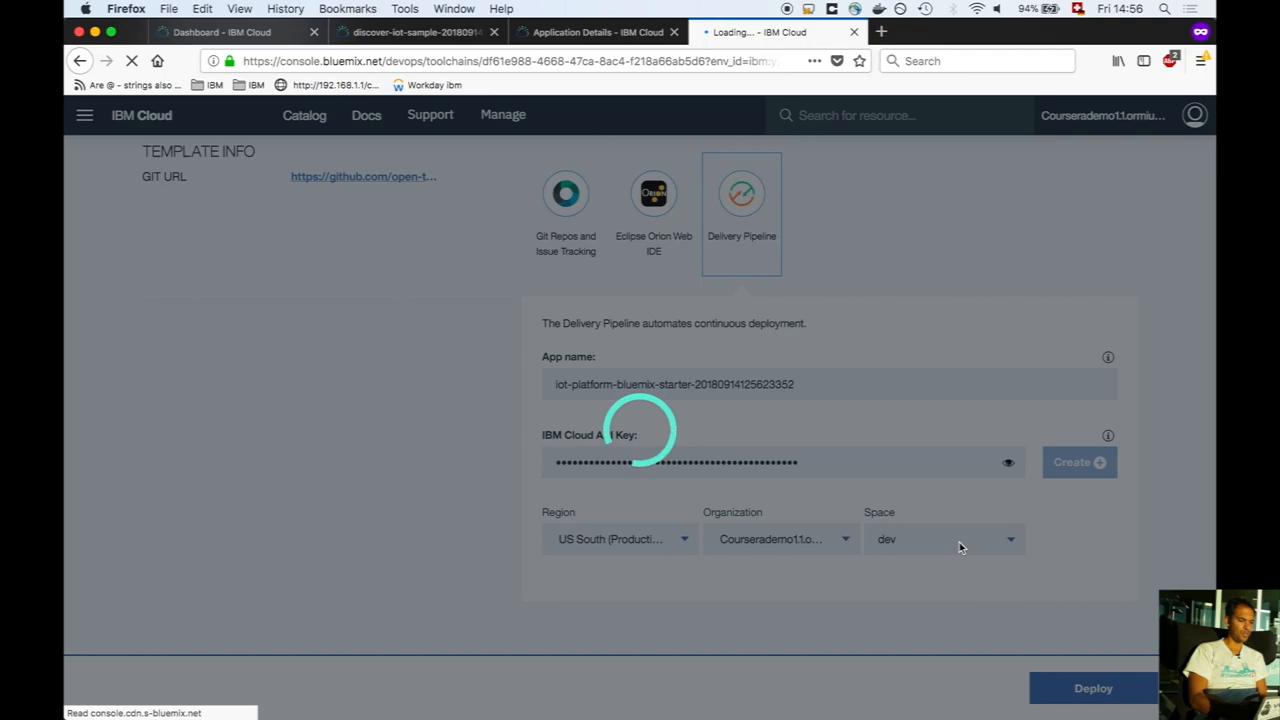
Check the toolchains list and resource dashboard, then show the starter app's pipeline with deploy running.
{"action": "left_click", "coordinate": [1092, 688]}
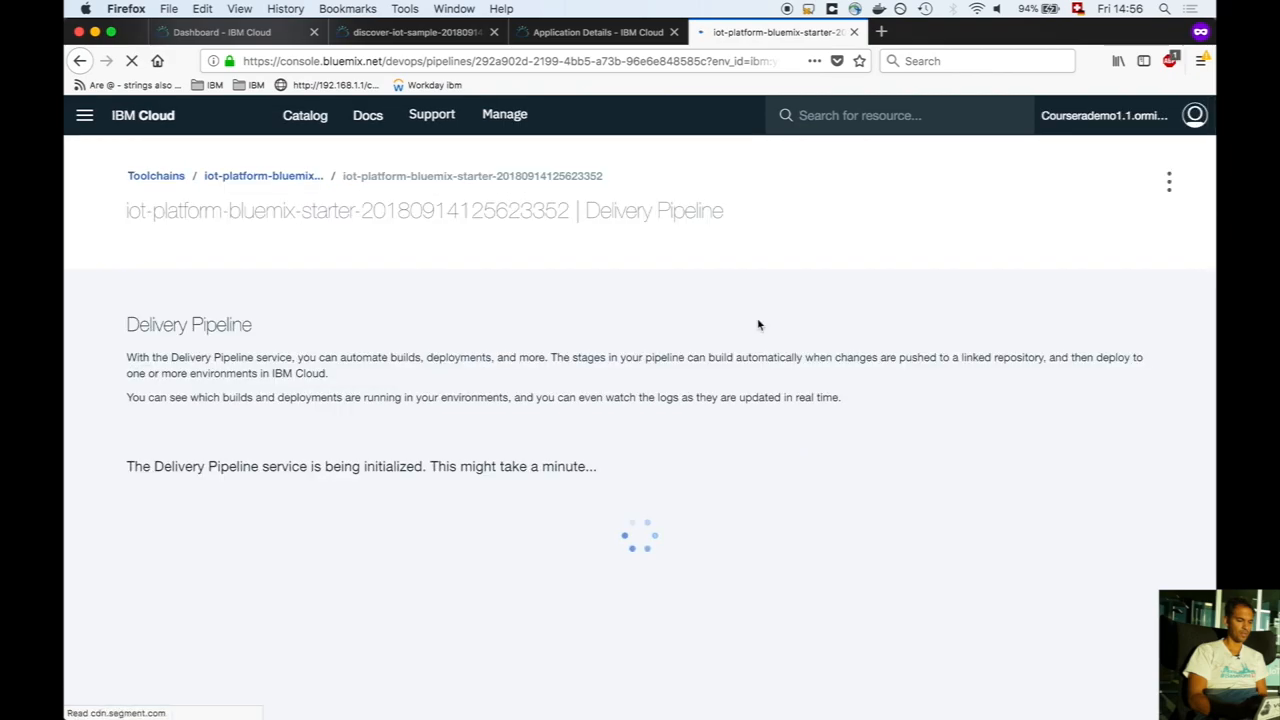
{"action": "left_click", "coordinate": [596, 32]}
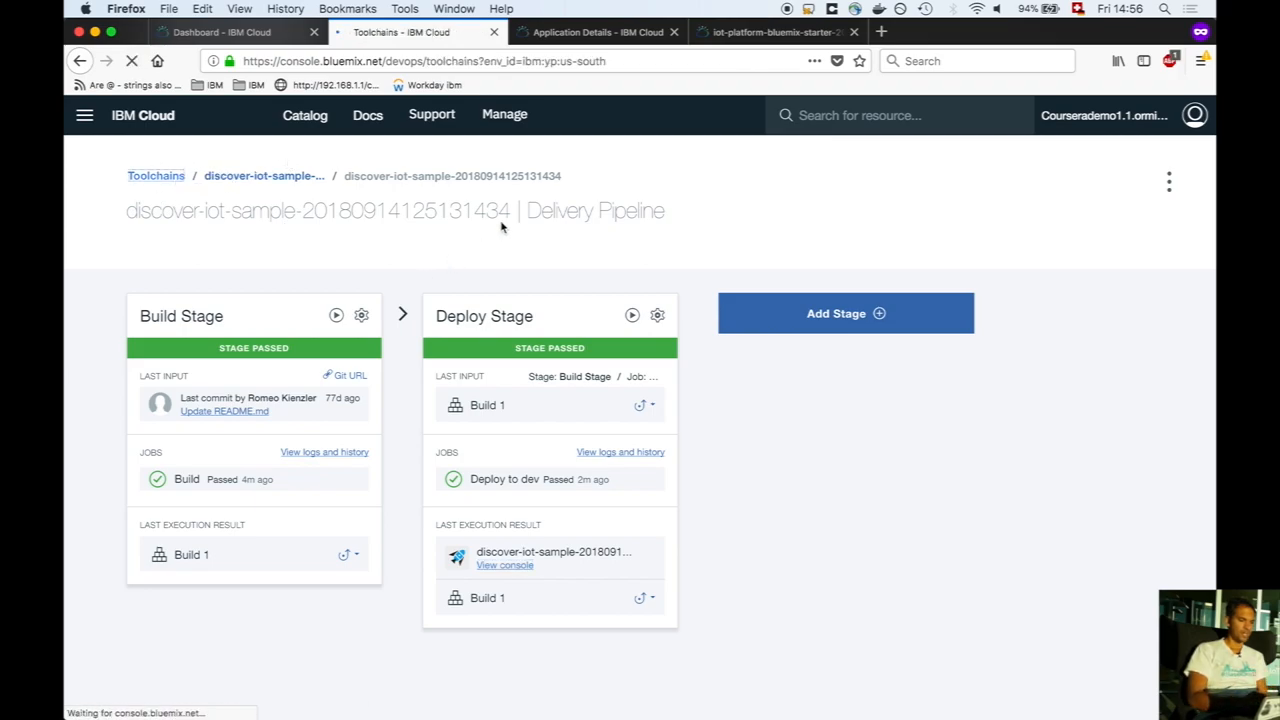
{"action": "left_click", "coordinate": [156, 176]}
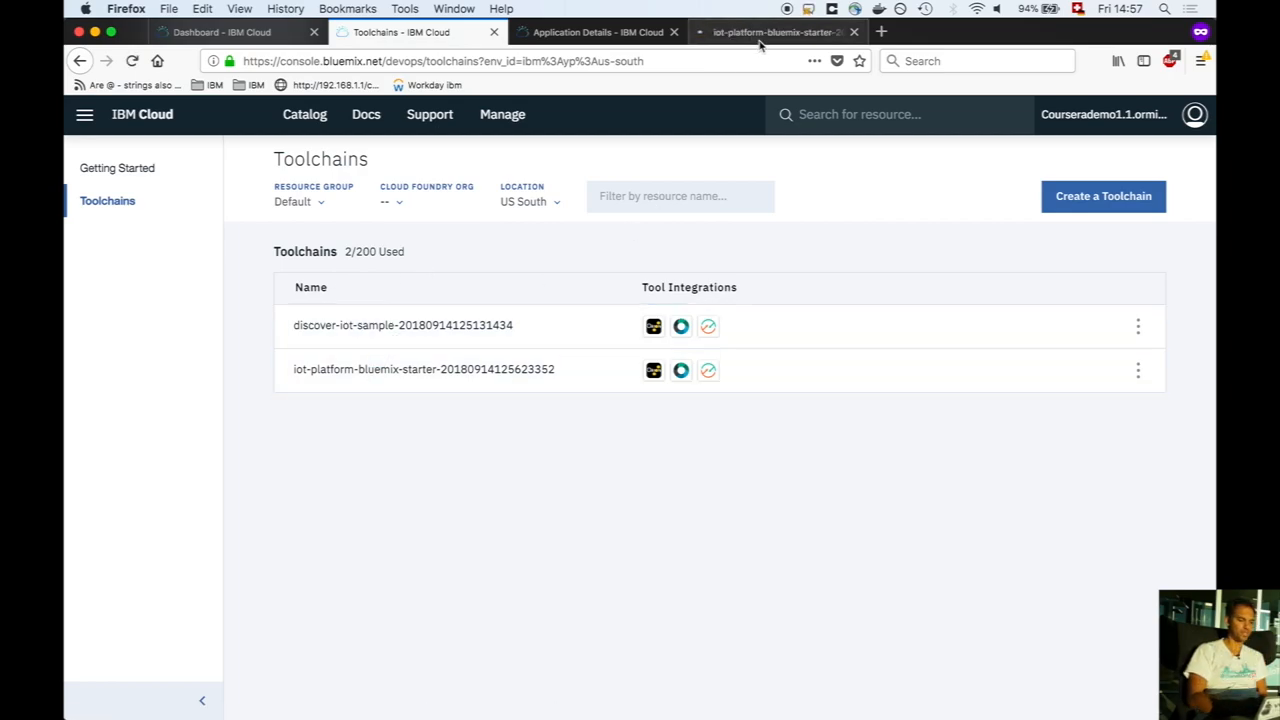
{"action": "left_click", "coordinate": [222, 32]}
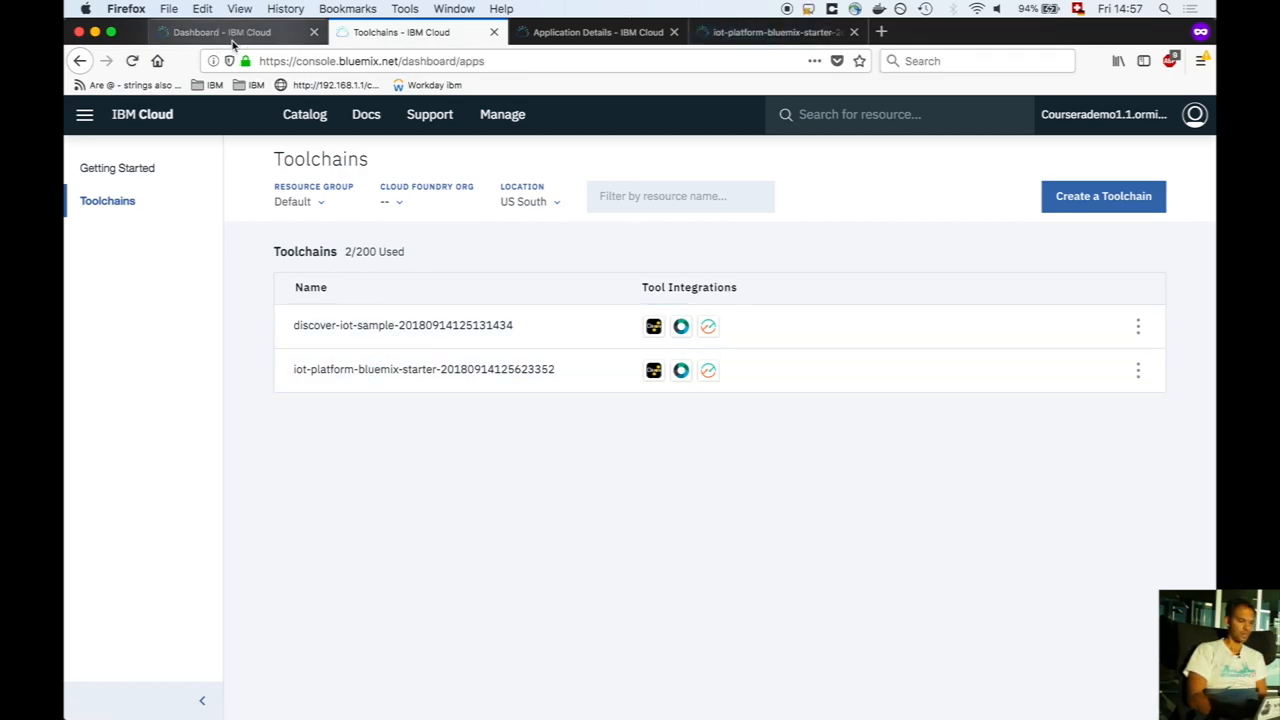
{"action": "left_click", "coordinate": [220, 32]}
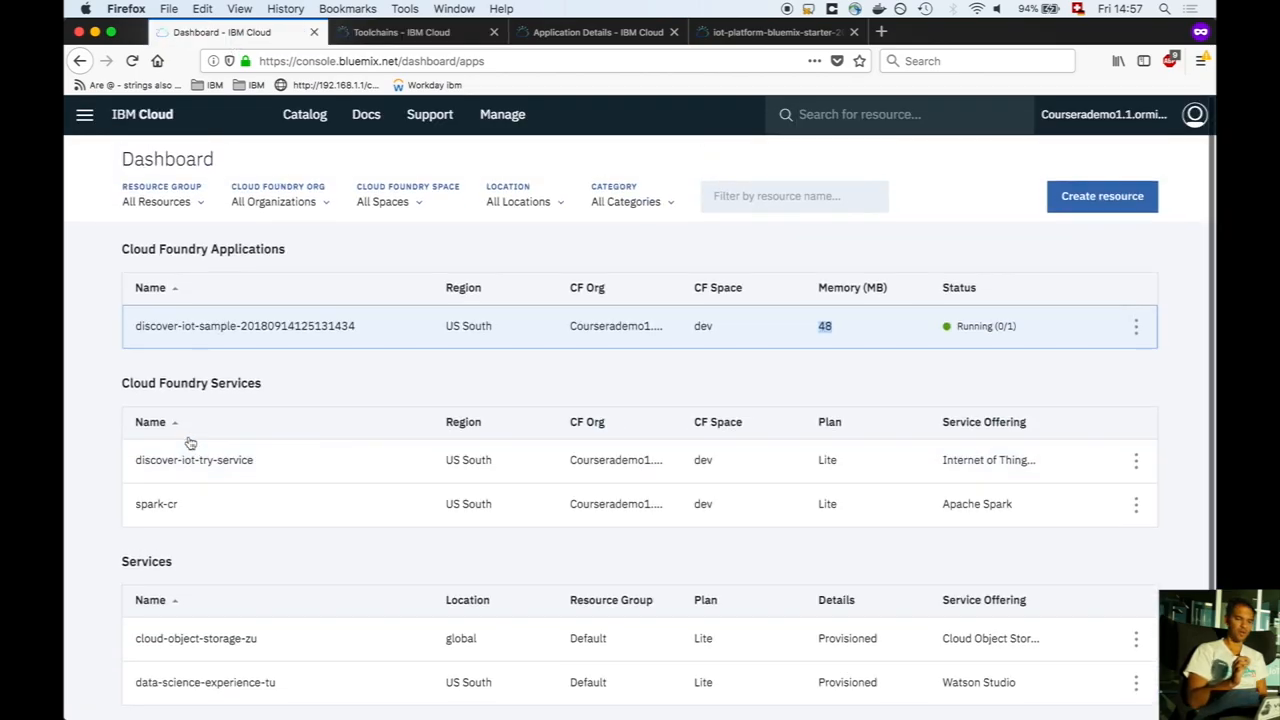
{"action": "left_click", "coordinate": [776, 32]}
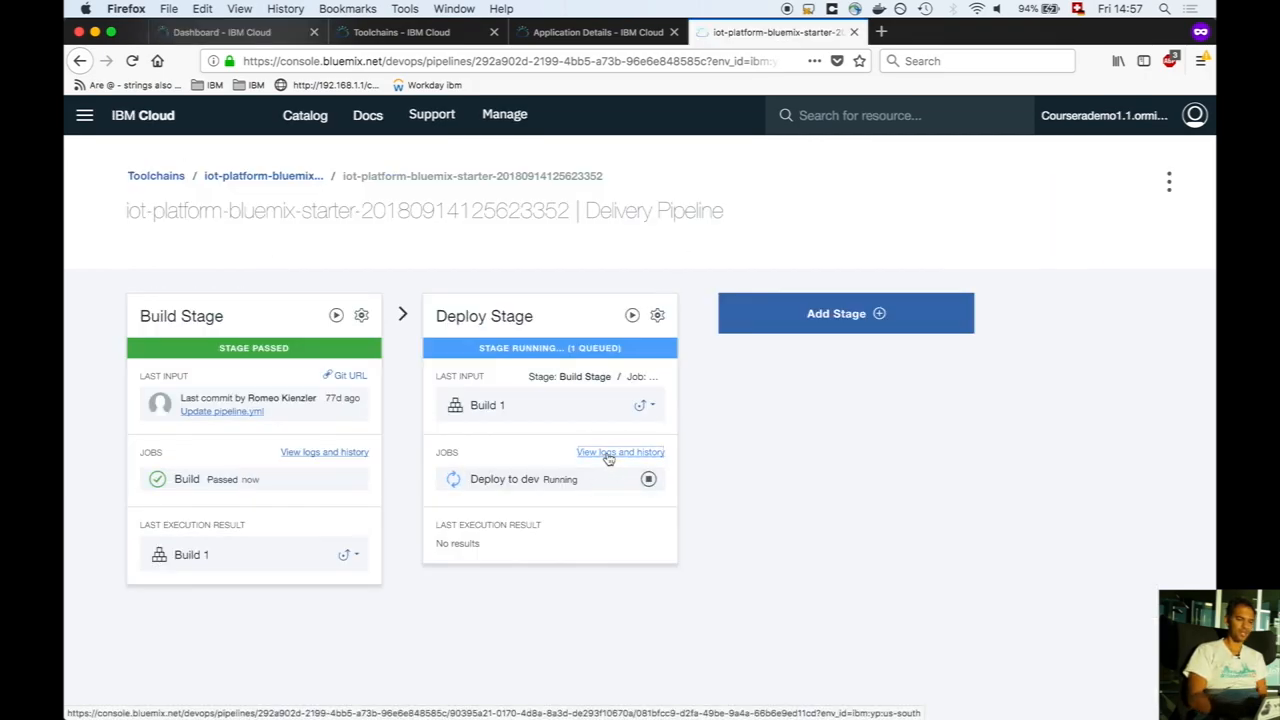
Follow the starter app's Deploy to dev 1 log until the job shows Passed.
{"action": "left_click", "coordinate": [620, 452]}
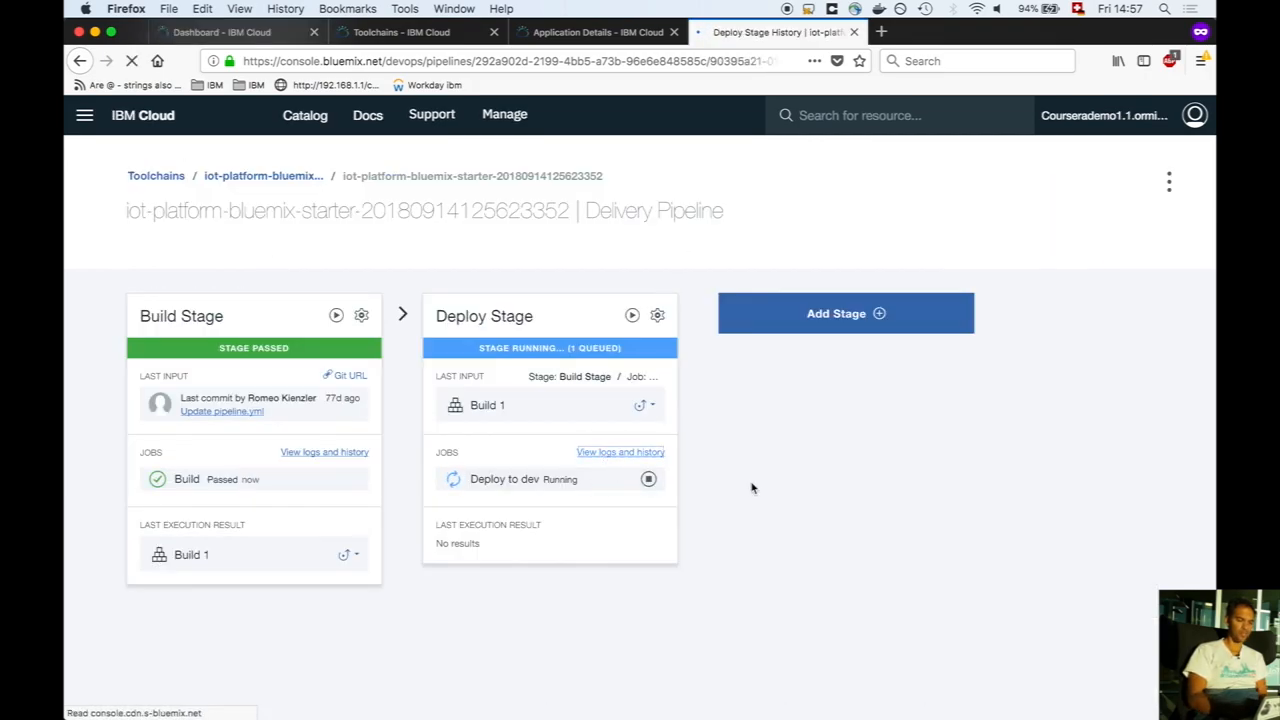
{"action": "left_click", "coordinate": [620, 452]}
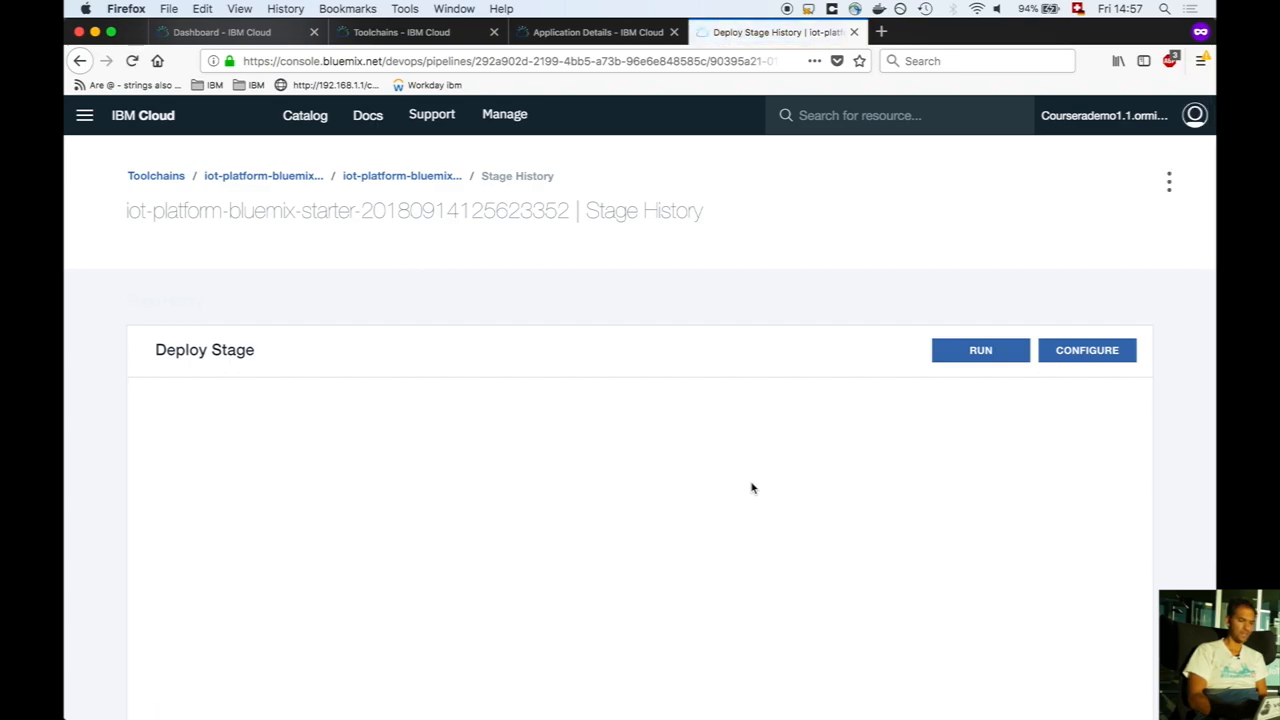
{"action": "left_click", "coordinate": [980, 350]}
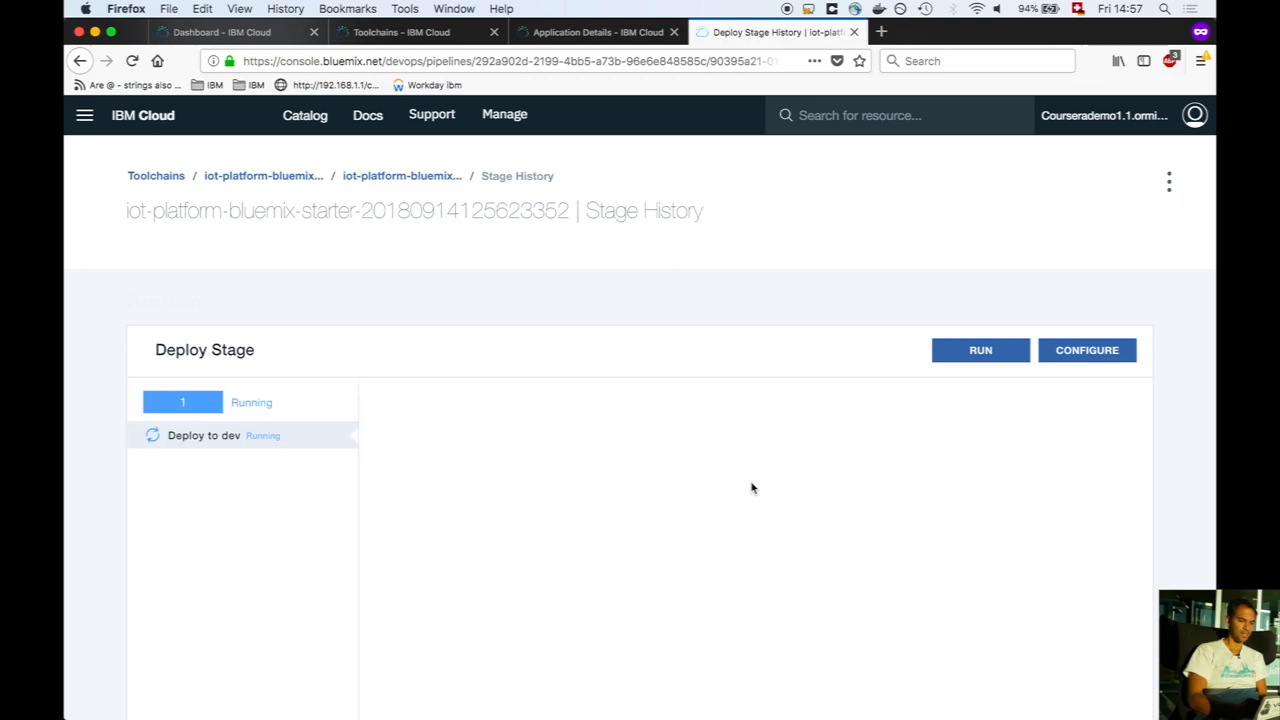
{"action": "left_click", "coordinate": [204, 436]}
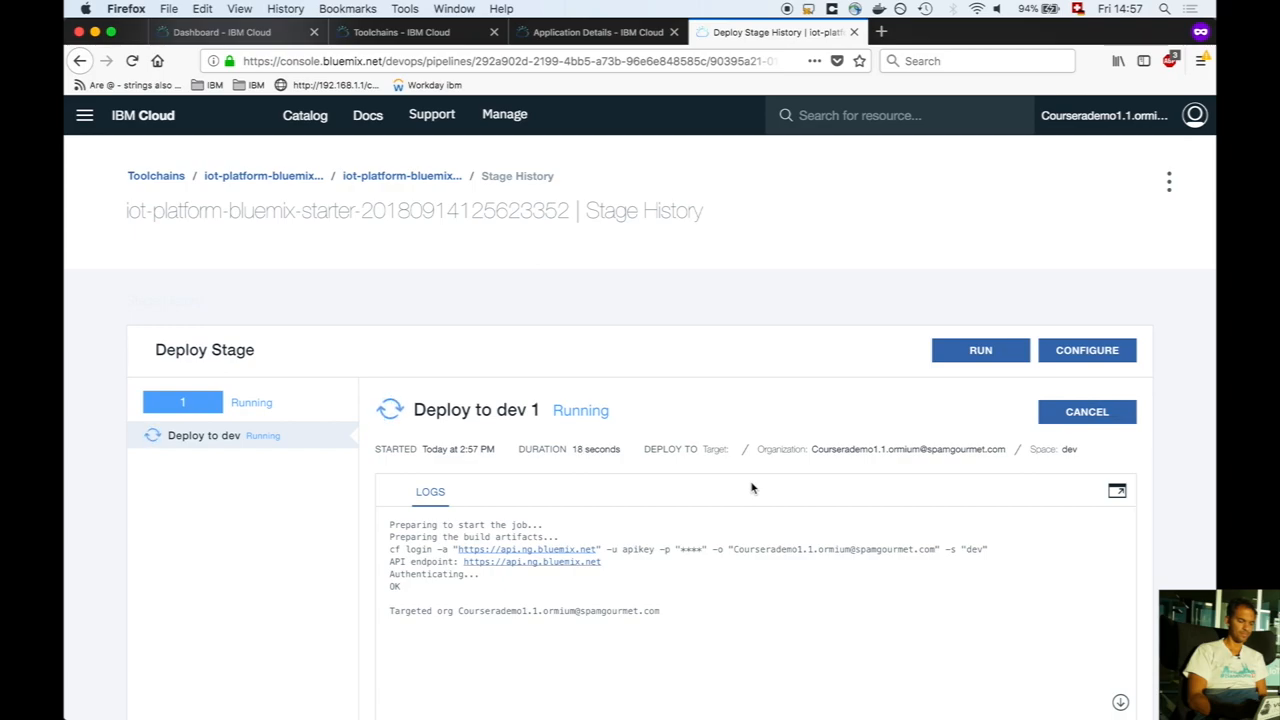
{"action": "scroll", "scroll_direction": "down", "scroll_amount": 3}
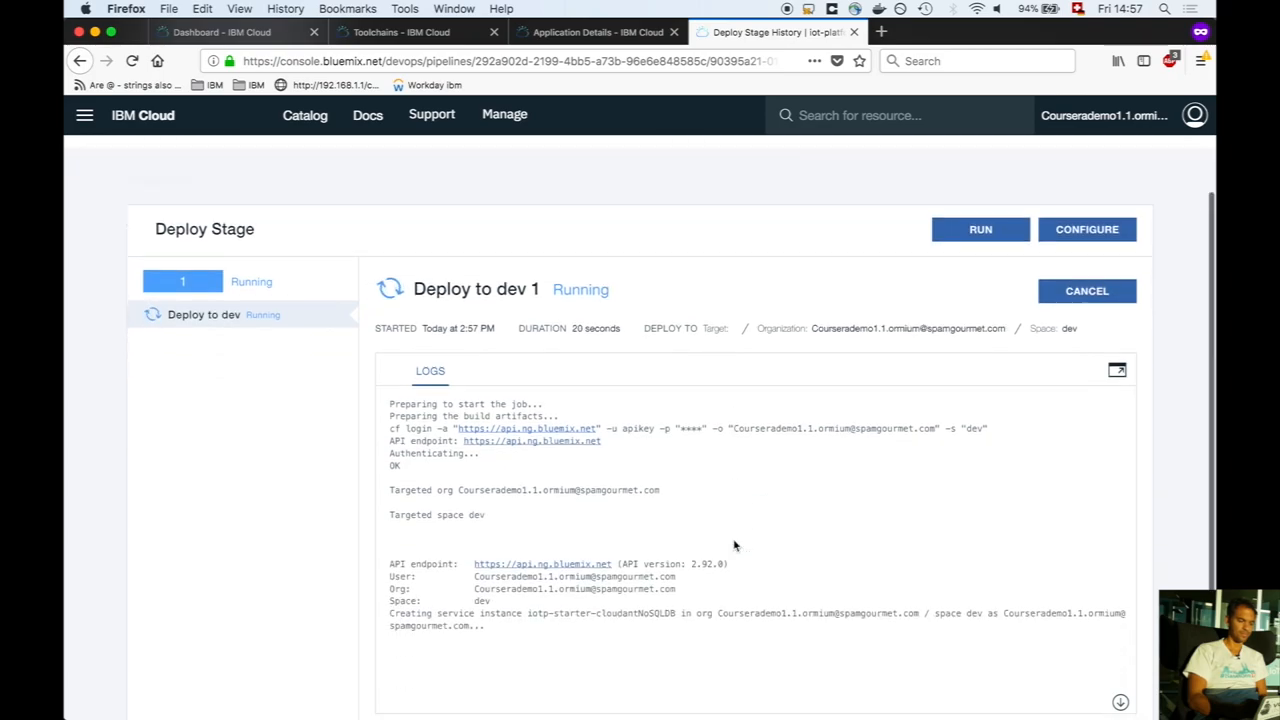
{"action": "scroll", "scroll_direction": "down", "scroll_amount": 3}
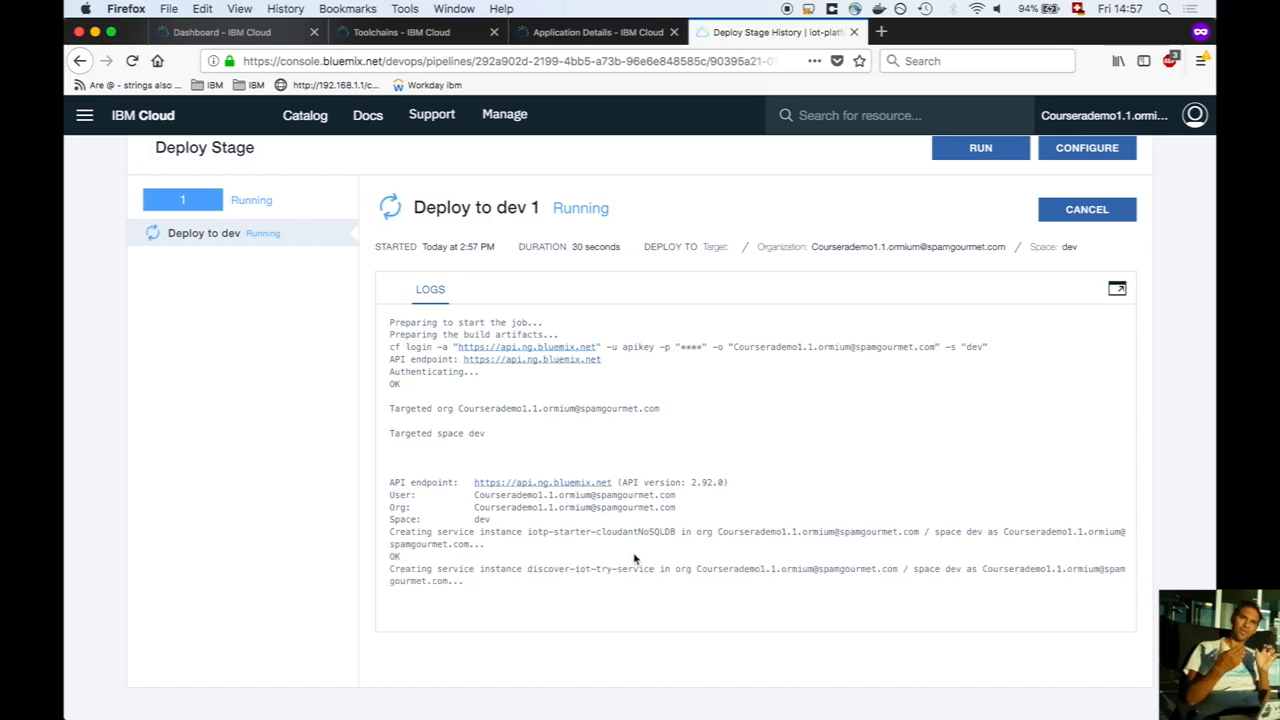
{"action": "double_click", "coordinate": [588, 568]}
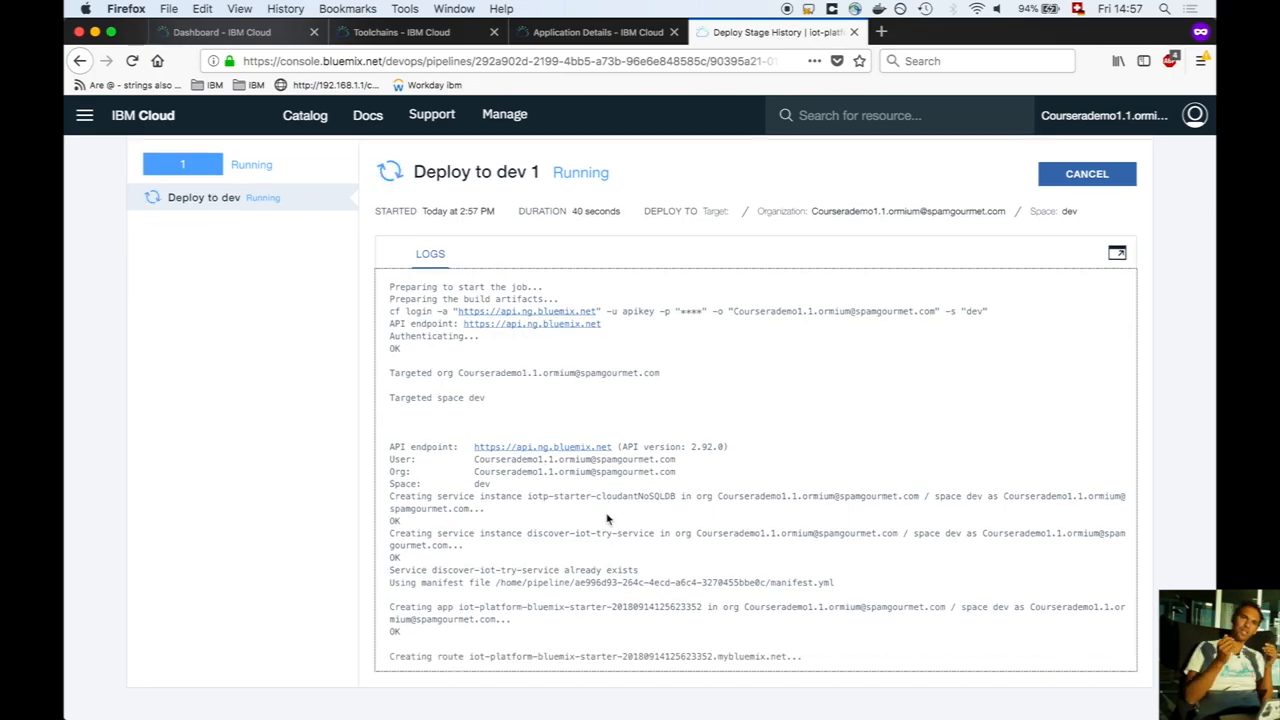
{"action": "scroll", "scroll_direction": "down", "scroll_amount": 3}
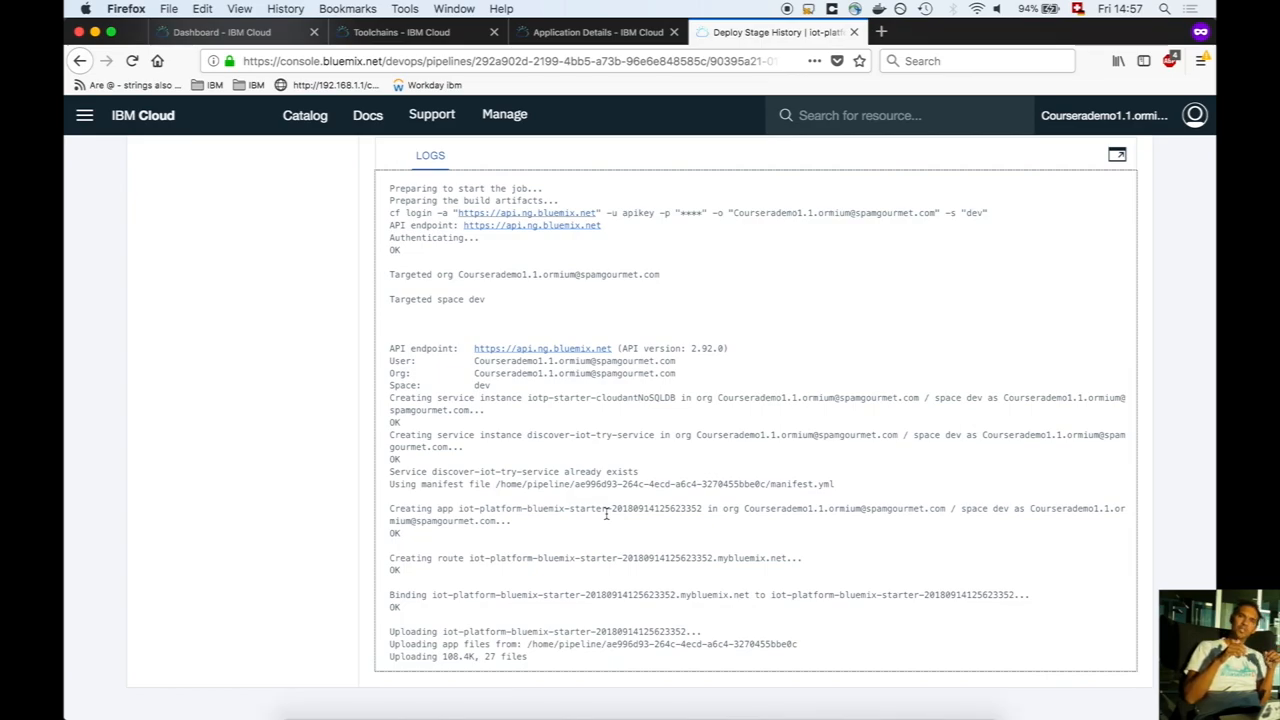
{"action": "scroll", "scroll_direction": "down", "scroll_amount": 3}
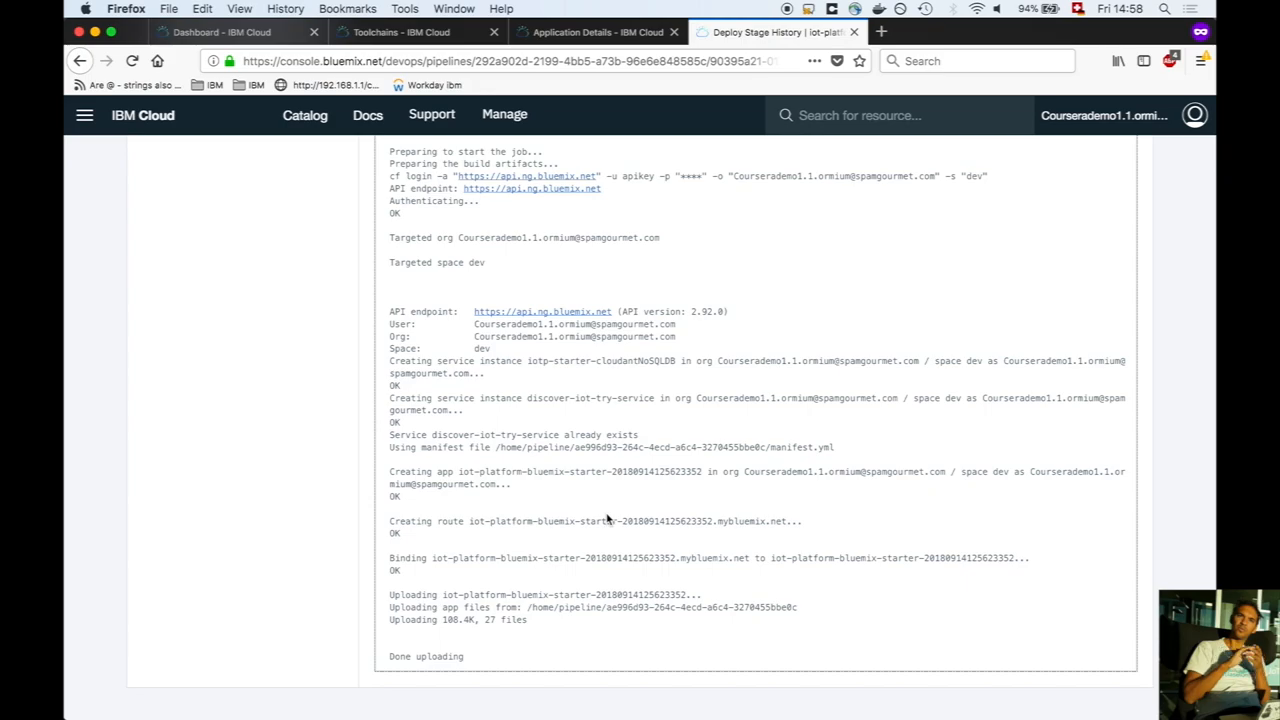
{"action": "scroll", "scroll_direction": "down", "scroll_amount": 3}
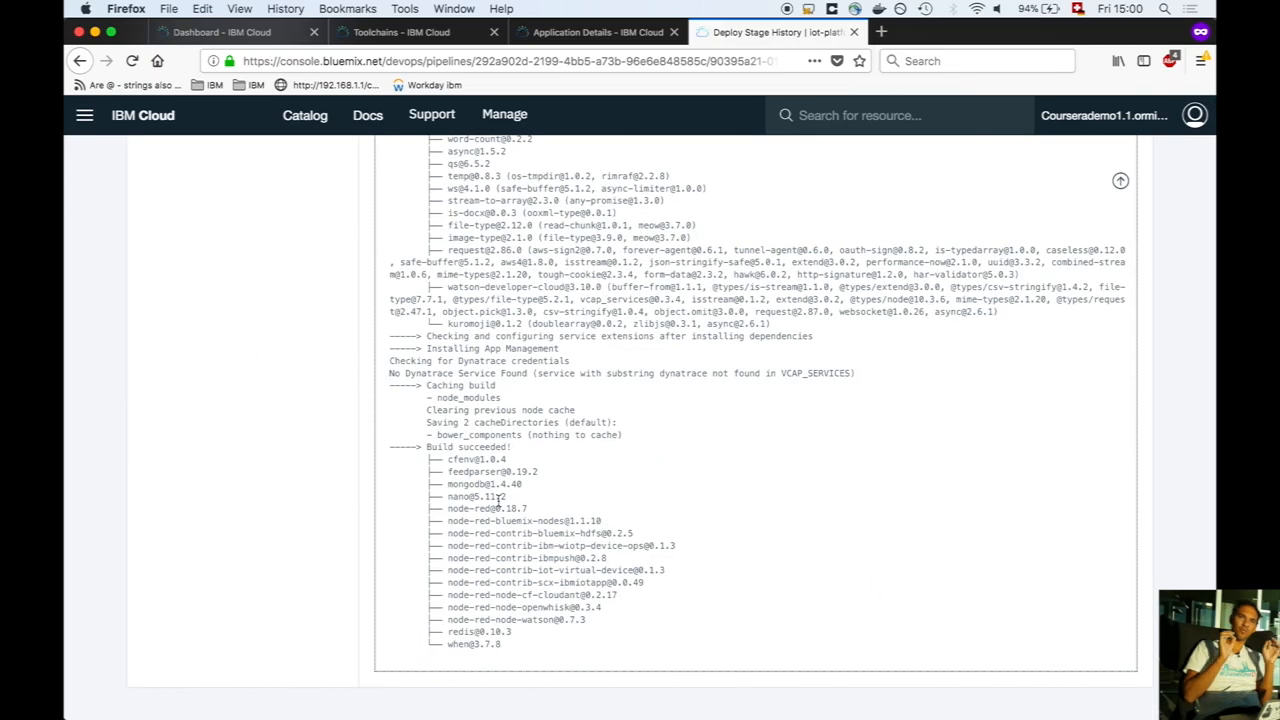
{"action": "scroll", "scroll_direction": "down", "scroll_amount": 3}
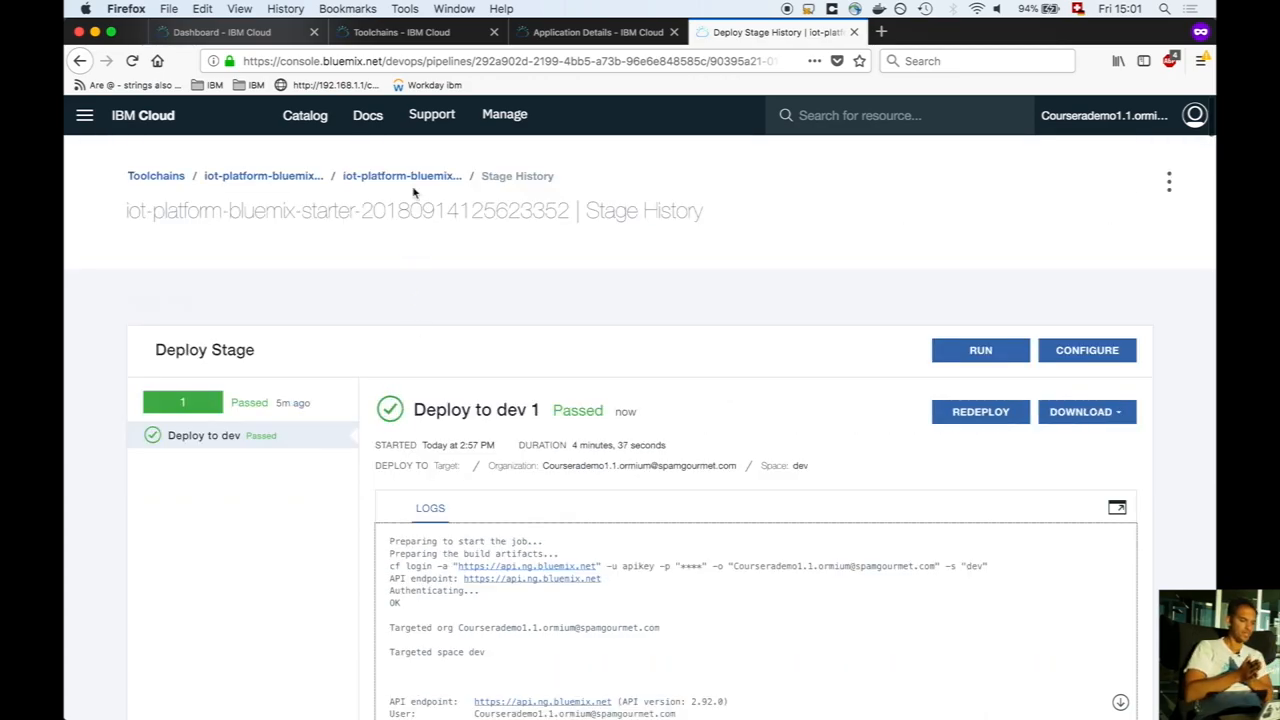
Show the starter app's details with one running instance at 208 MB memory per instance.
{"action": "left_click", "coordinate": [400, 176]}
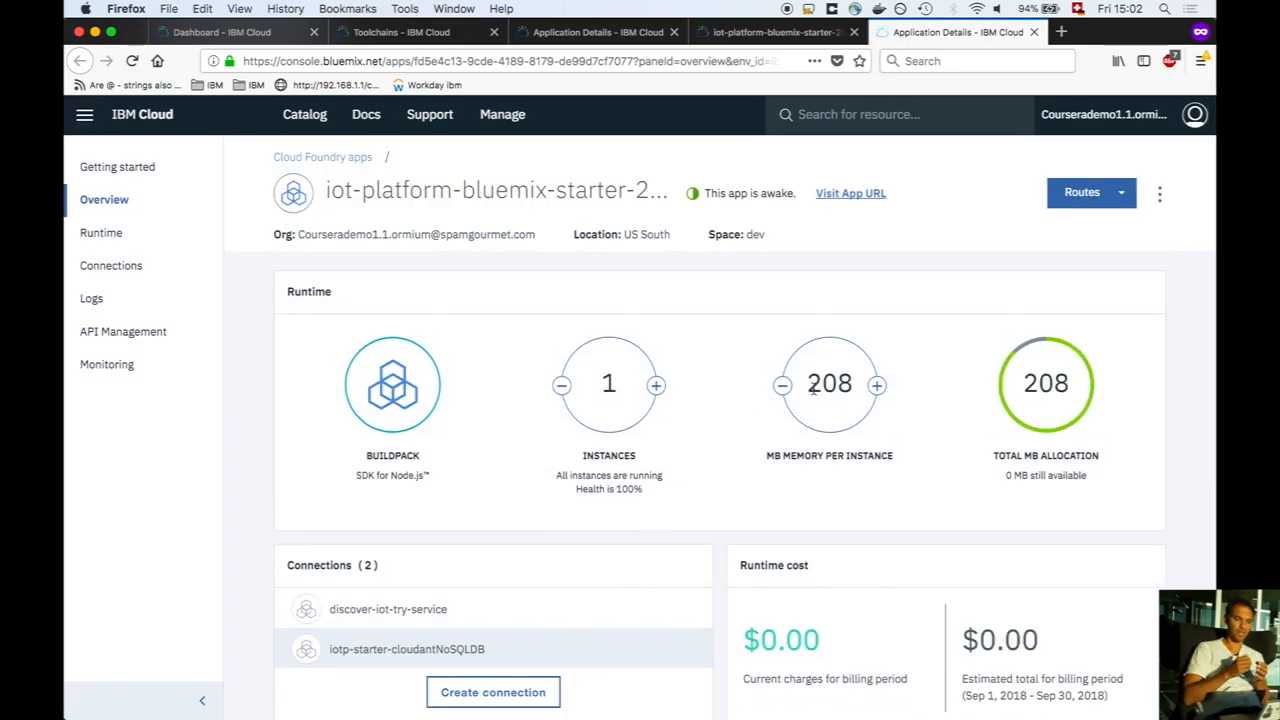
{"action": "double_click", "coordinate": [828, 384]}
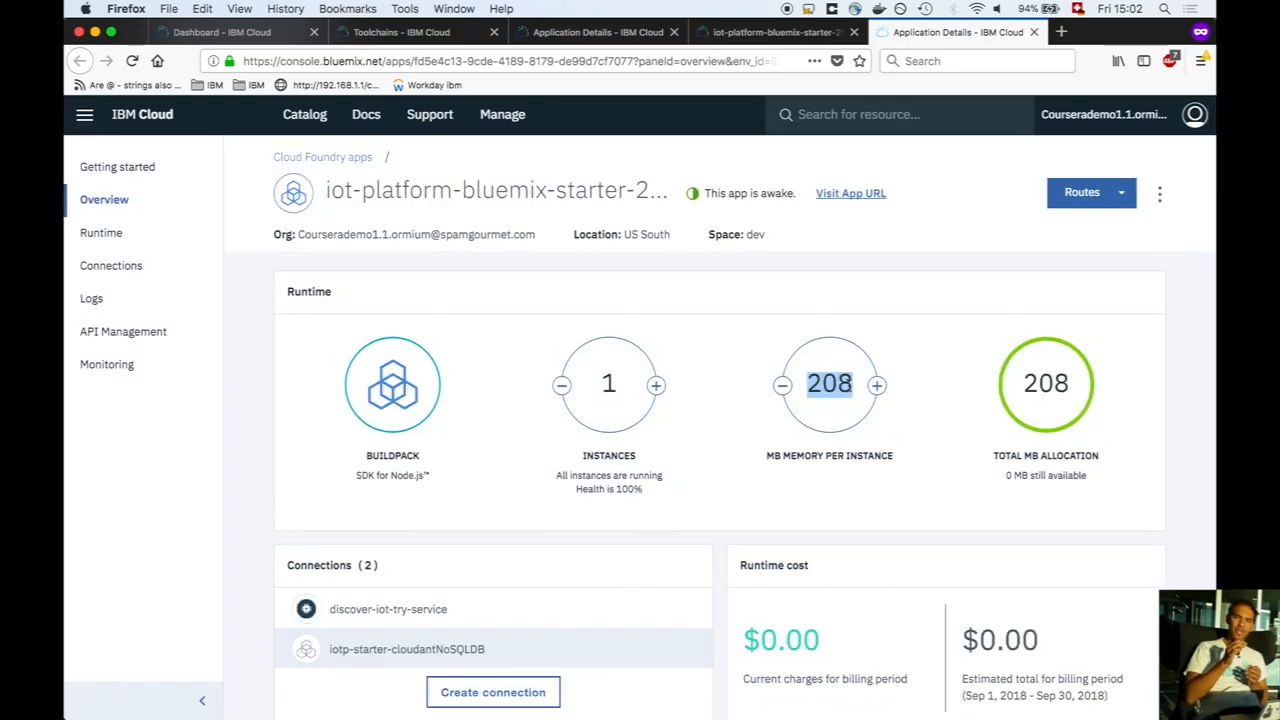
{"action": "mouse_move", "coordinate": [604, 566]}
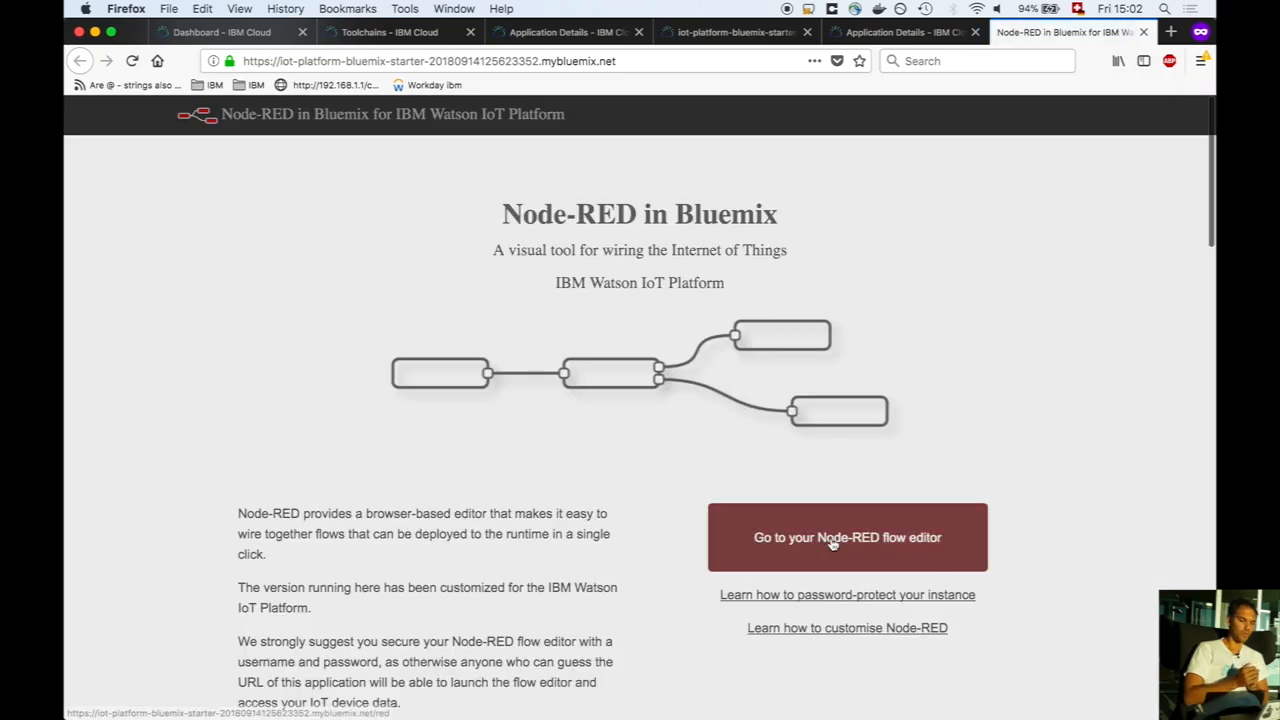
Load the starter app's Node-RED flow editor, then the discover-iot-sample runtime overview.
{"action": "left_click", "coordinate": [848, 536]}
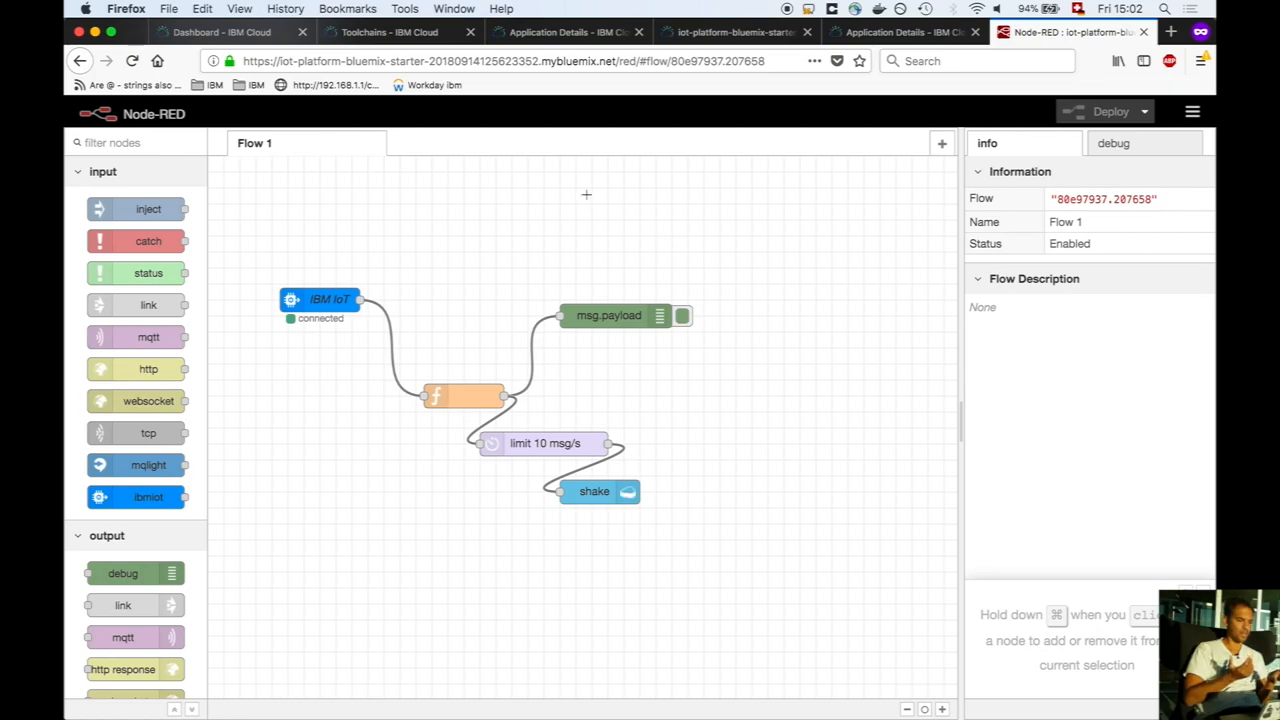
{"action": "mouse_move", "coordinate": [392, 268]}
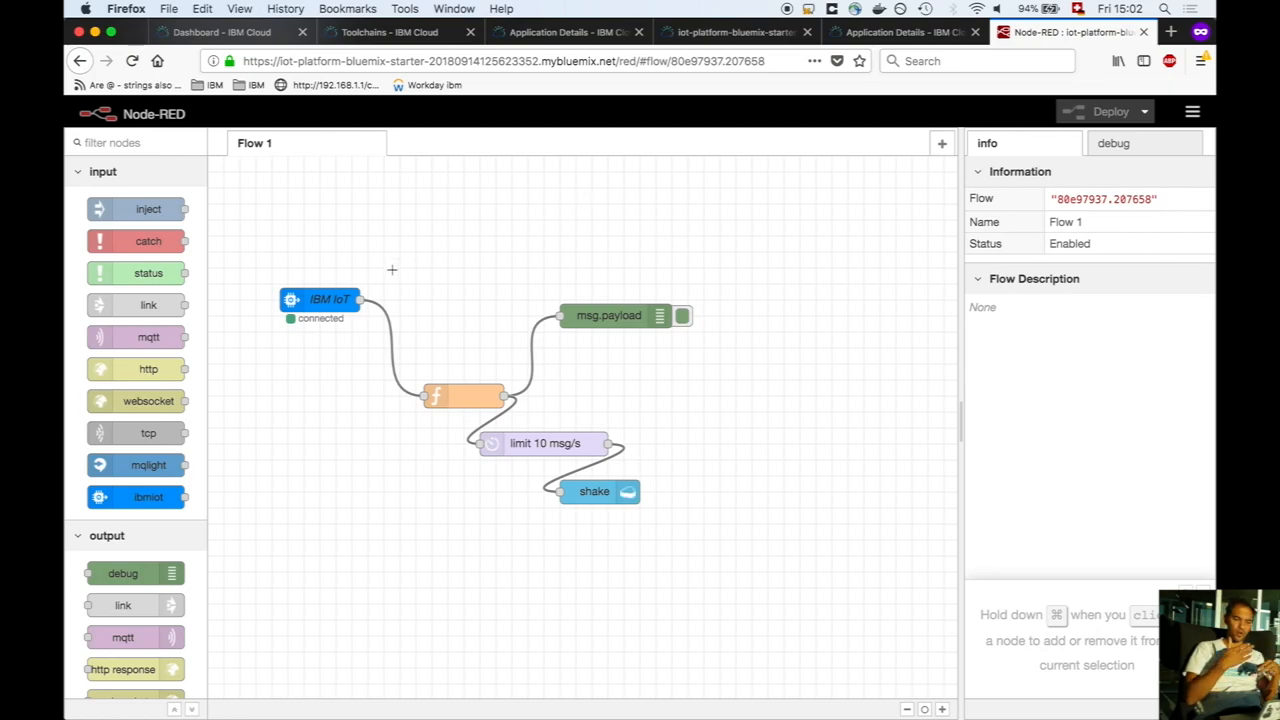
{"action": "left_click_drag", "start_coordinate": [392, 268], "coordinate": [668, 468]}
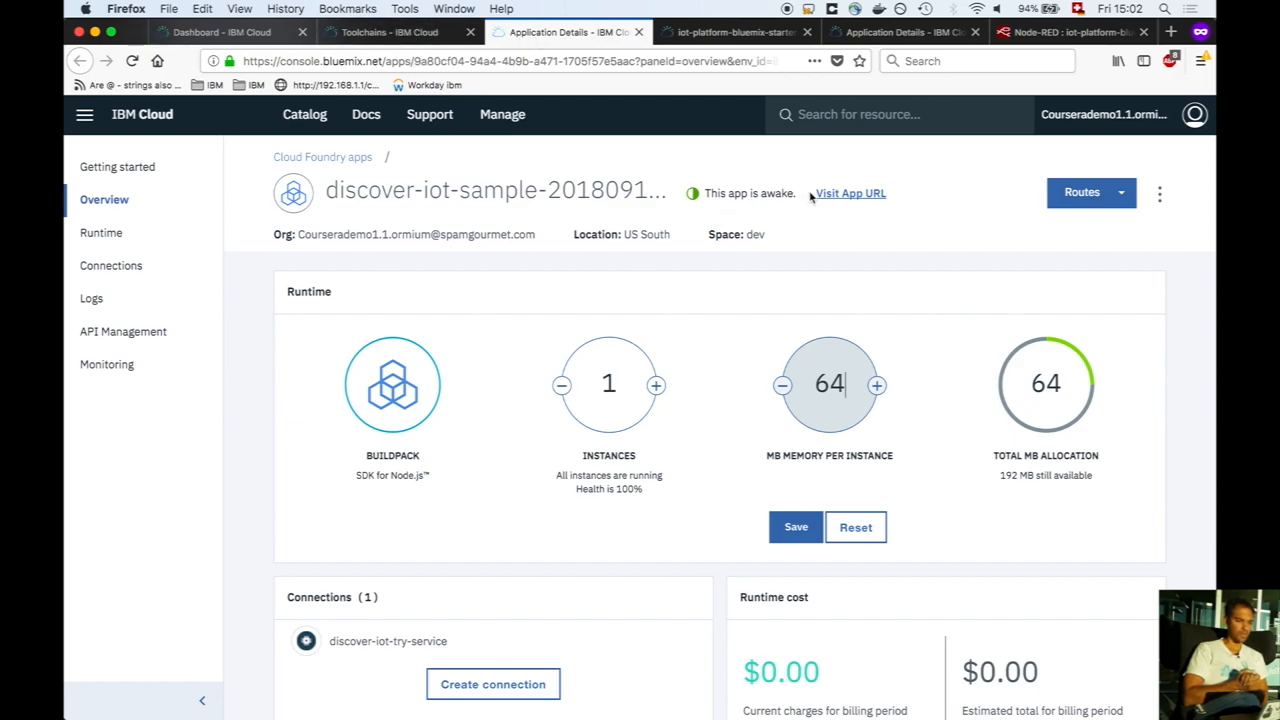
Reach the sample app's live page and select its iot-phone link address.
{"action": "left_click", "coordinate": [850, 192]}
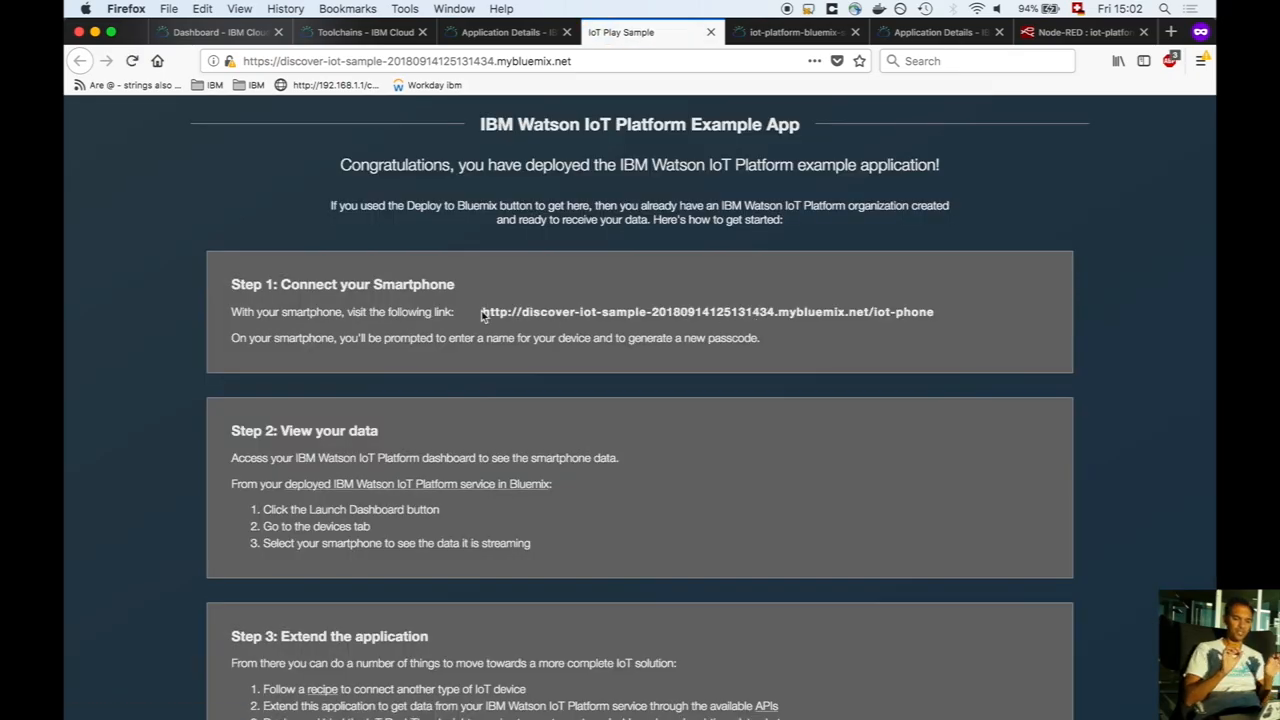
{"action": "left_click_drag", "start_coordinate": [482, 312], "coordinate": [924, 312]}
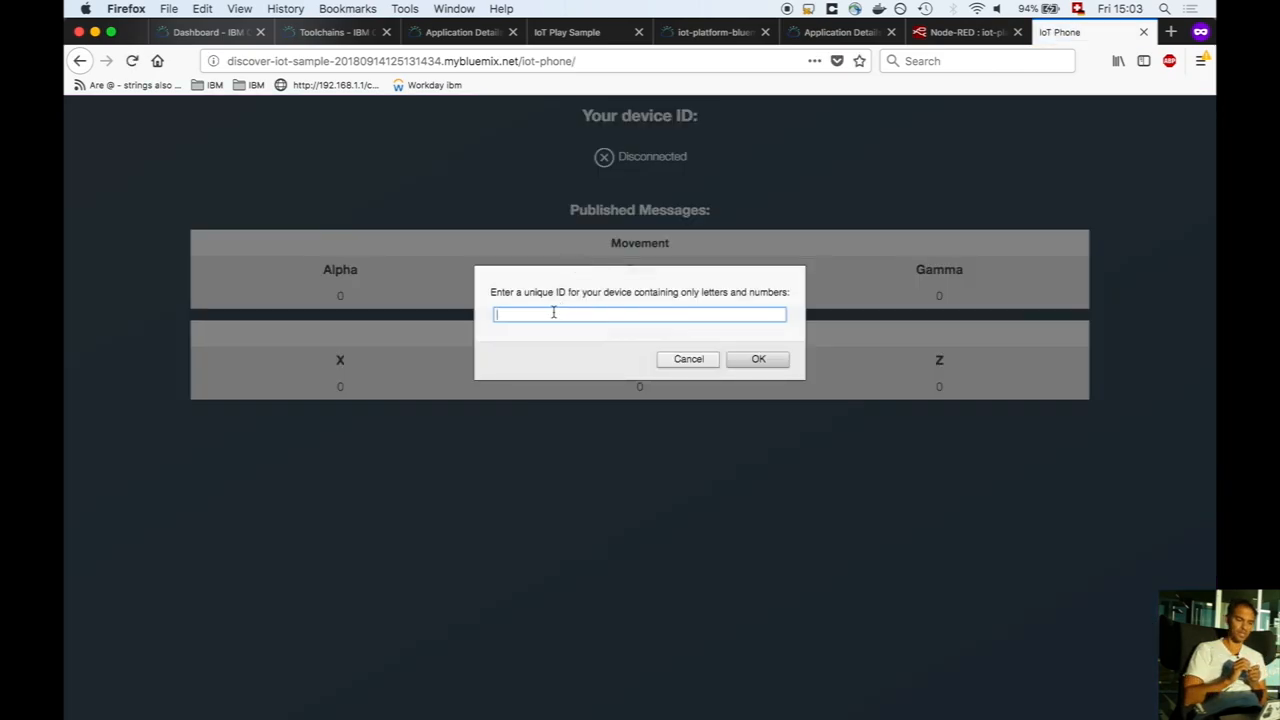
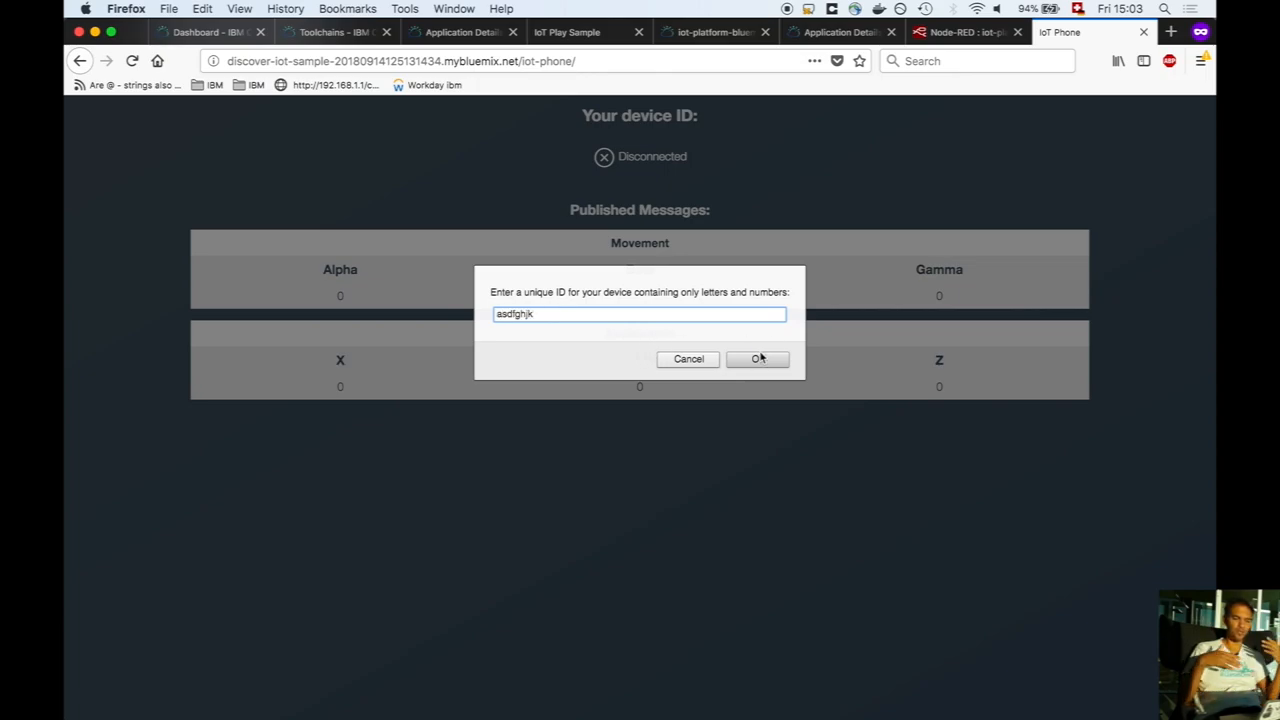
{"action": "left_click", "coordinate": [756, 360]}
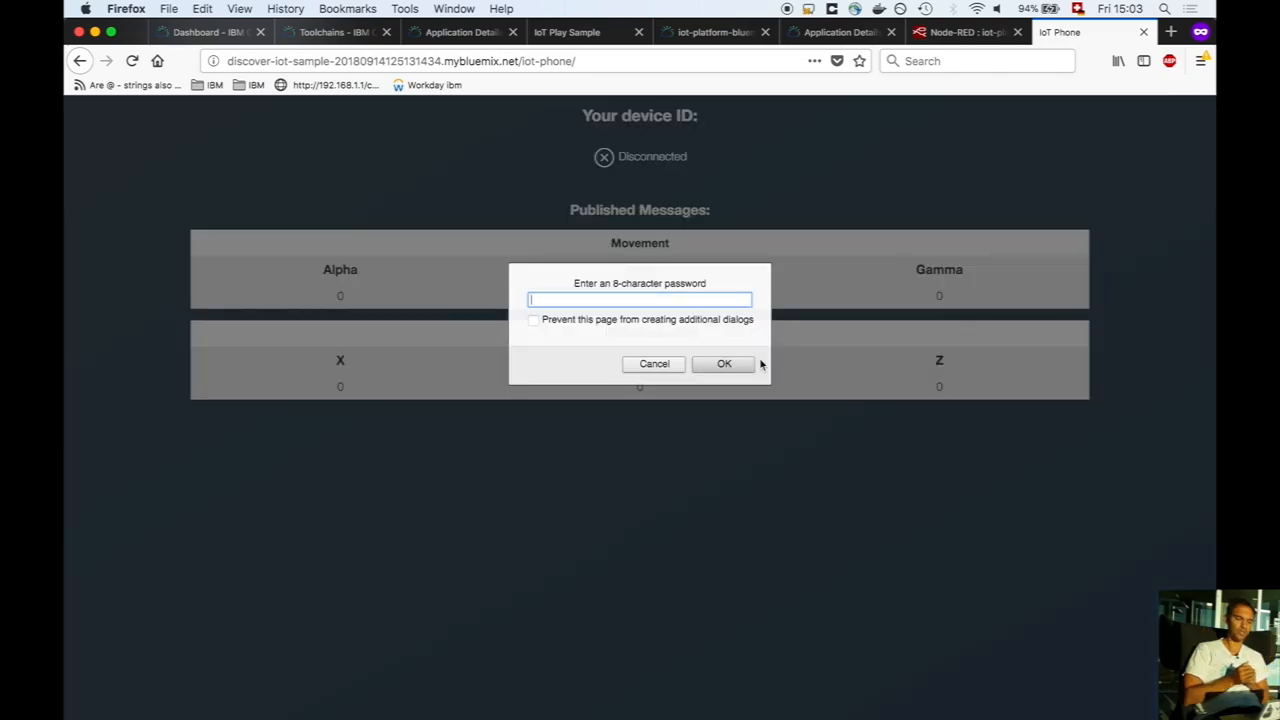
{"action": "type", "text": "asdfgh"}
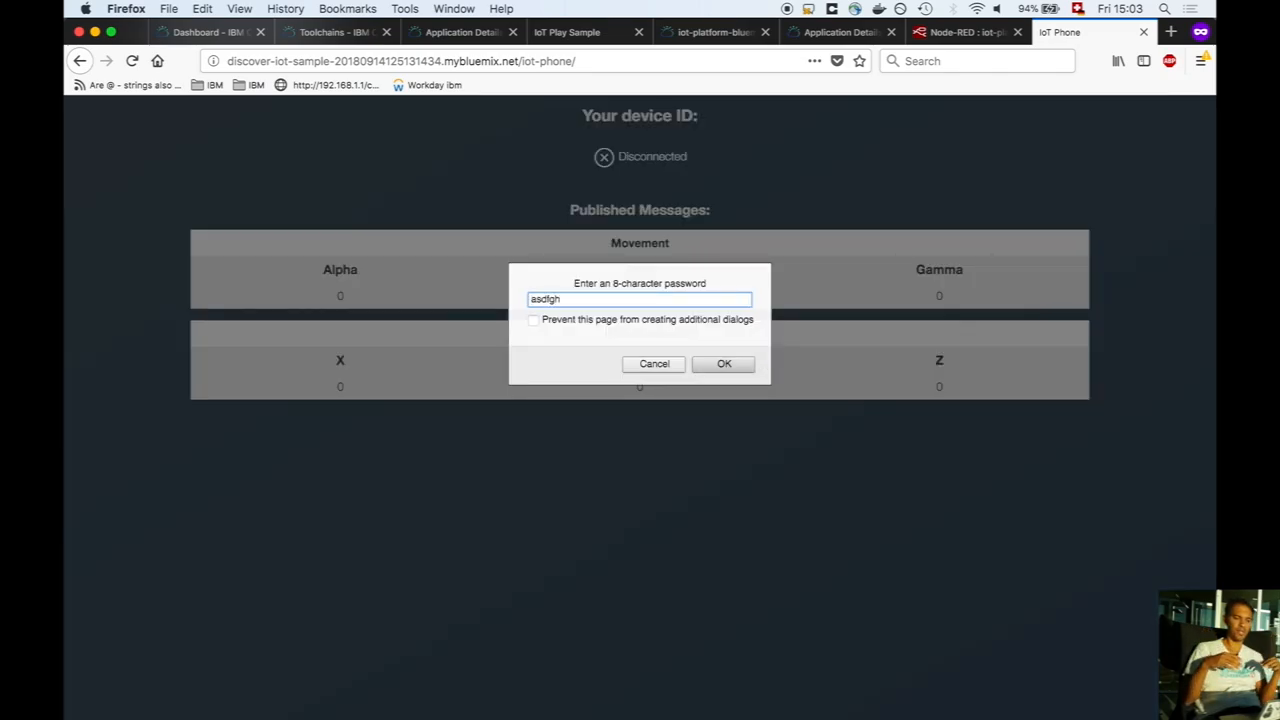
{"action": "left_click", "coordinate": [724, 364]}
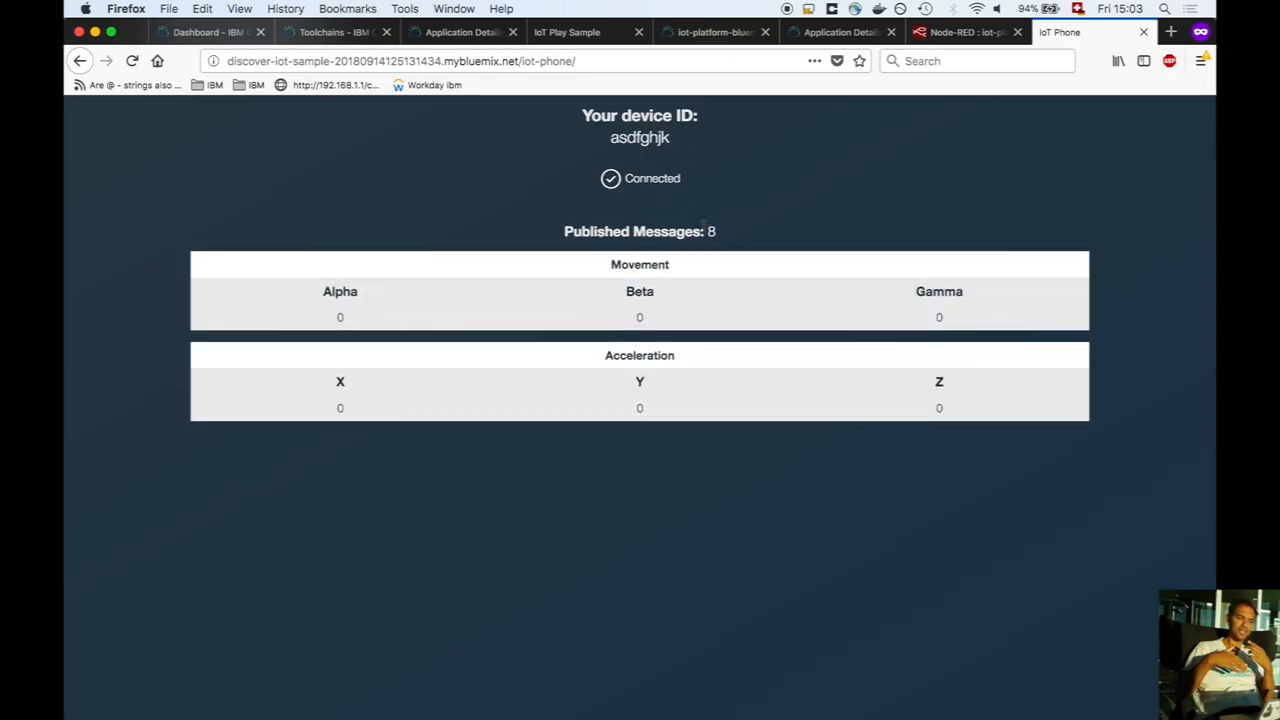
Inspect incoming phone messages in the debug log and review the shake storage node unchanged.
{"action": "left_click", "coordinate": [964, 32]}
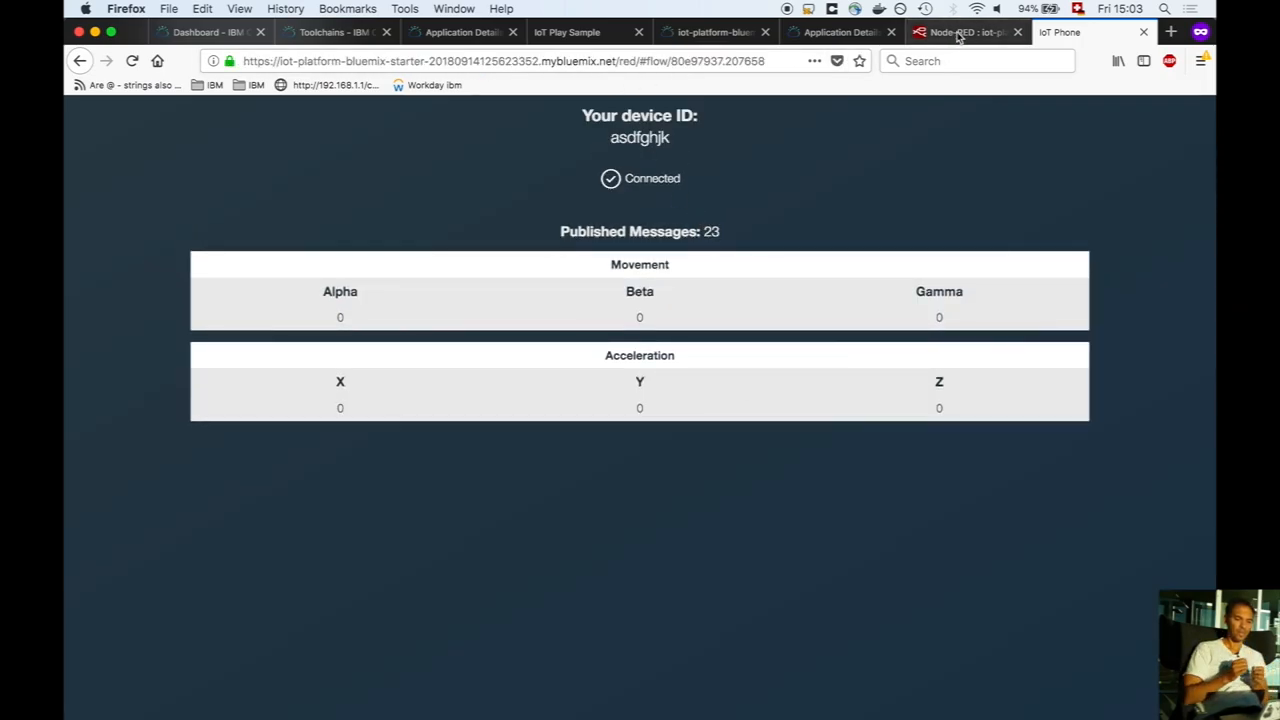
{"action": "left_click", "coordinate": [964, 32]}
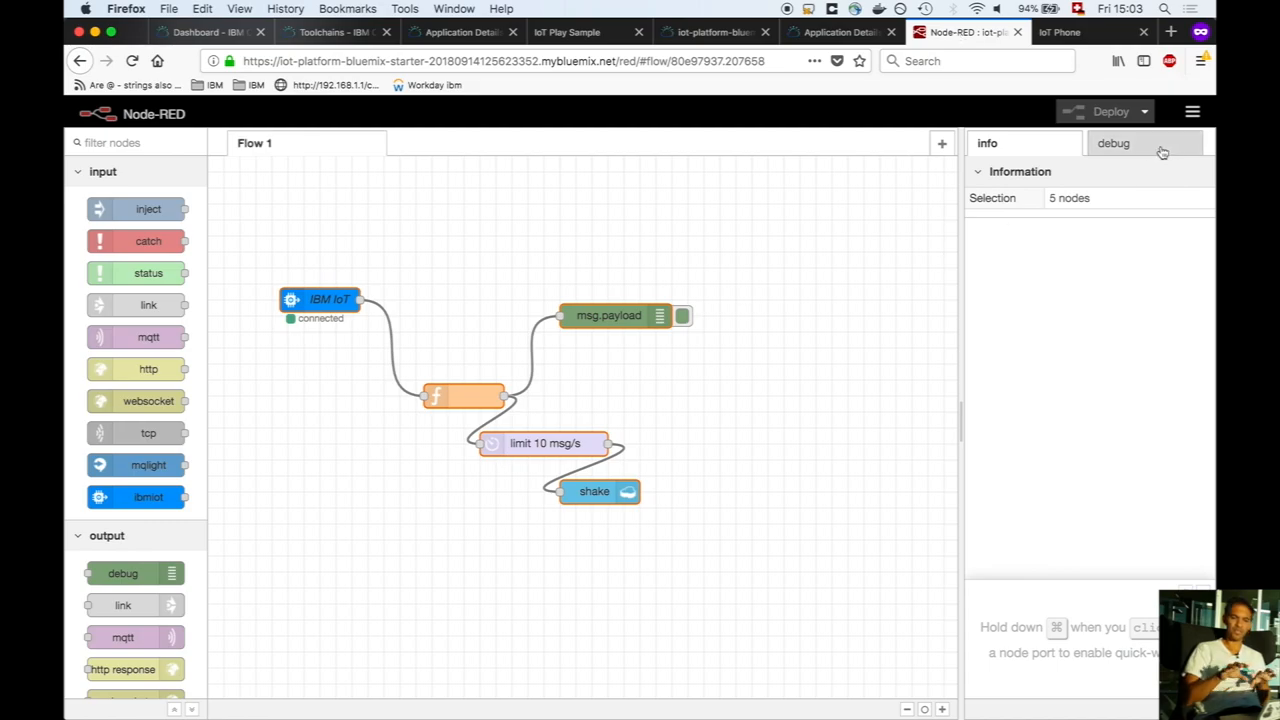
{"action": "left_click", "coordinate": [1112, 144]}
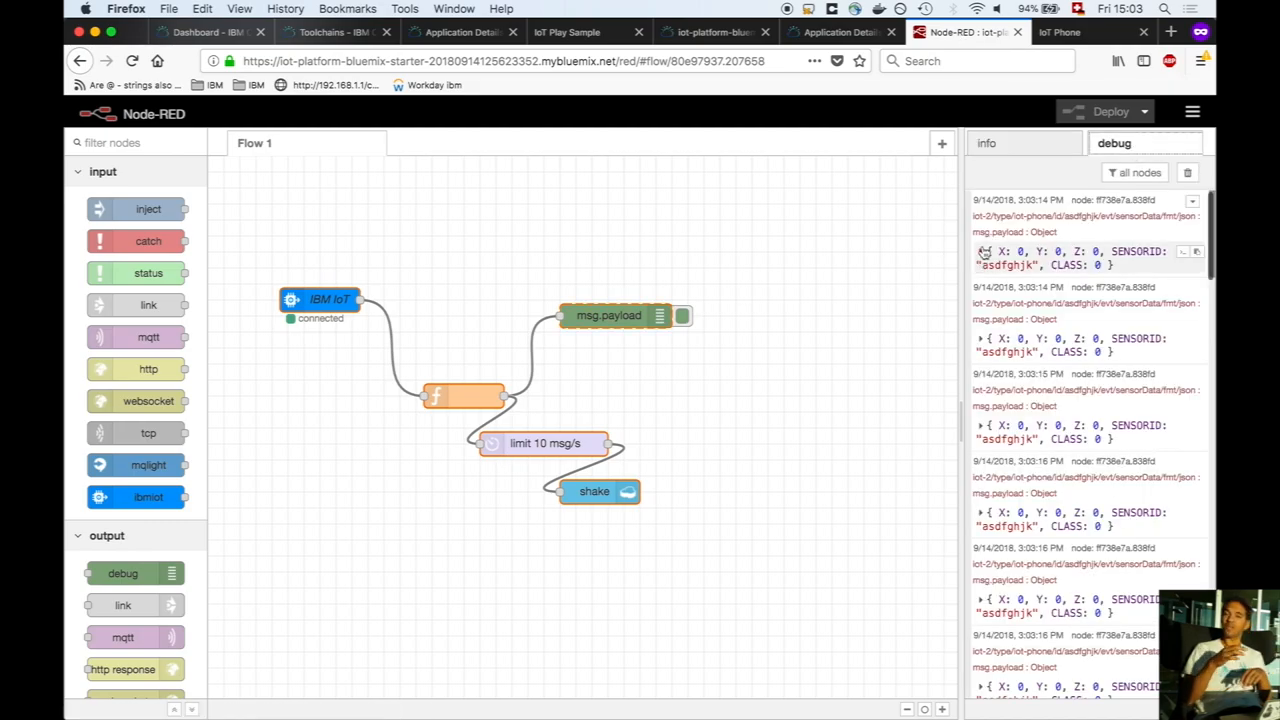
{"action": "left_click", "coordinate": [982, 252]}
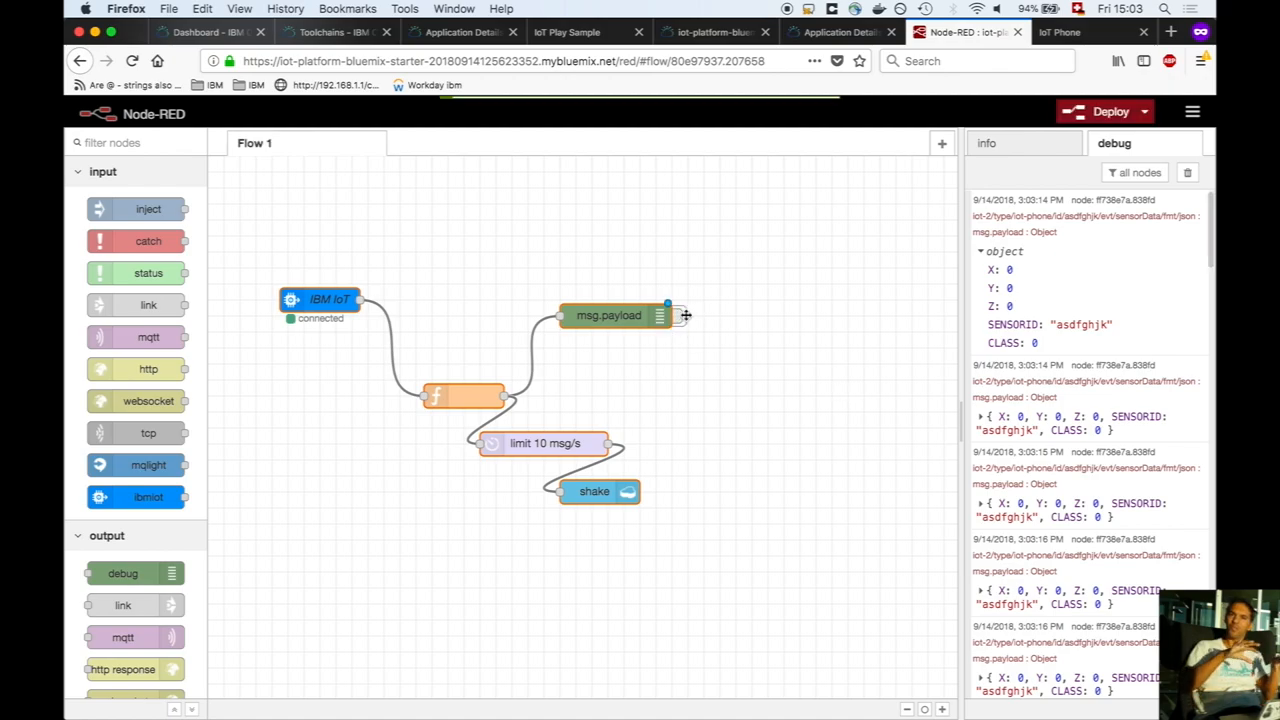
{"action": "left_click", "coordinate": [684, 316]}
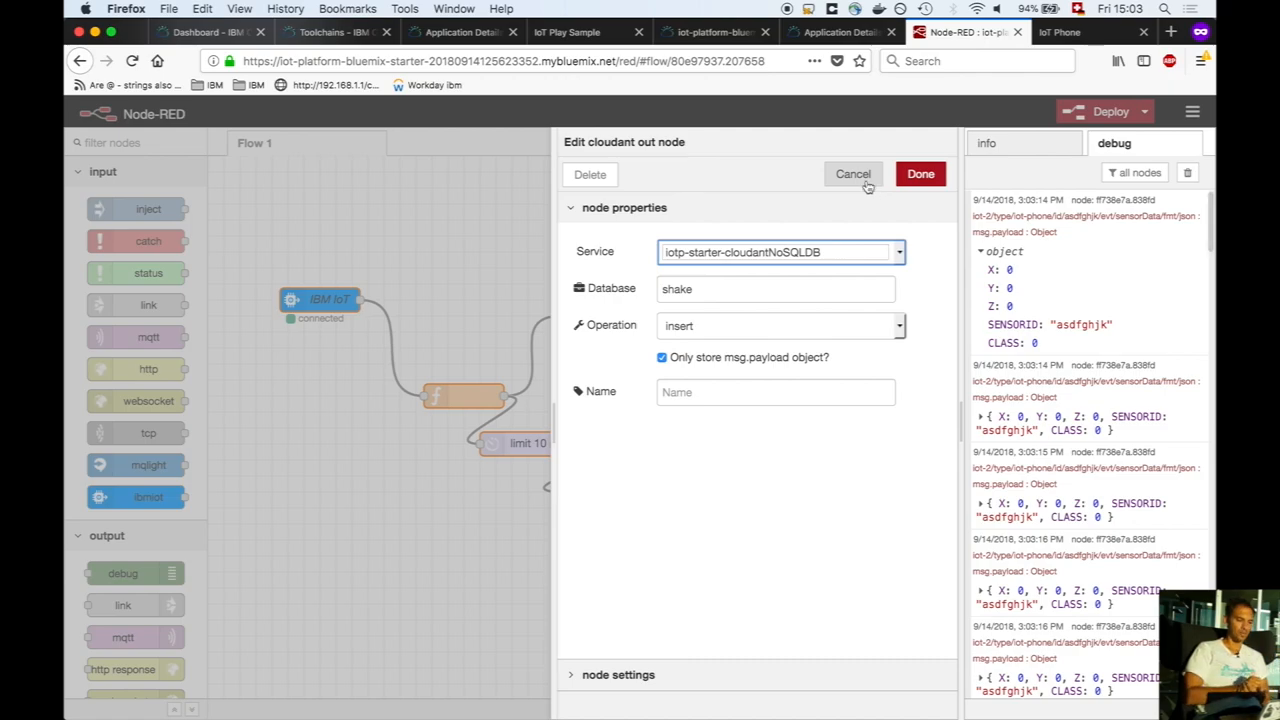
{"action": "left_click", "coordinate": [852, 172]}
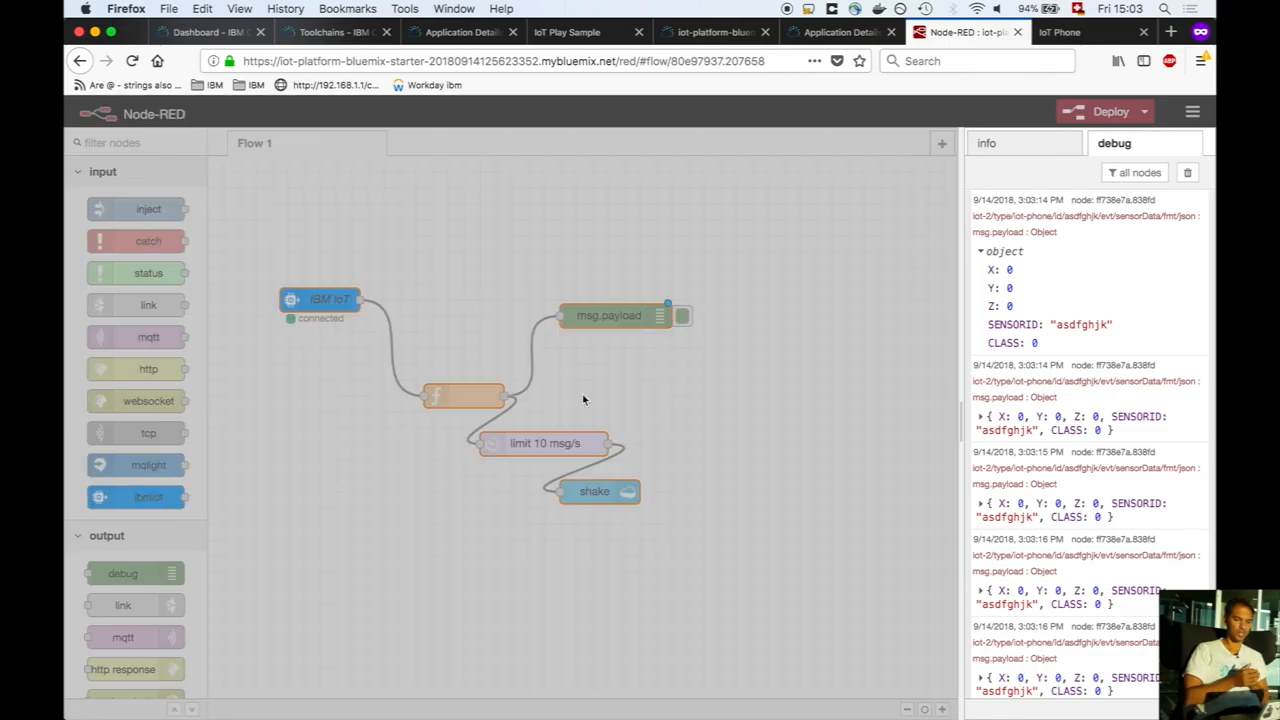
Change the function node's CLASS value from 0 to 1 and redeploy the flow.
{"action": "double_click", "coordinate": [464, 396]}
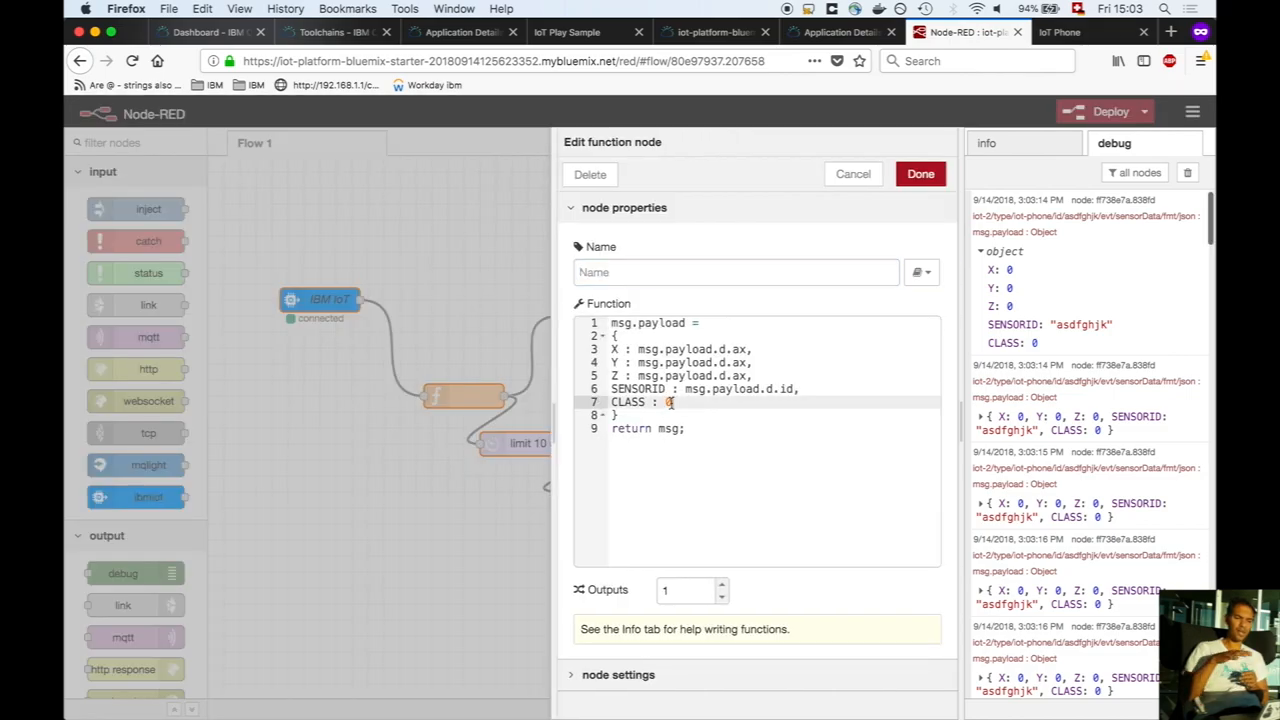
{"action": "type", "text": "1"}
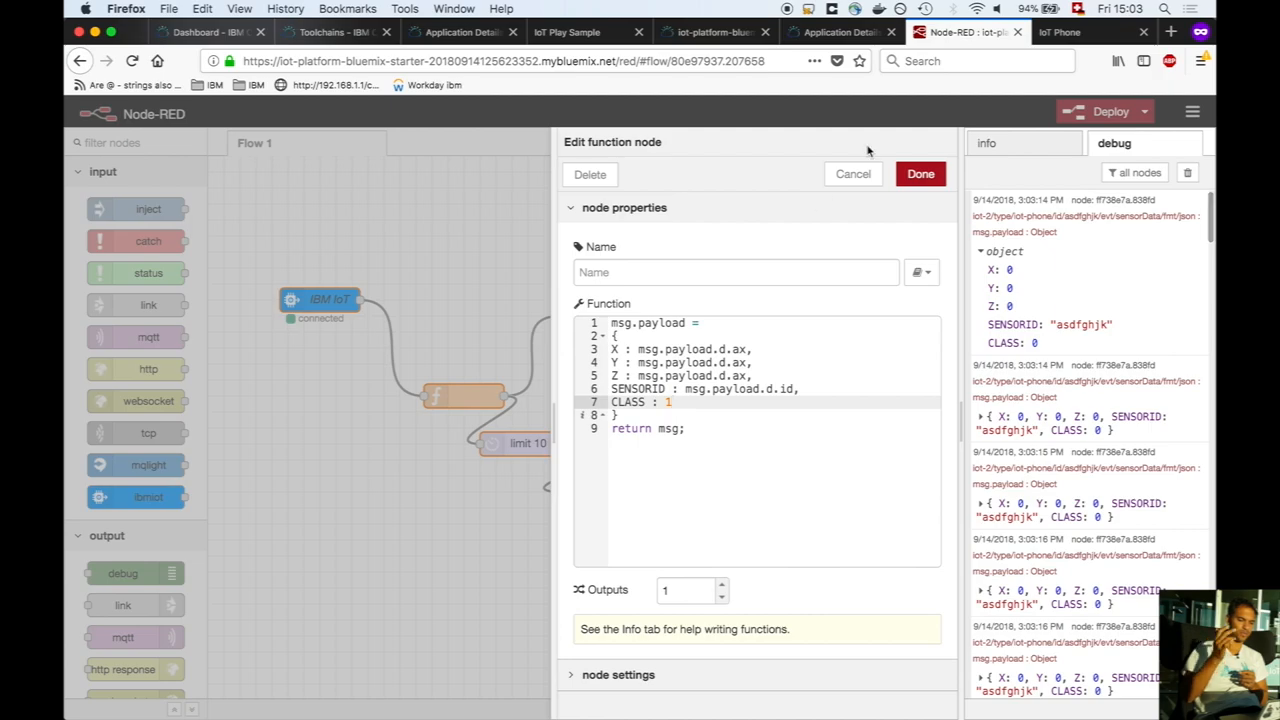
{"action": "left_click", "coordinate": [920, 172]}
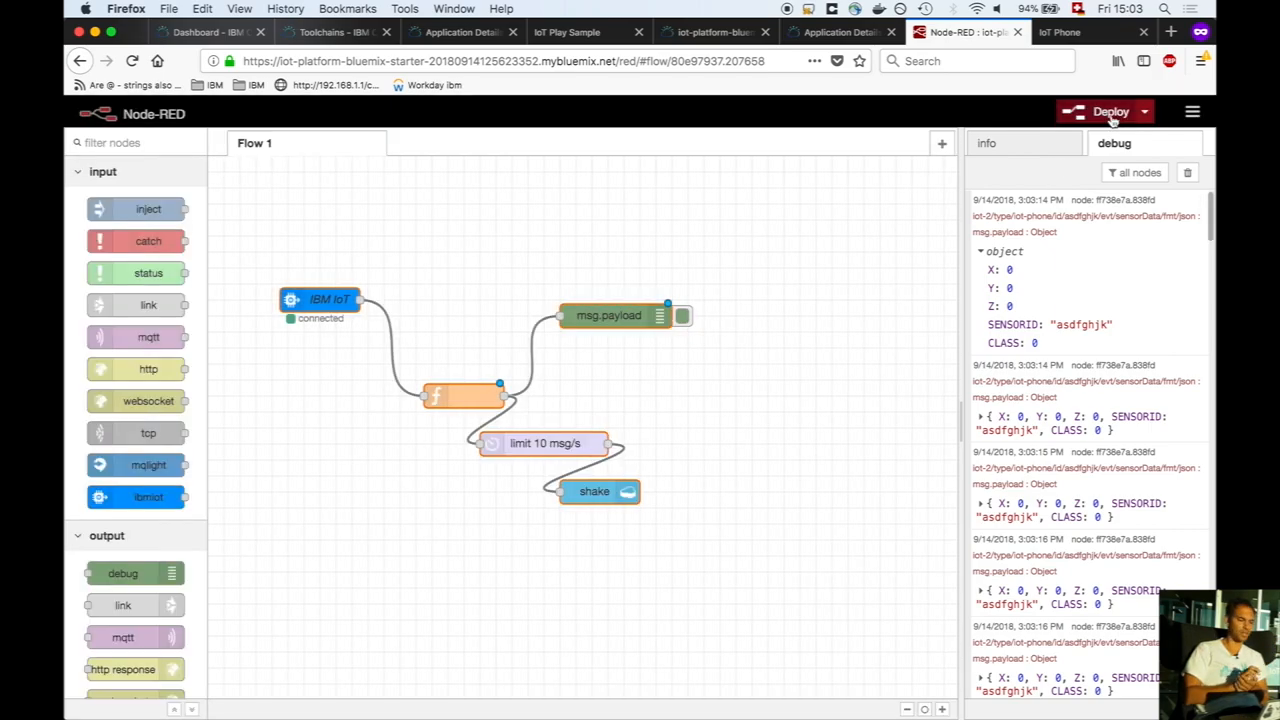
{"action": "left_click", "coordinate": [1104, 112]}
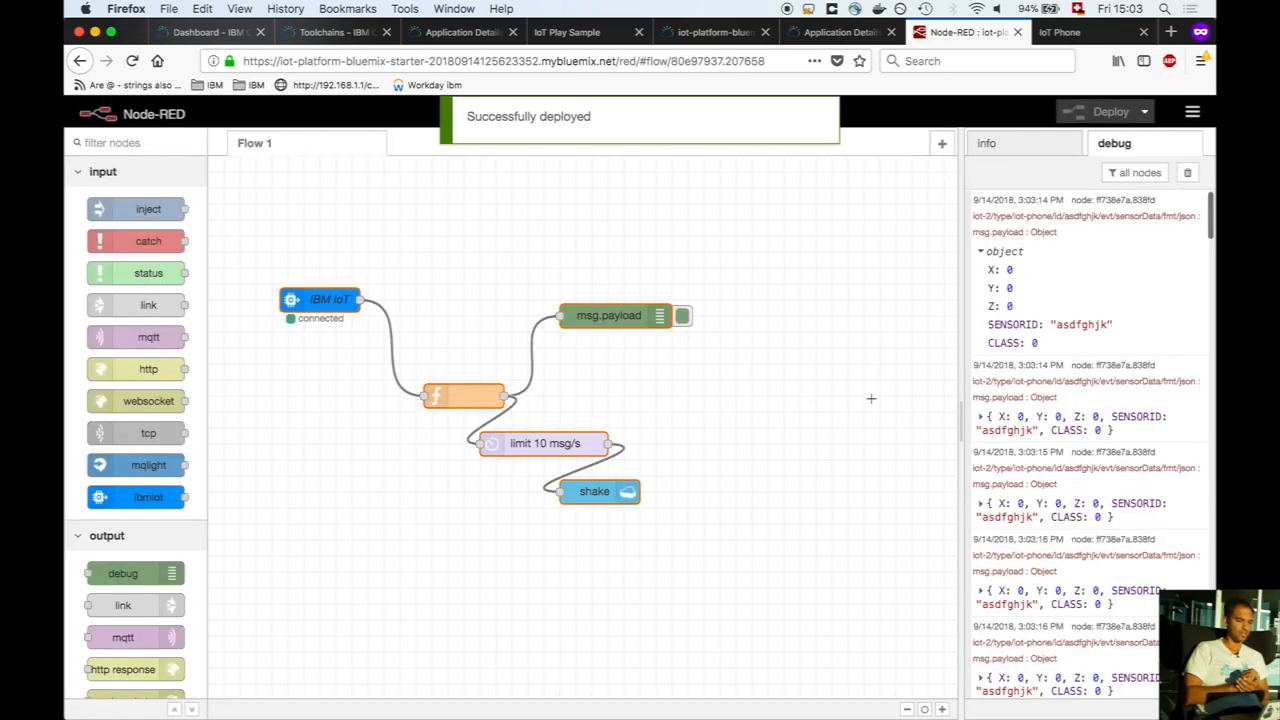
{"action": "mouse_move", "coordinate": [624, 132]}
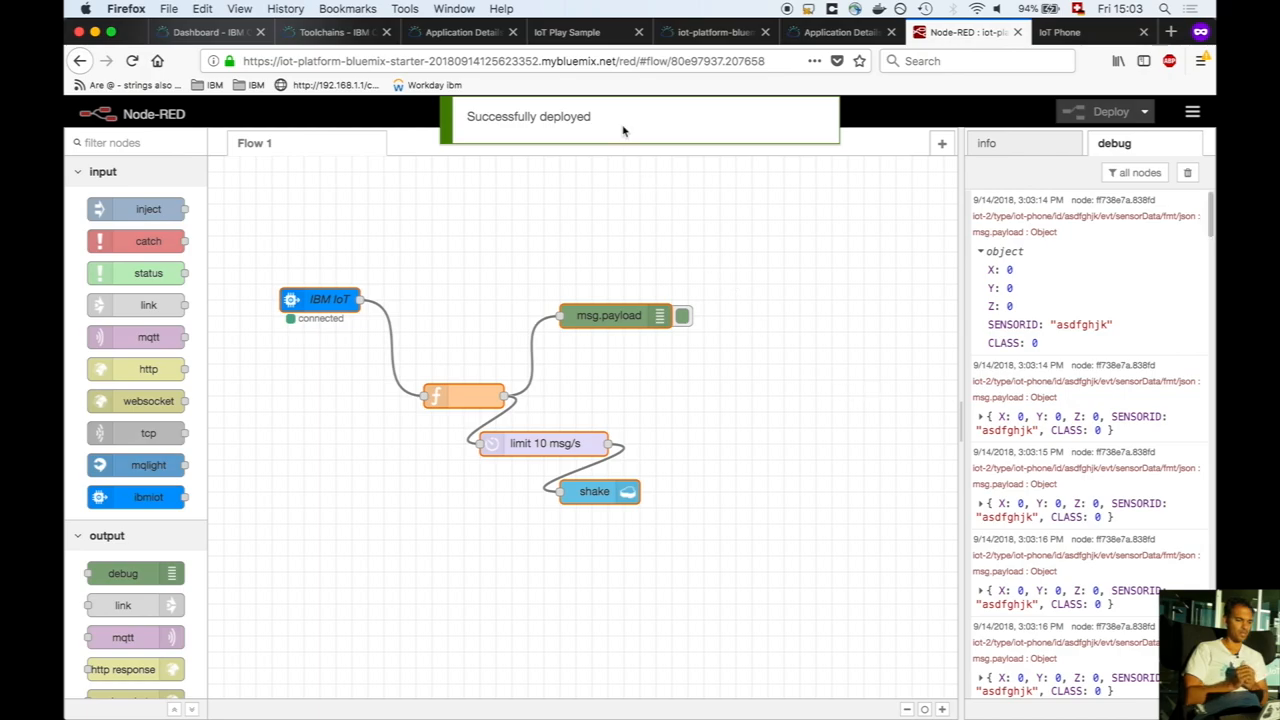
Reload the dashboard listing both running apps and open iot-platform-bluemix-starter's details.
{"action": "left_click", "coordinate": [210, 32]}
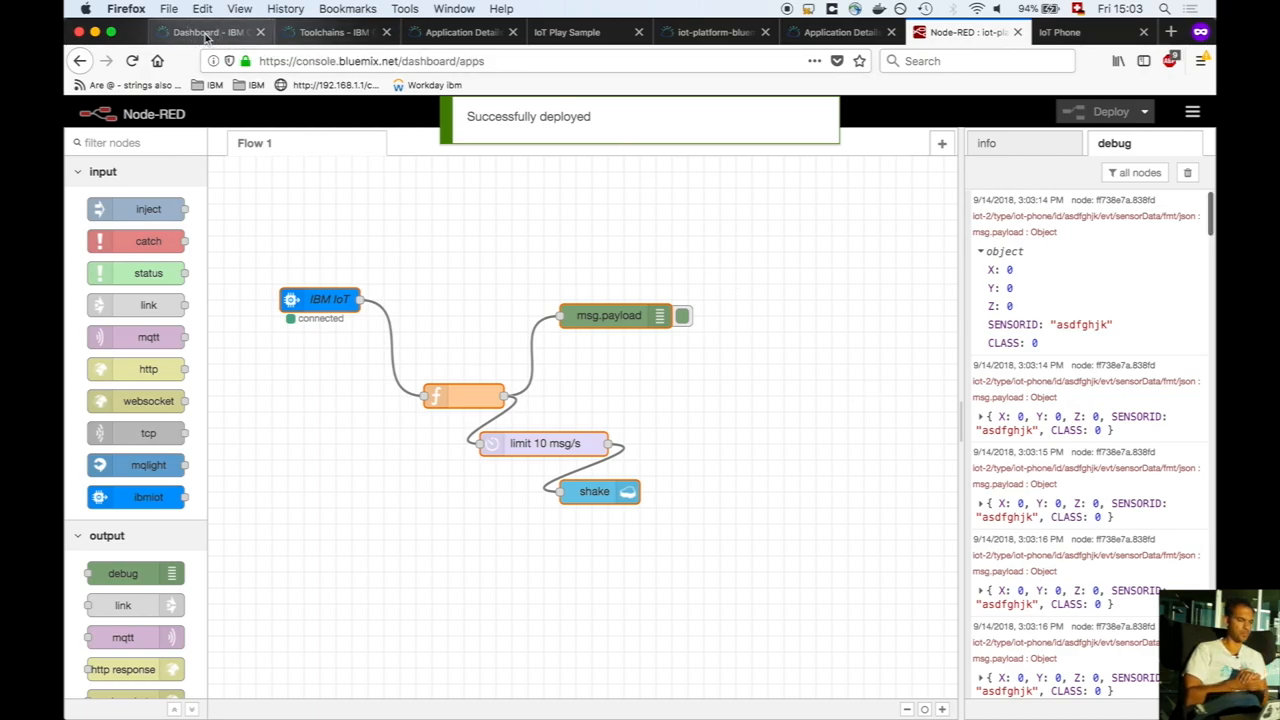
{"action": "left_click", "coordinate": [204, 32]}
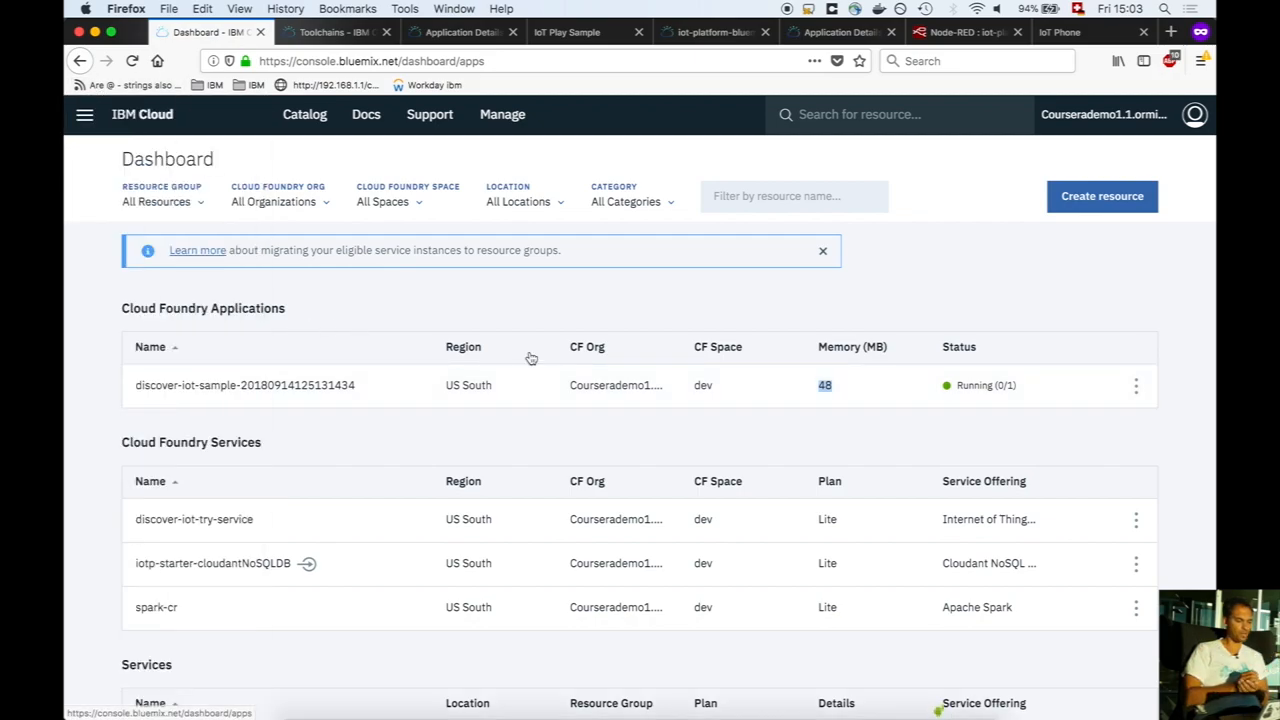
{"action": "mouse_move", "coordinate": [640, 296]}
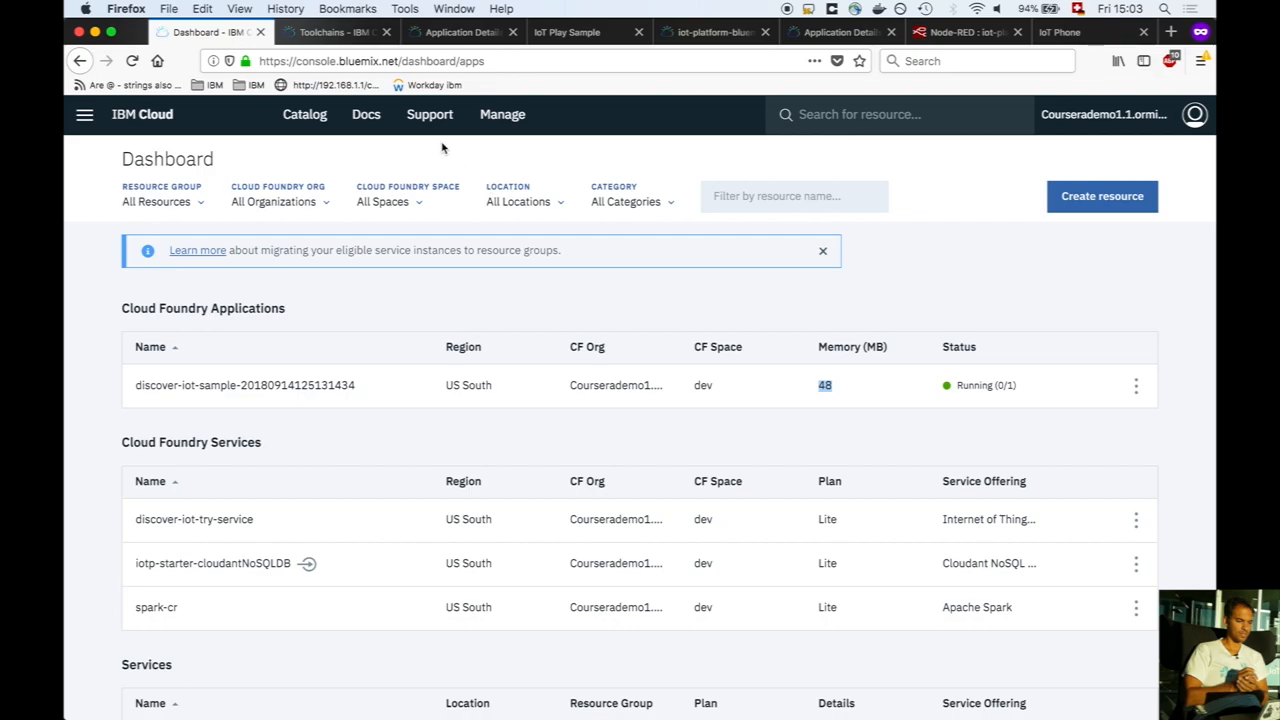
{"action": "left_click", "coordinate": [132, 60]}
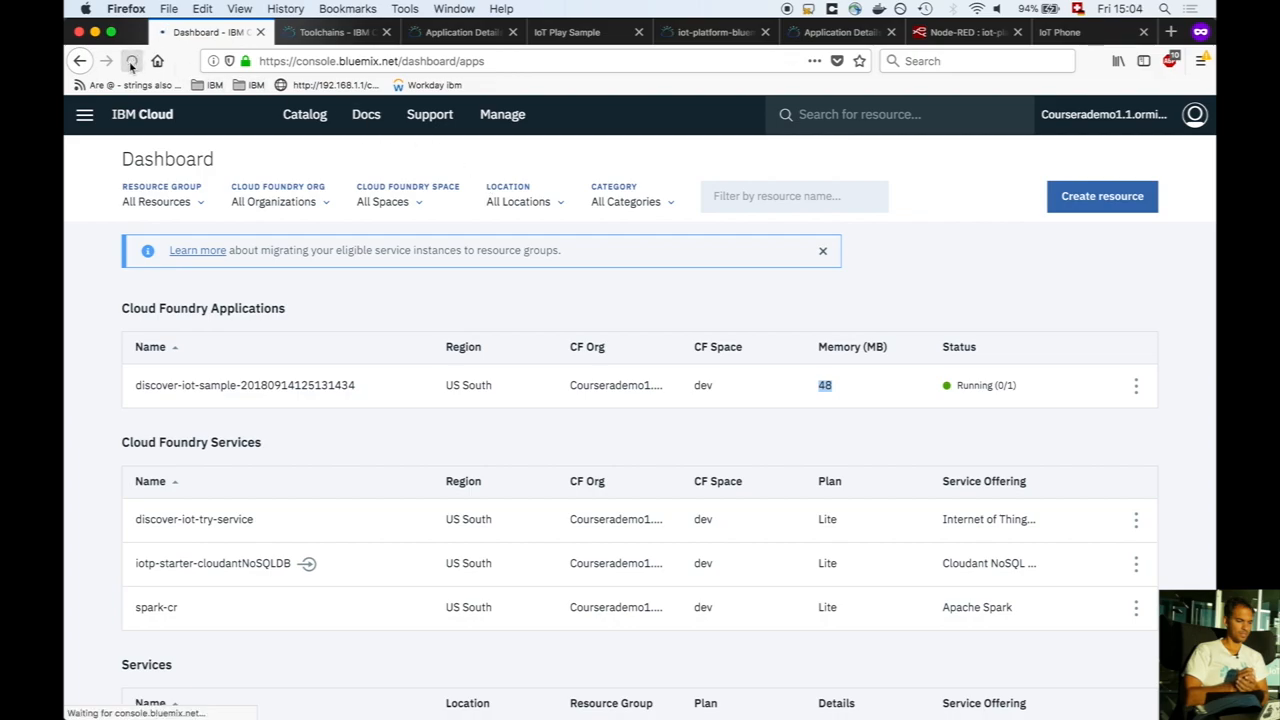
{"action": "left_click", "coordinate": [132, 60]}
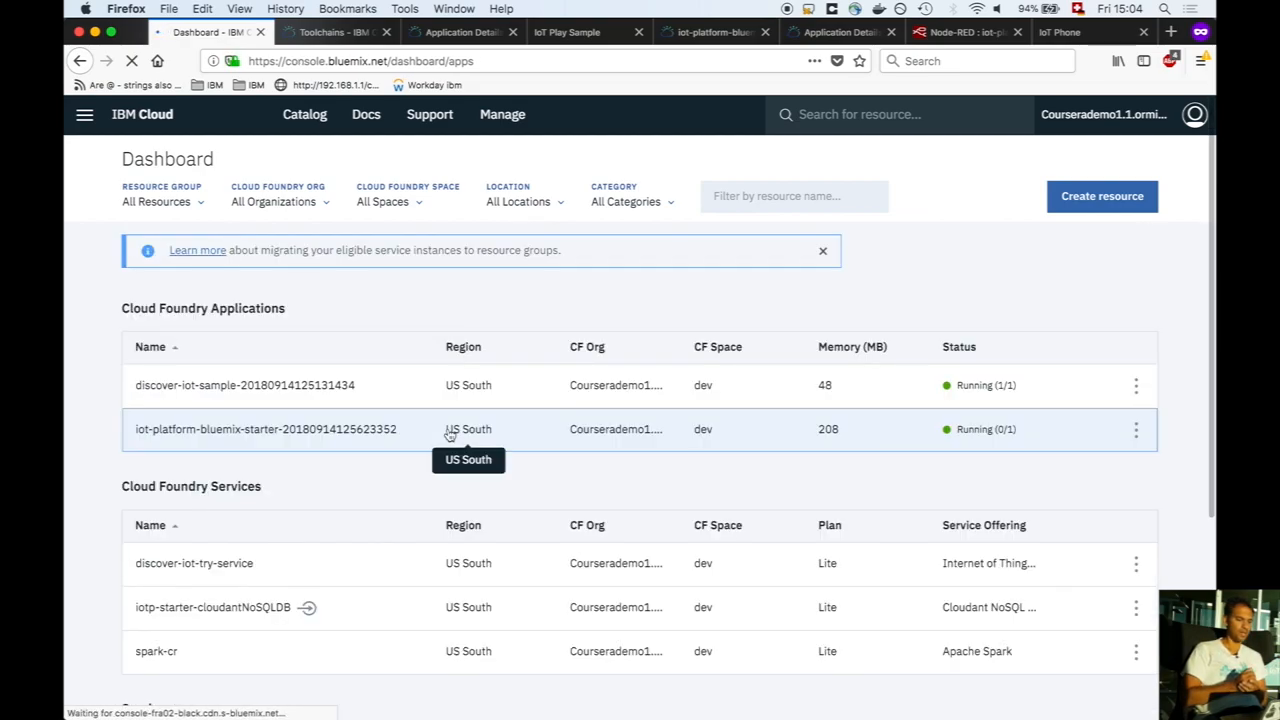
{"action": "mouse_move", "coordinate": [448, 478]}
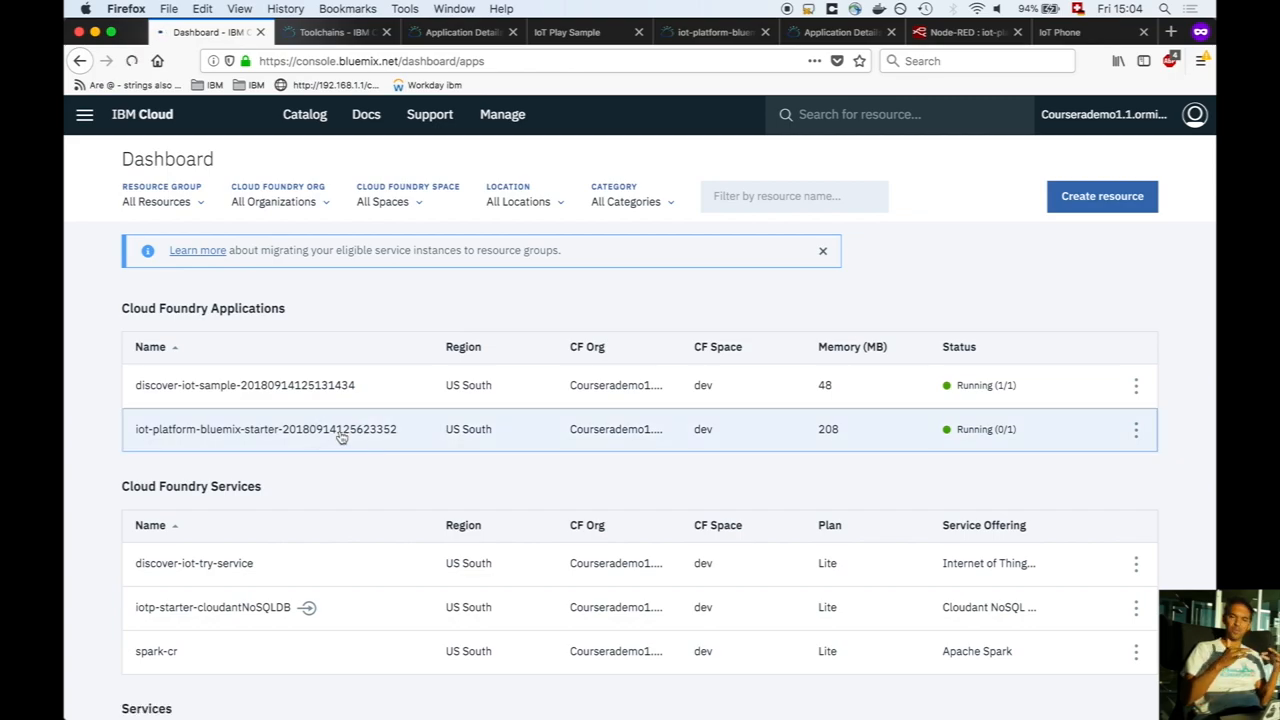
{"action": "left_click", "coordinate": [264, 428]}
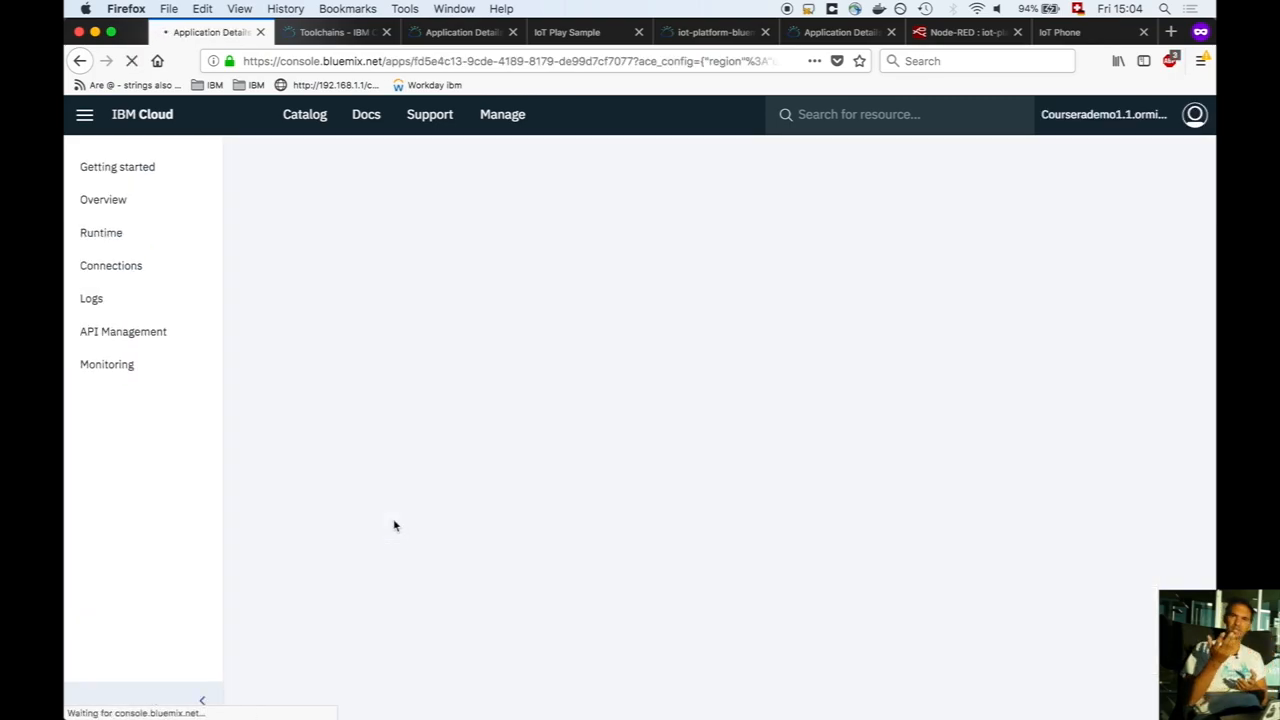